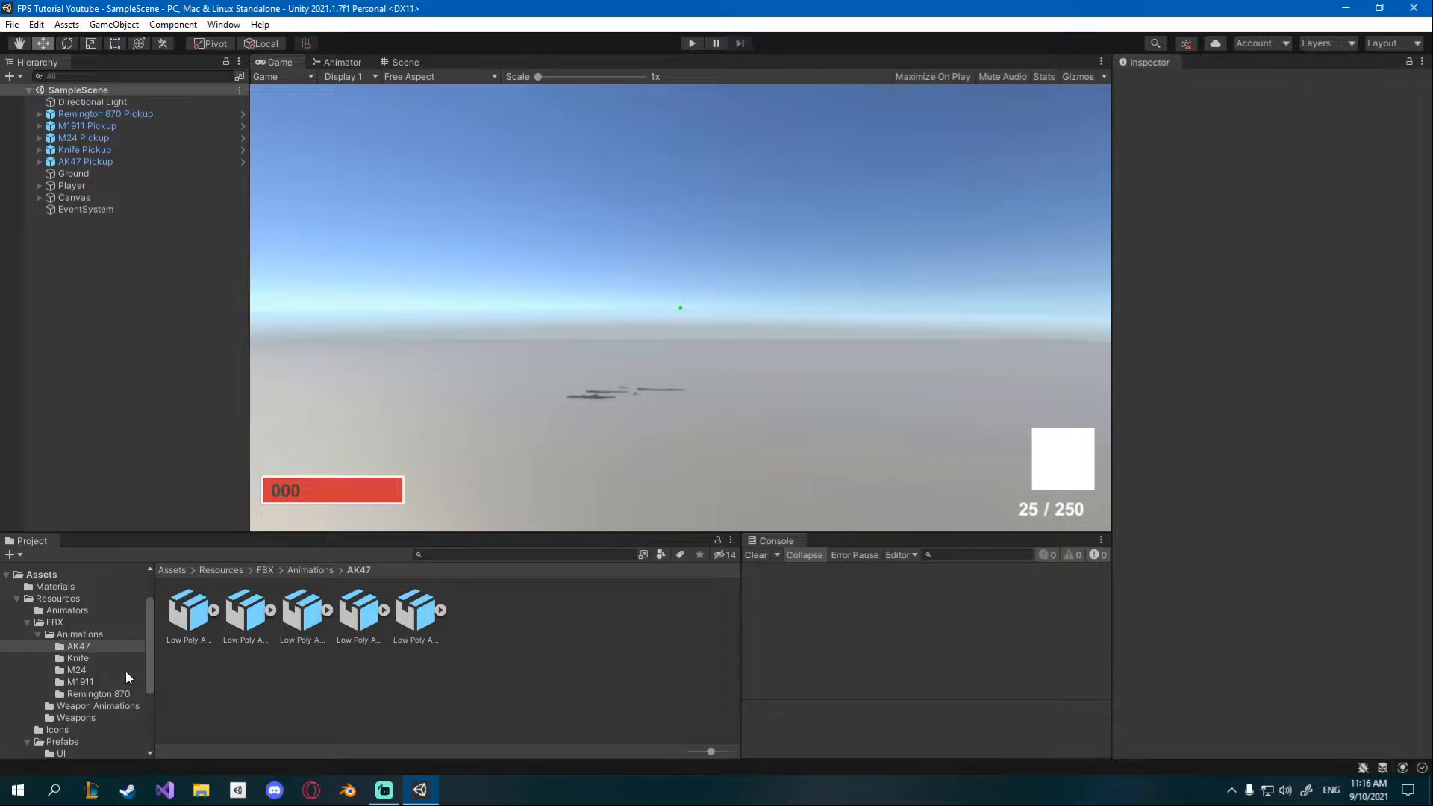
Step: Show the Scripts folder and inspect the Main Camera under Player's Camera Holder
{"action": "scroll", "scroll_direction": "down", "scroll_amount": 3}
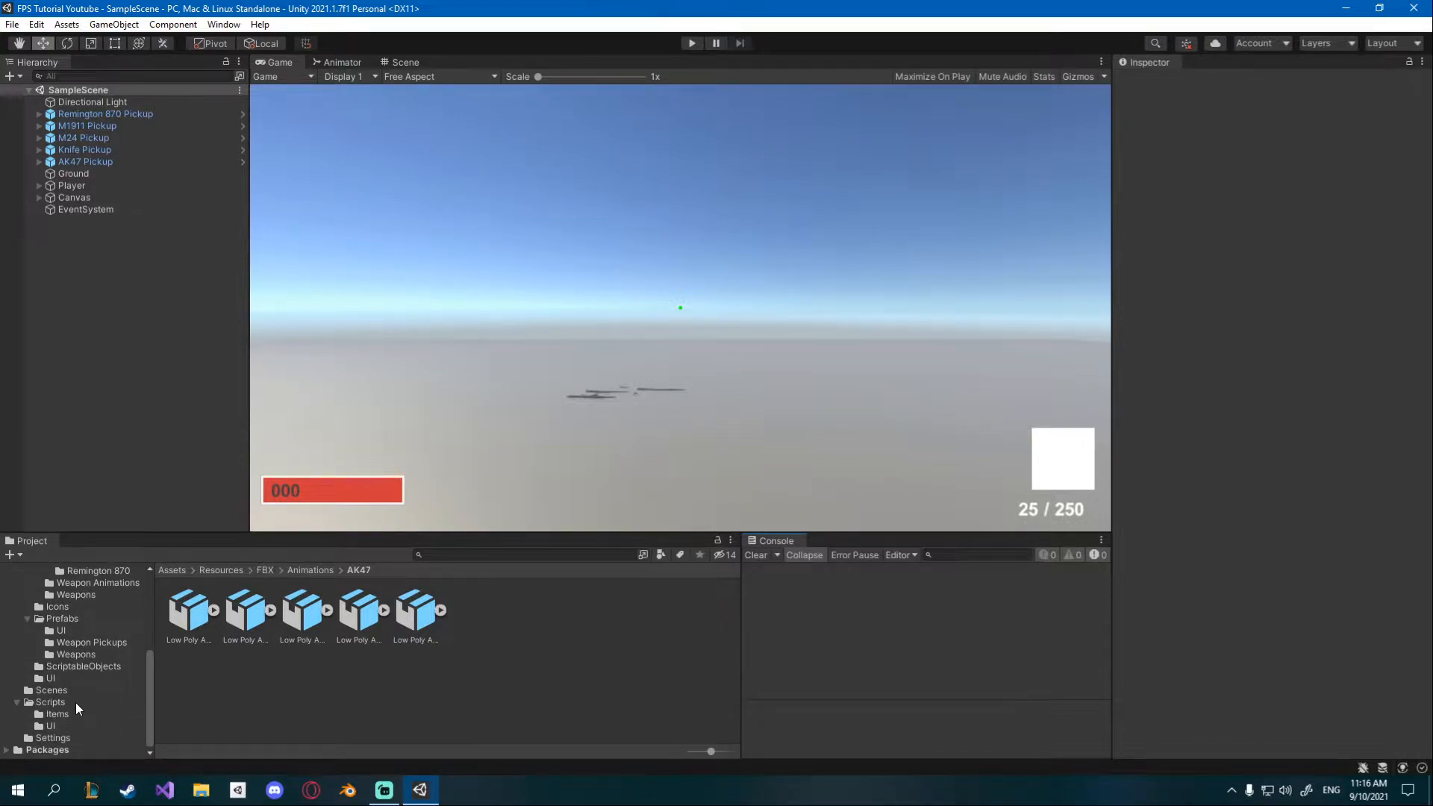
{"action": "left_click", "coordinate": [51, 702]}
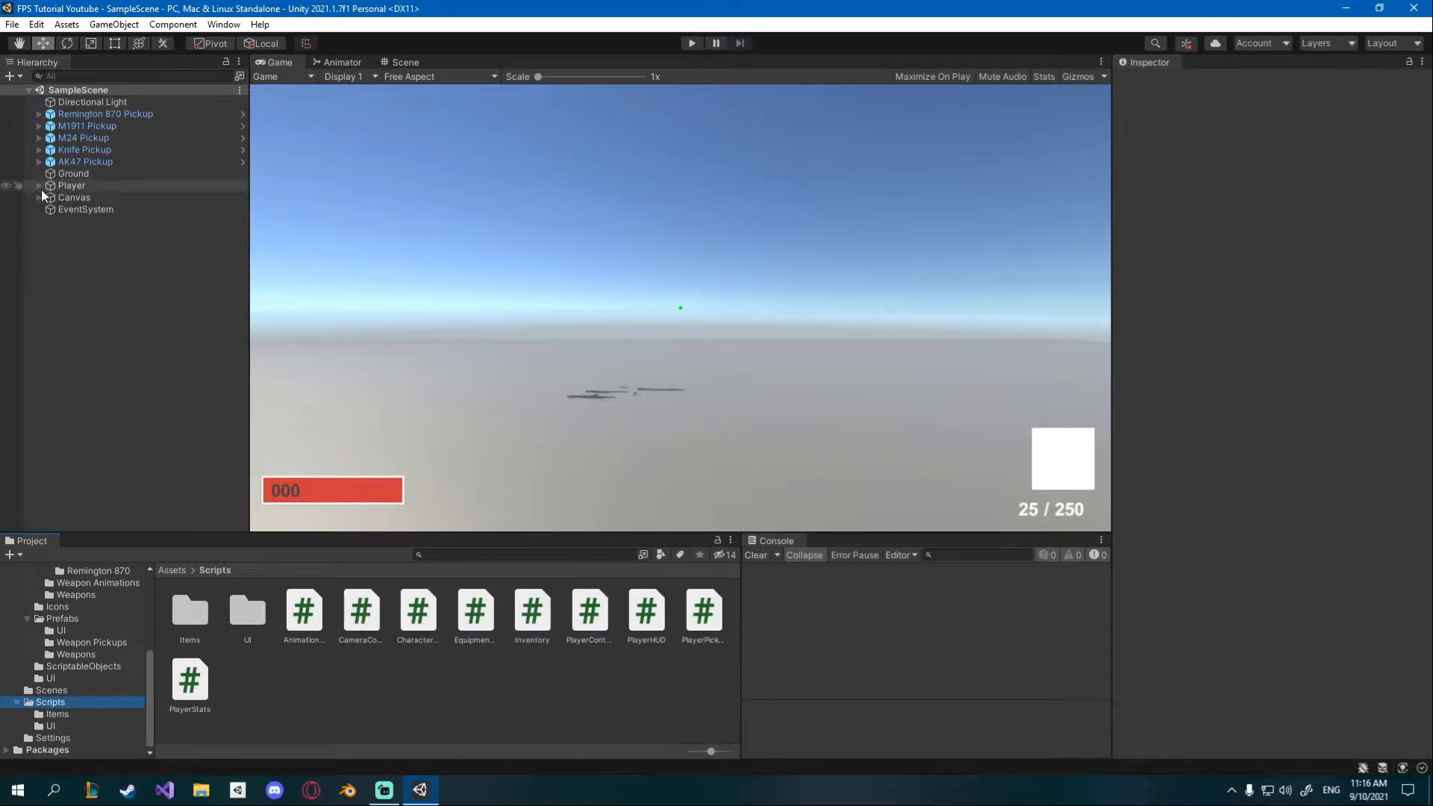
{"action": "left_click", "coordinate": [39, 185]}
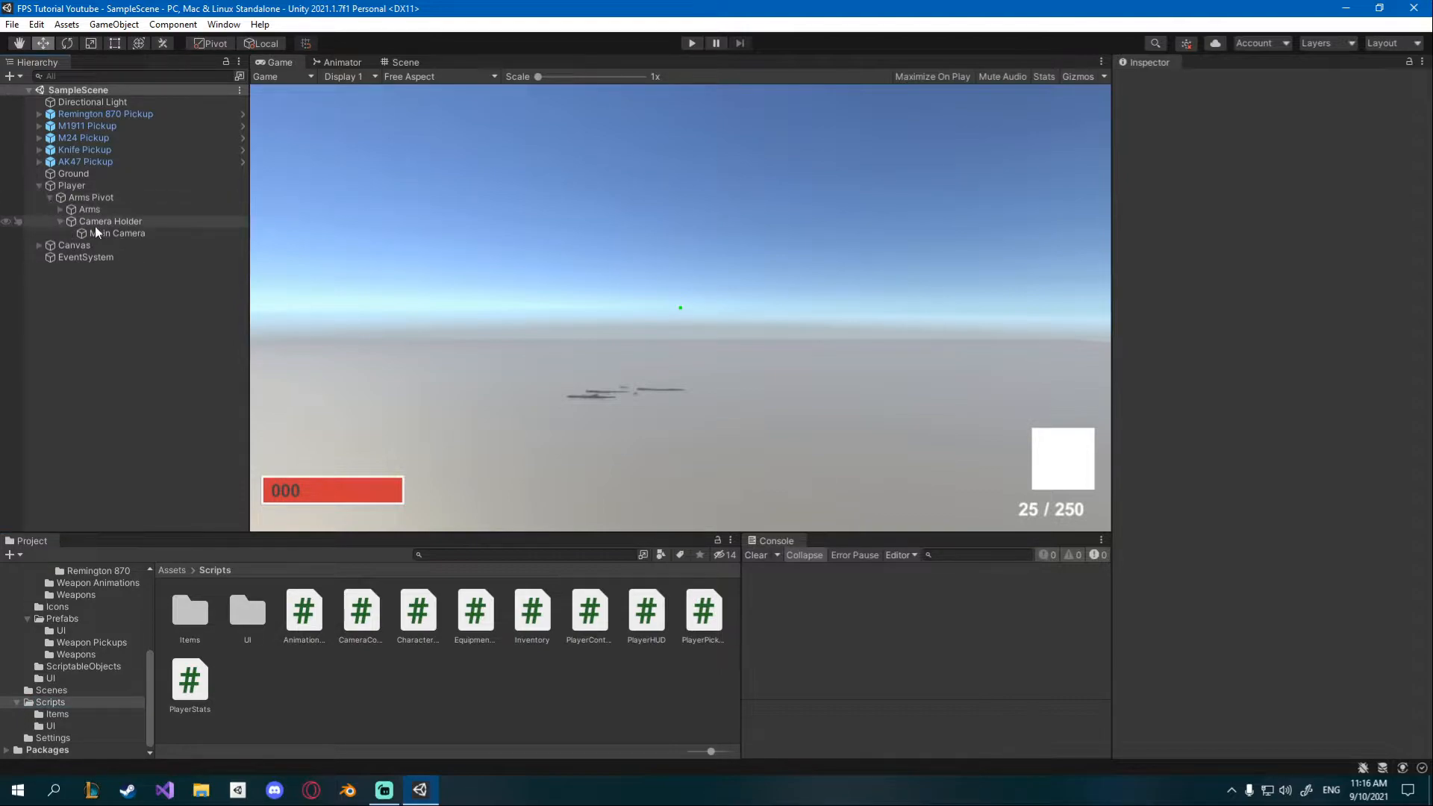
{"action": "left_click", "coordinate": [116, 233]}
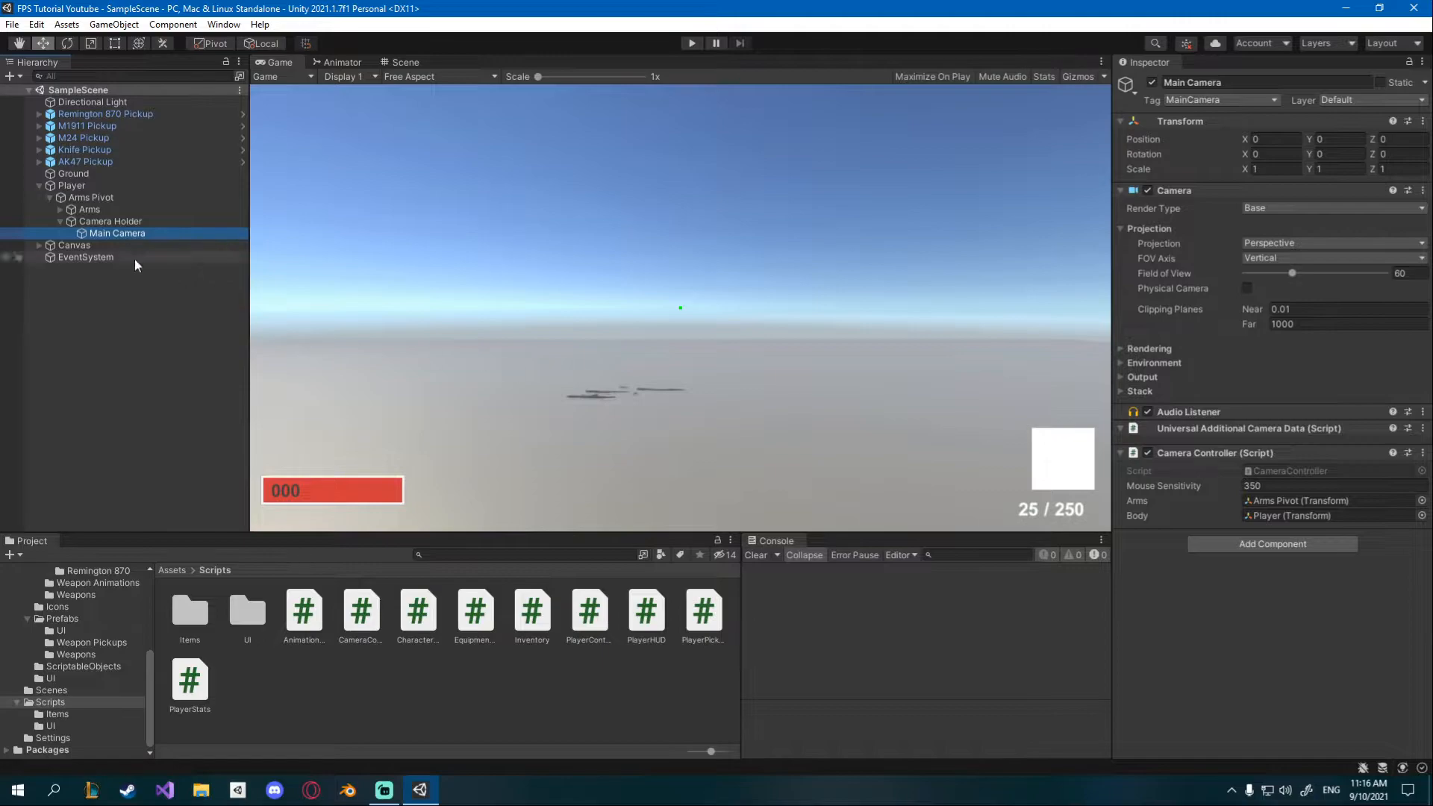
Step: Collapse and re-expand the Player object, then select it in the Hierarchy
{"action": "left_click", "coordinate": [38, 185]}
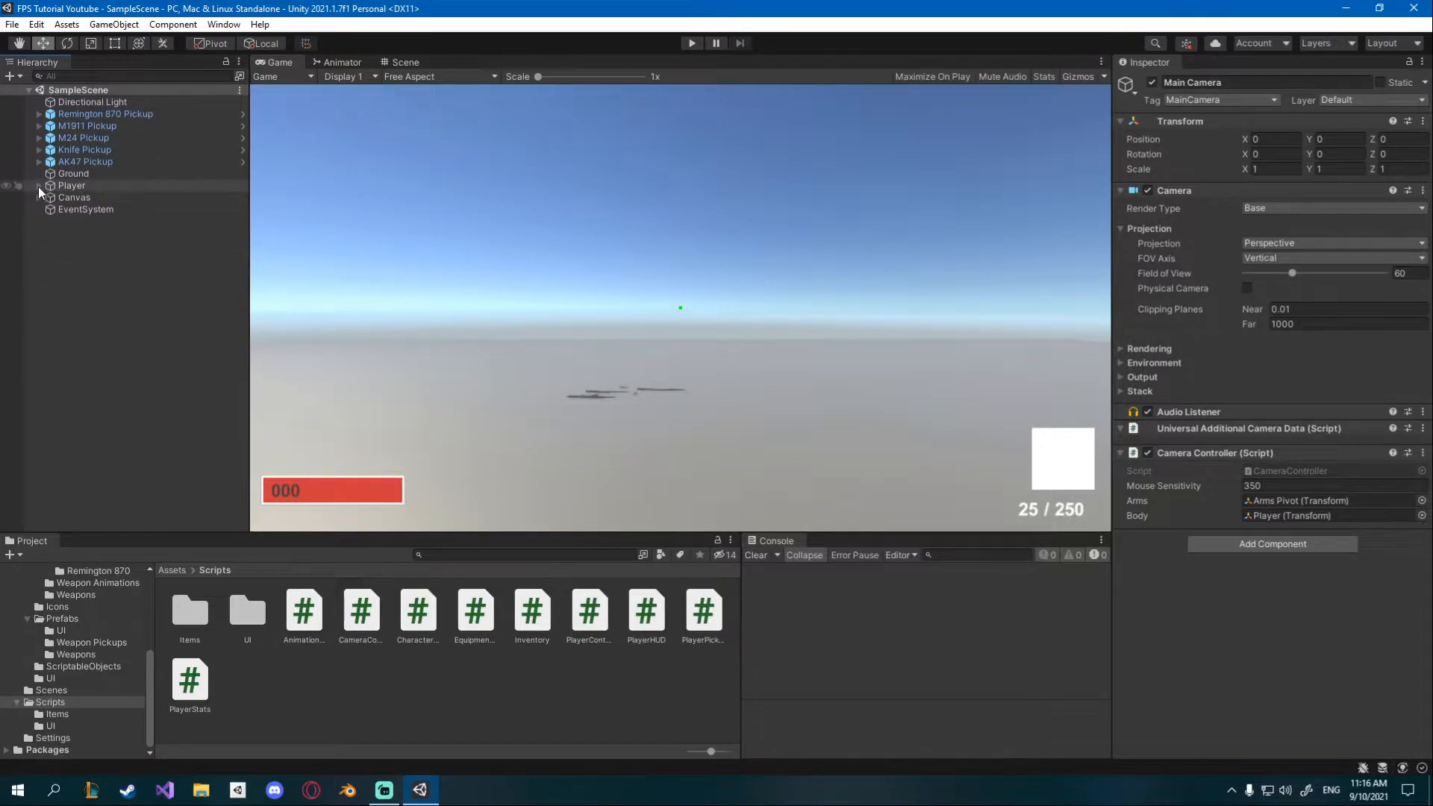
{"action": "left_click", "coordinate": [39, 185]}
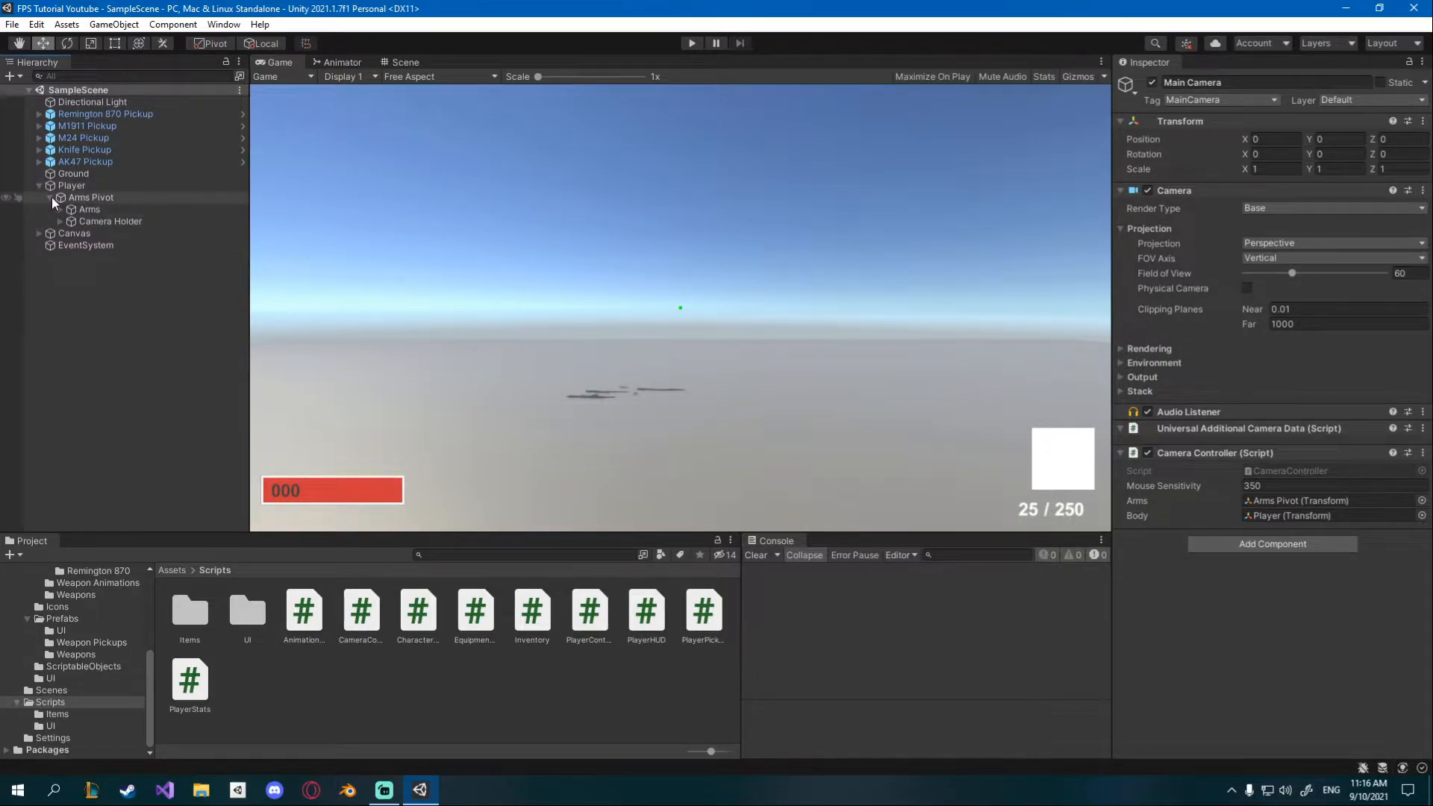
{"action": "left_click", "coordinate": [72, 185]}
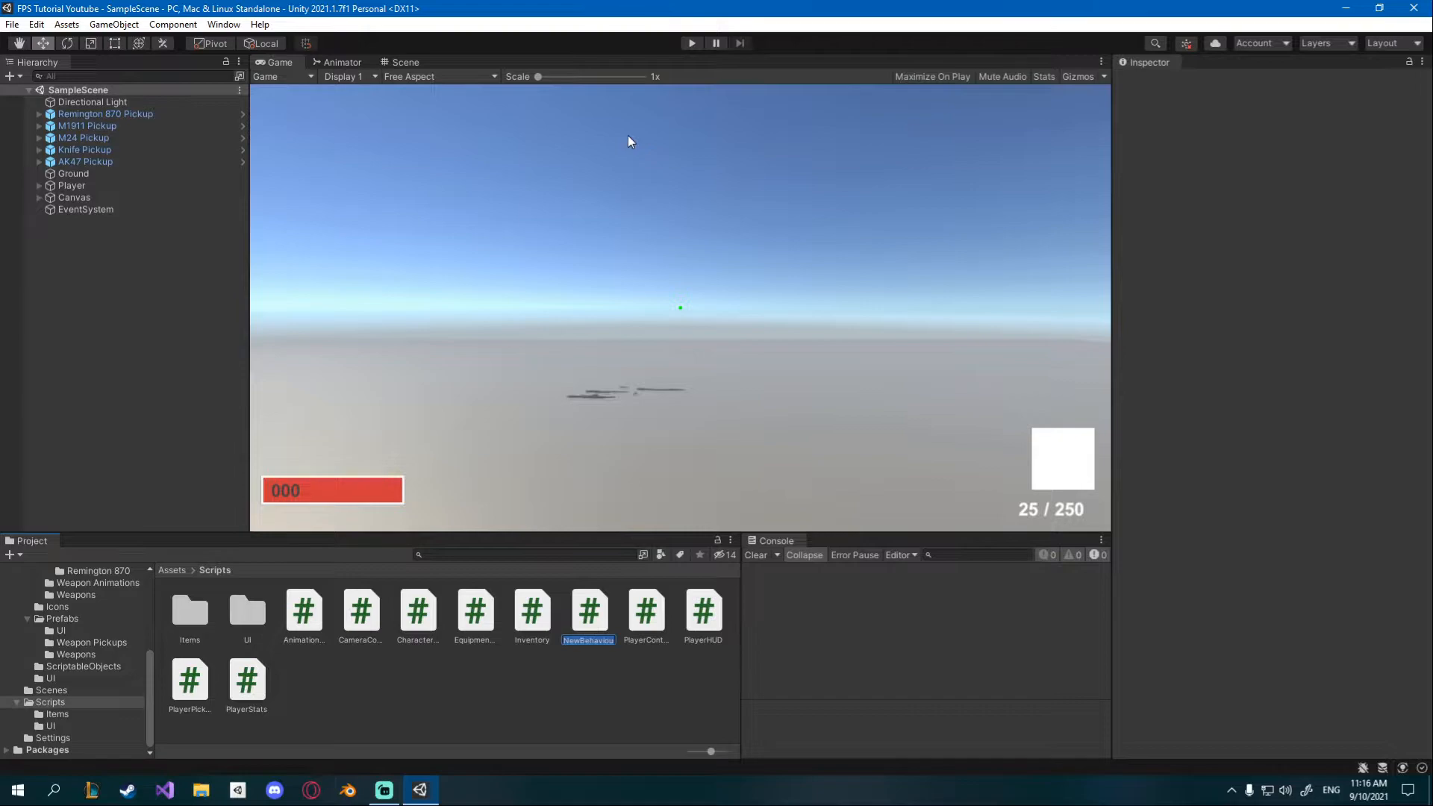
Step: Name the new script WeaponShooting, check the Player's components, and open the script for editing
{"action": "type", "text": "WeaponSh..."}
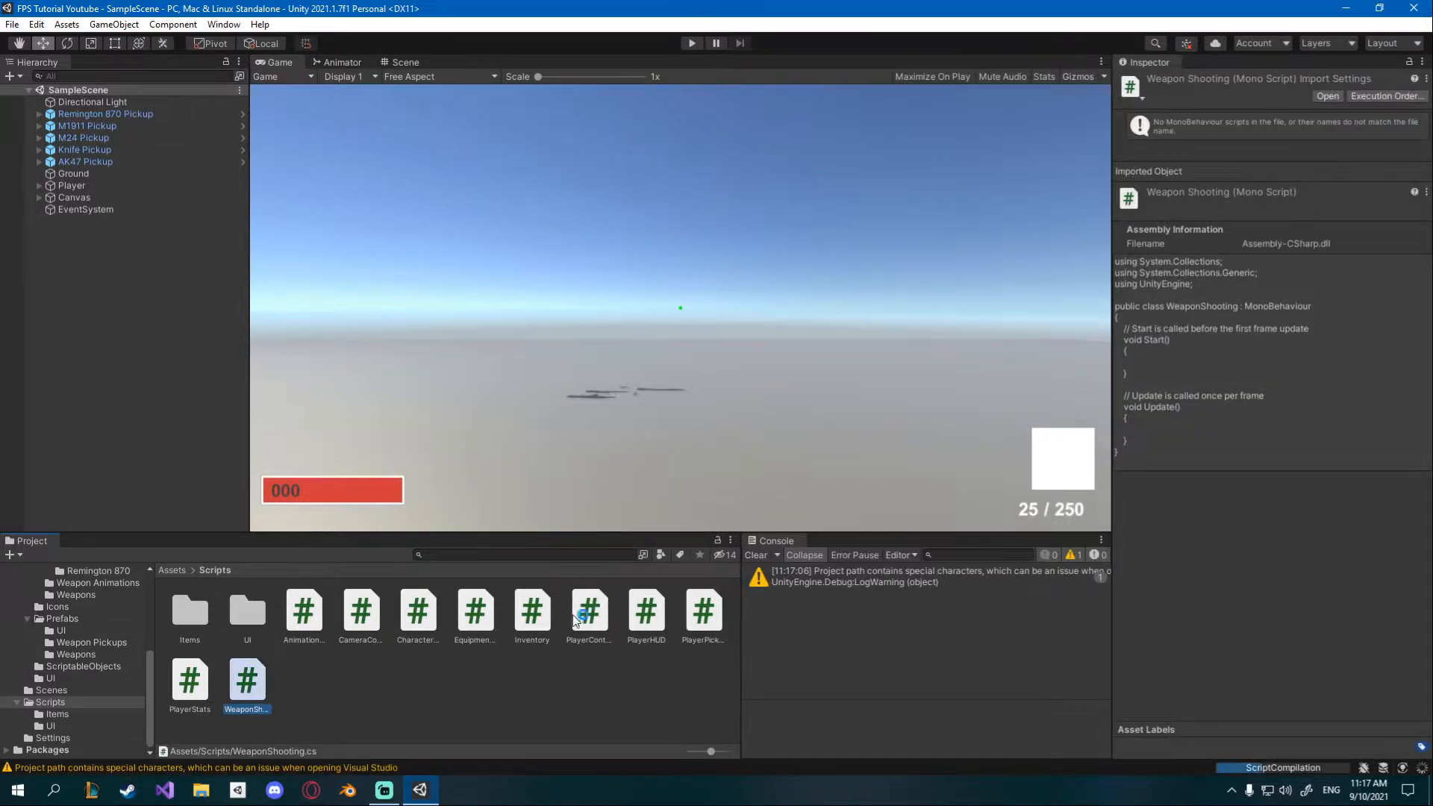
{"action": "left_click", "coordinate": [70, 186]}
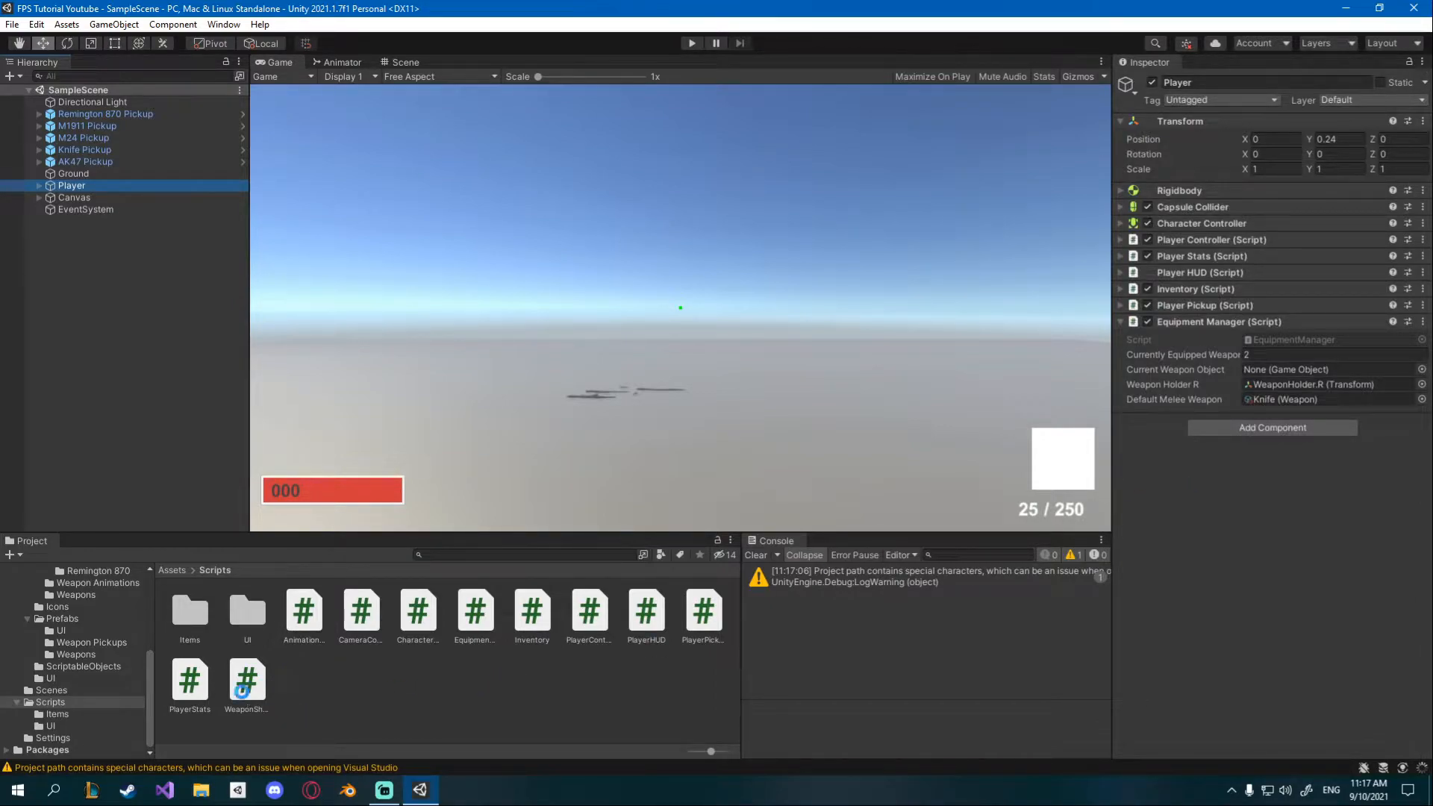
{"action": "left_click", "coordinate": [247, 681]}
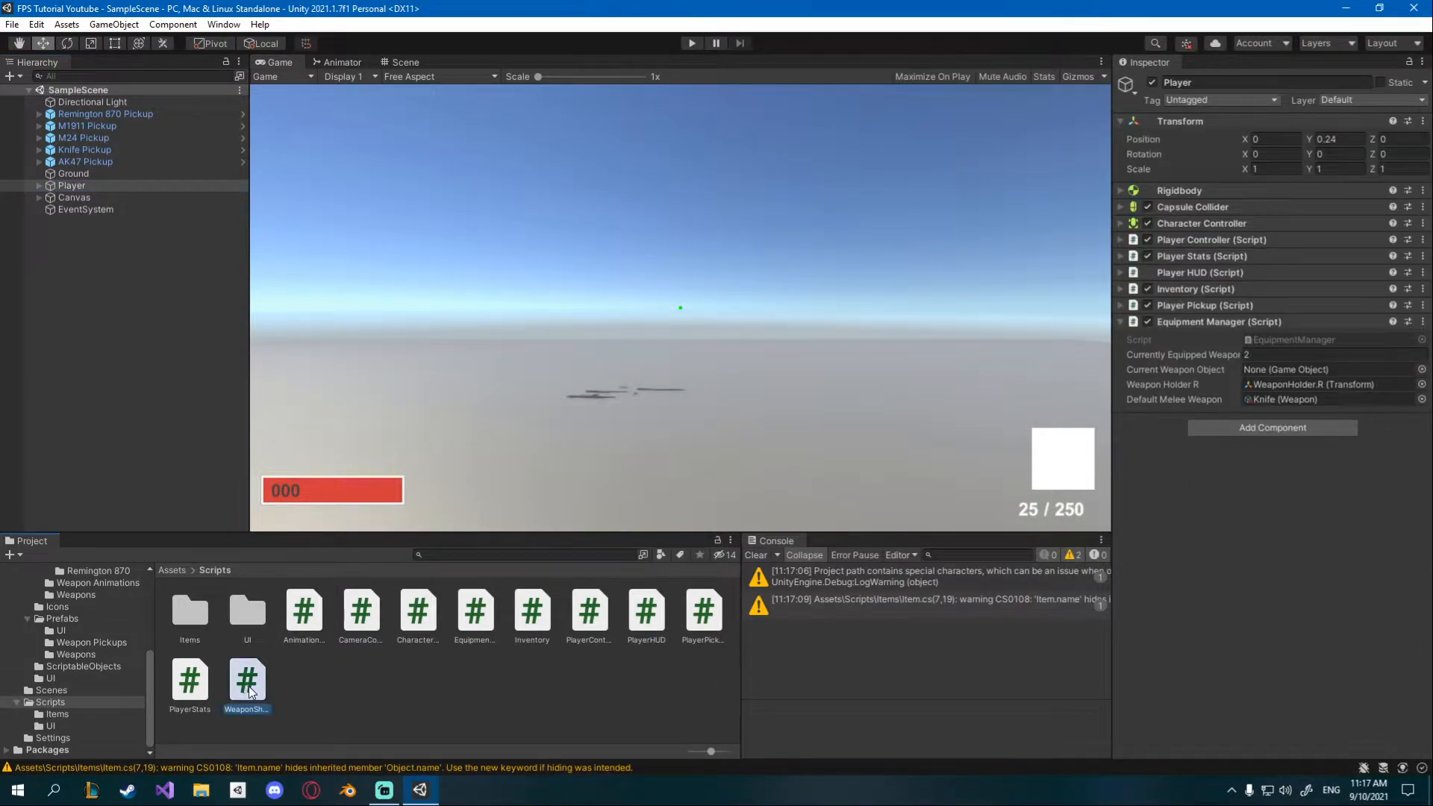
{"action": "double_click", "coordinate": [246, 681]}
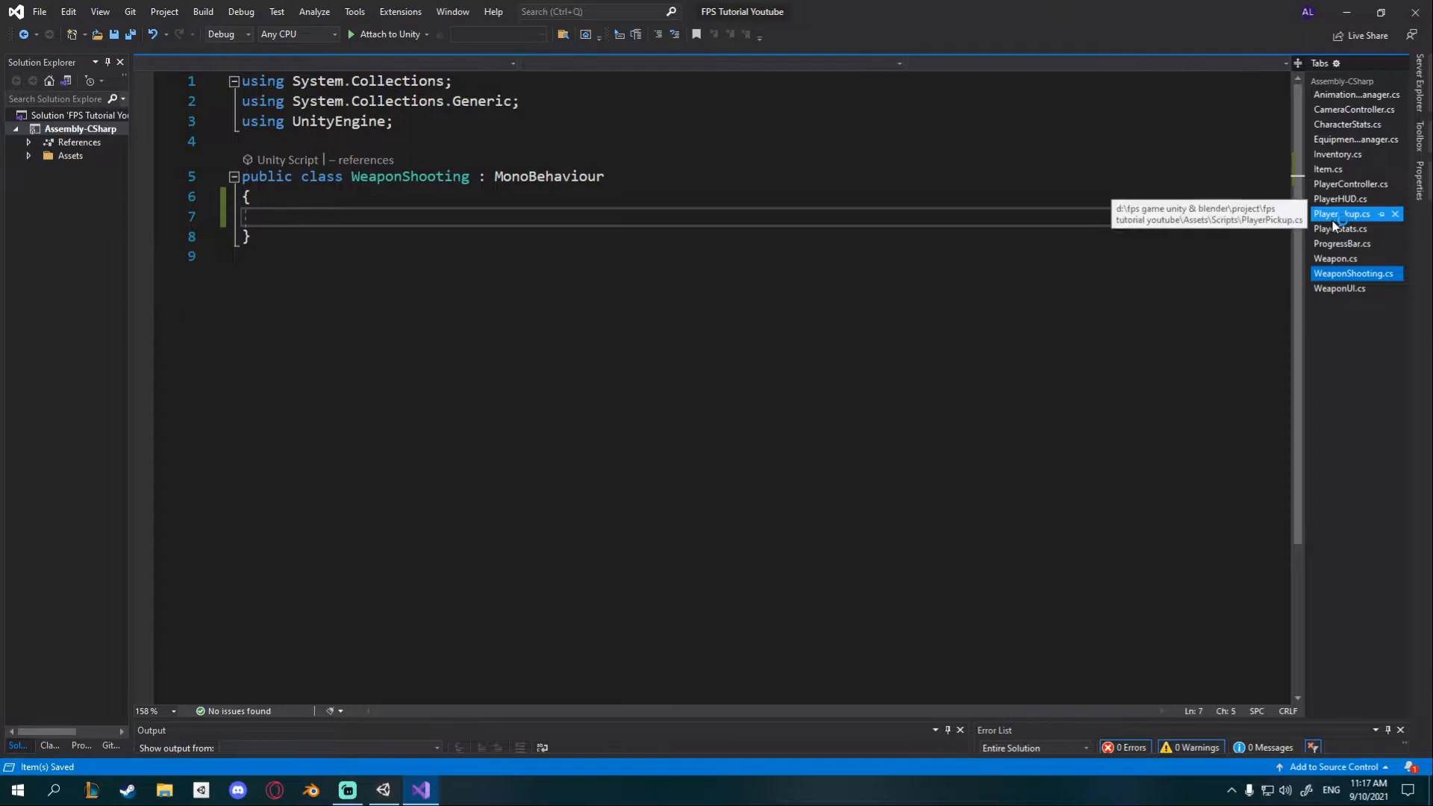
Step: Review PlayerPickup.cs's center-screen raycast code, restoring the Ray declaration
{"action": "left_click", "coordinate": [1345, 214]}
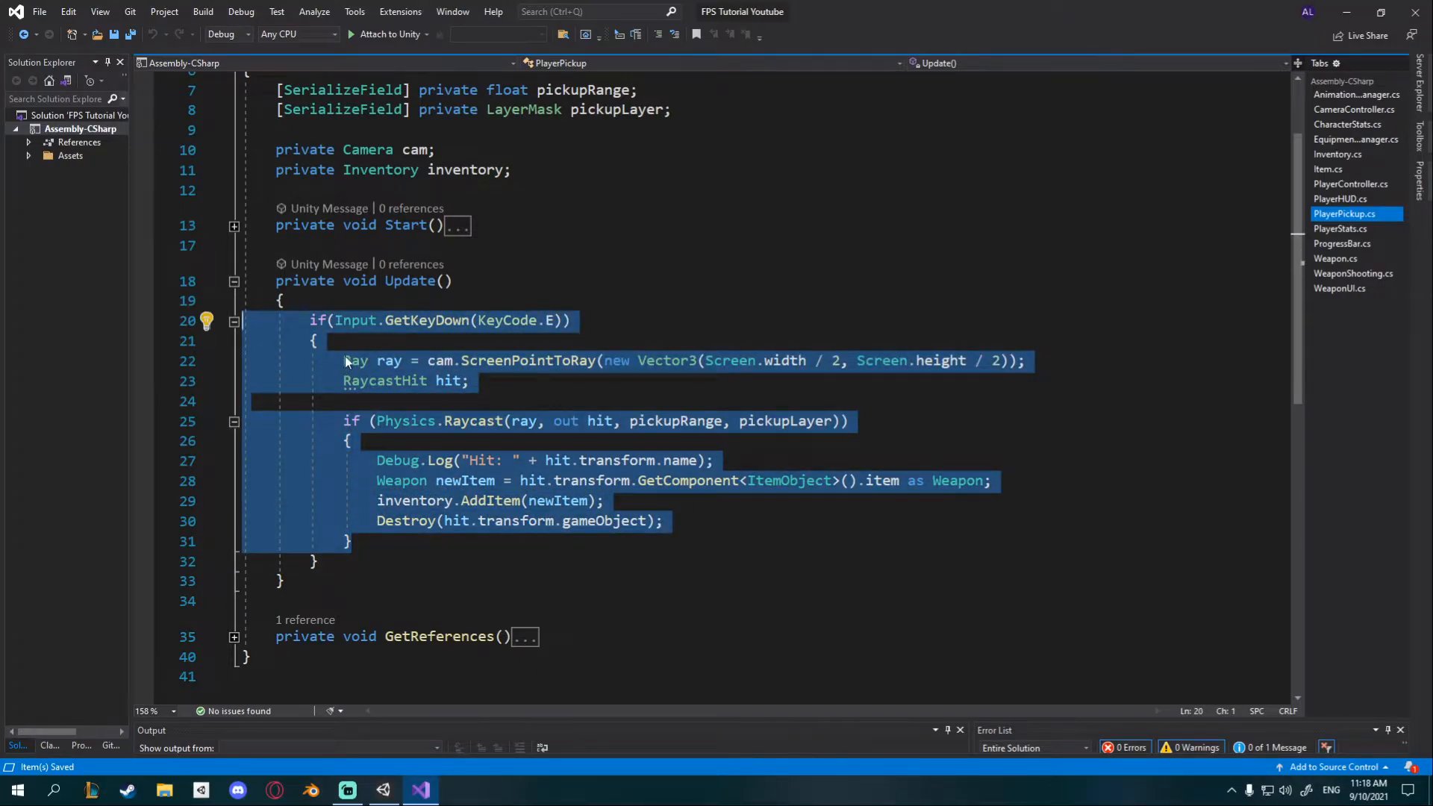
{"action": "type", "text": "Ray"}
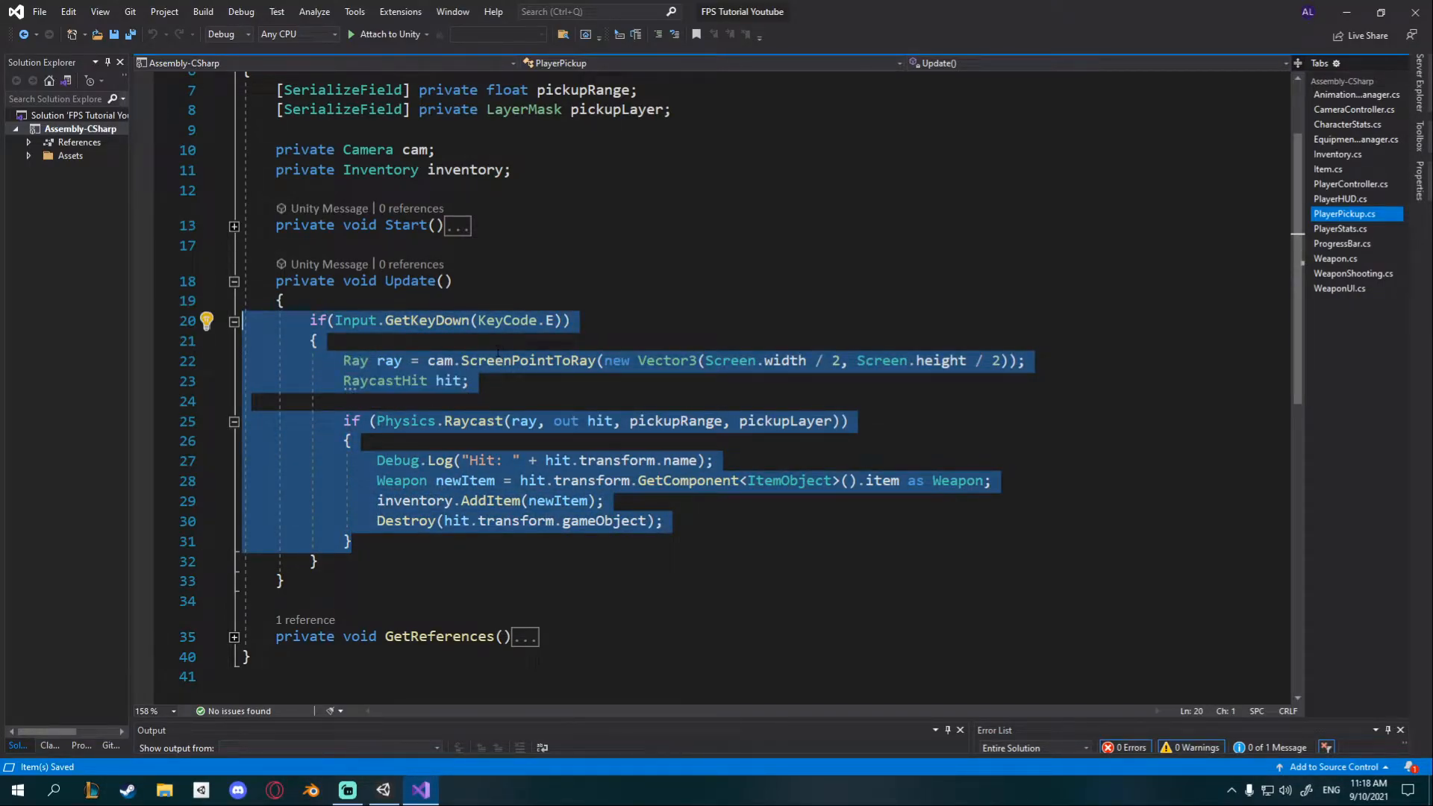
{"action": "left_click", "coordinate": [468, 381]}
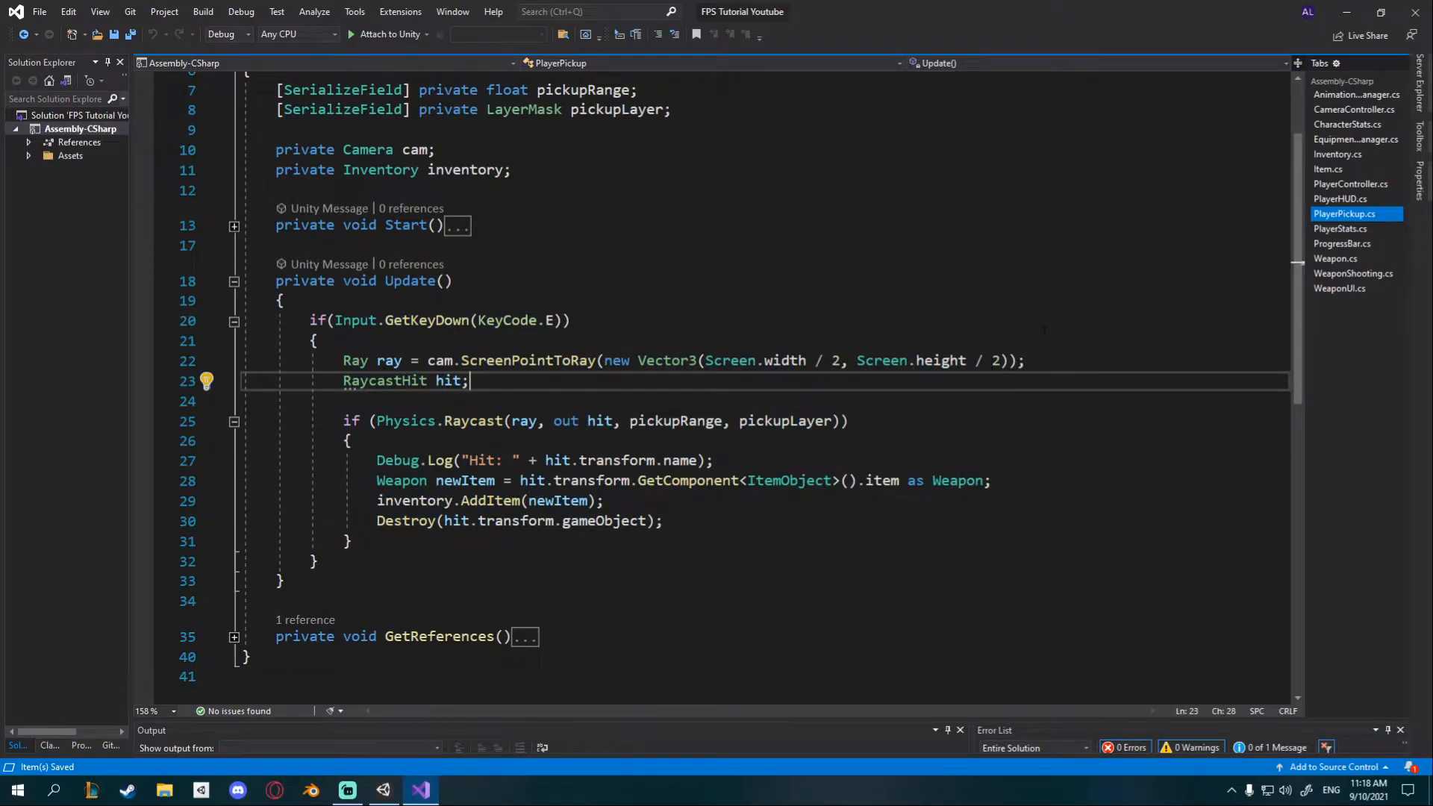
Step: Write an Update method checking Input.GetKeyDown(KeyCode.Mouse0) with a //Shoot placeholder comment
{"action": "left_click", "coordinate": [1354, 273]}
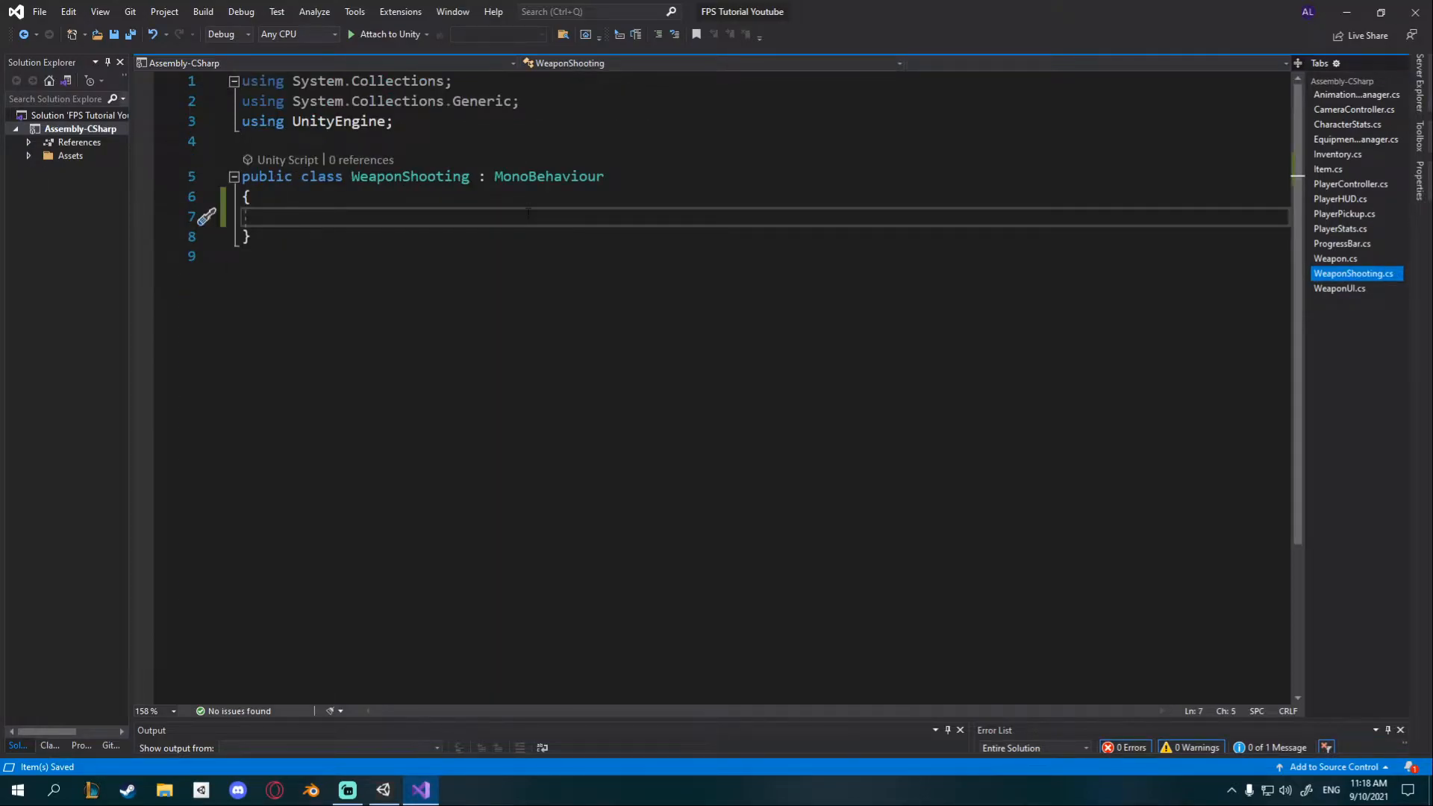
{"action": "type", "text": "private void"}
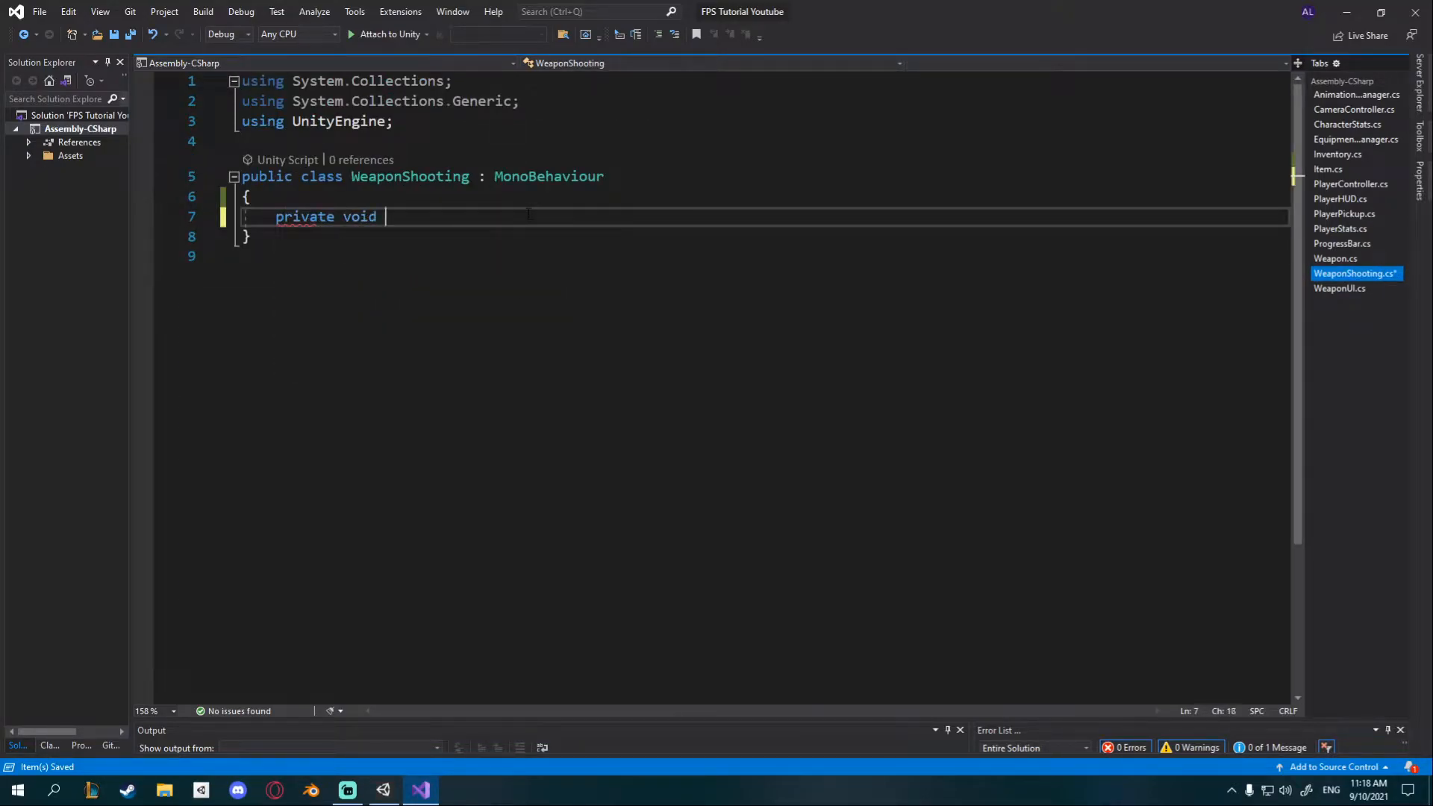
{"action": "type", "text": "Upadte"}
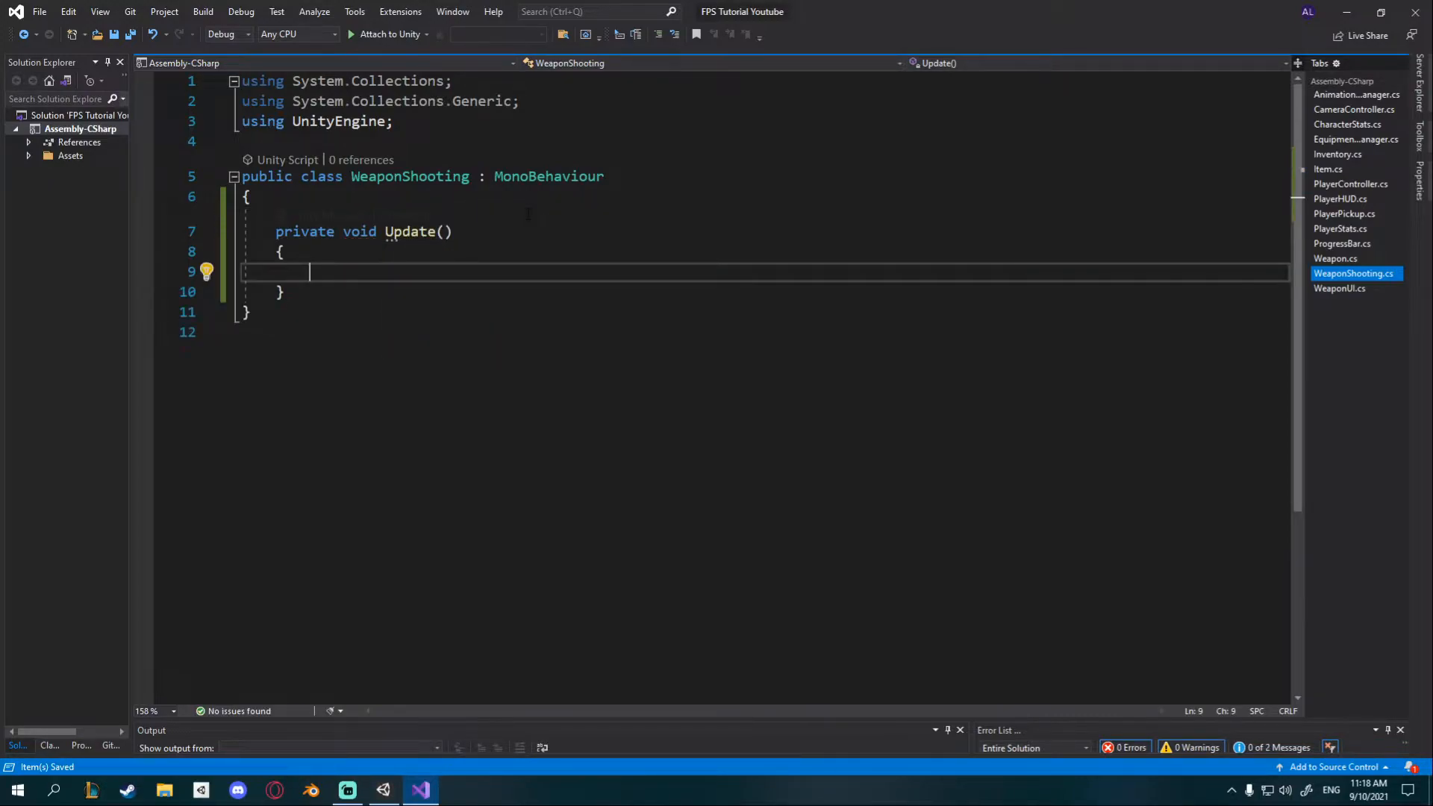
{"action": "type", "text": "if(i"}
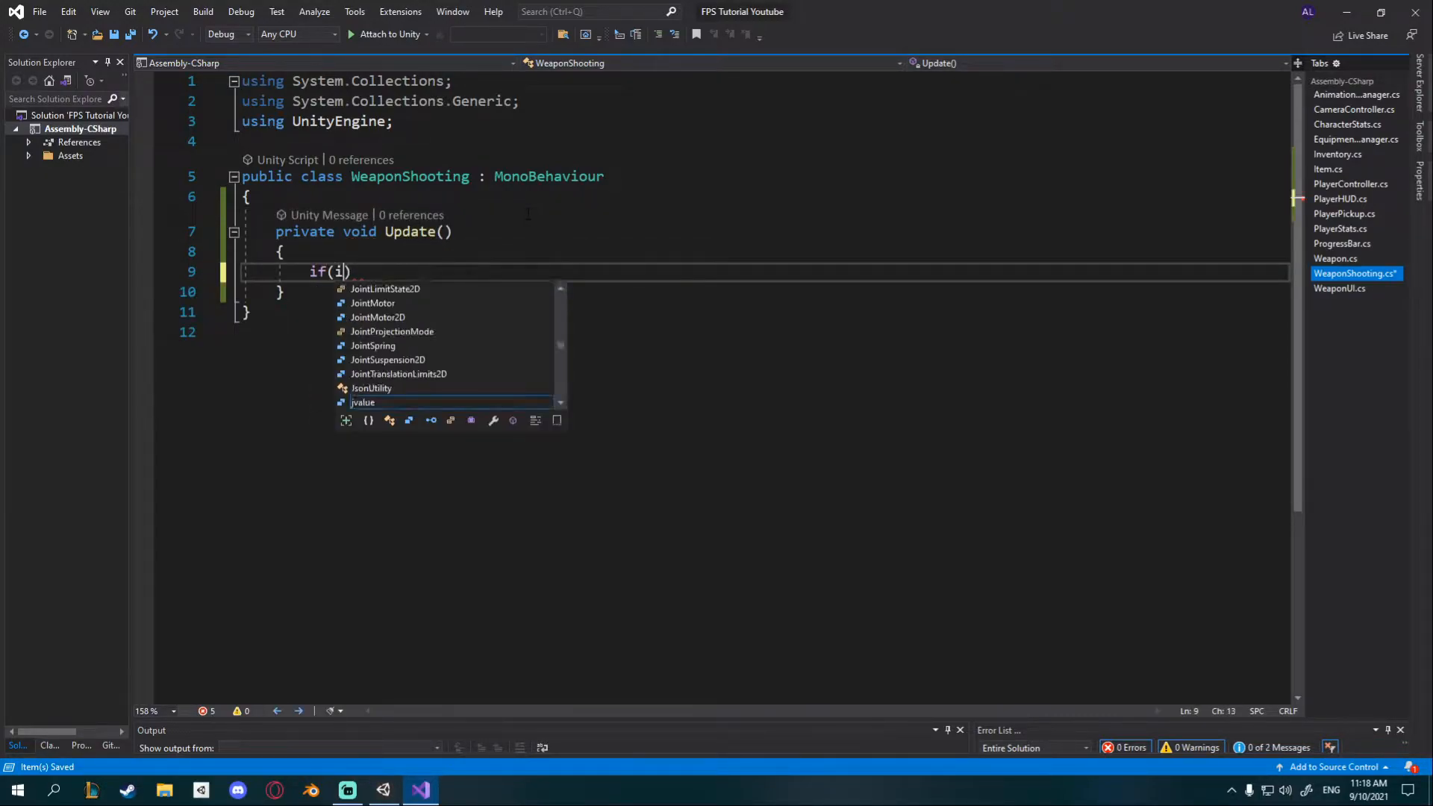
{"action": "type", "text": "nput.getk"}
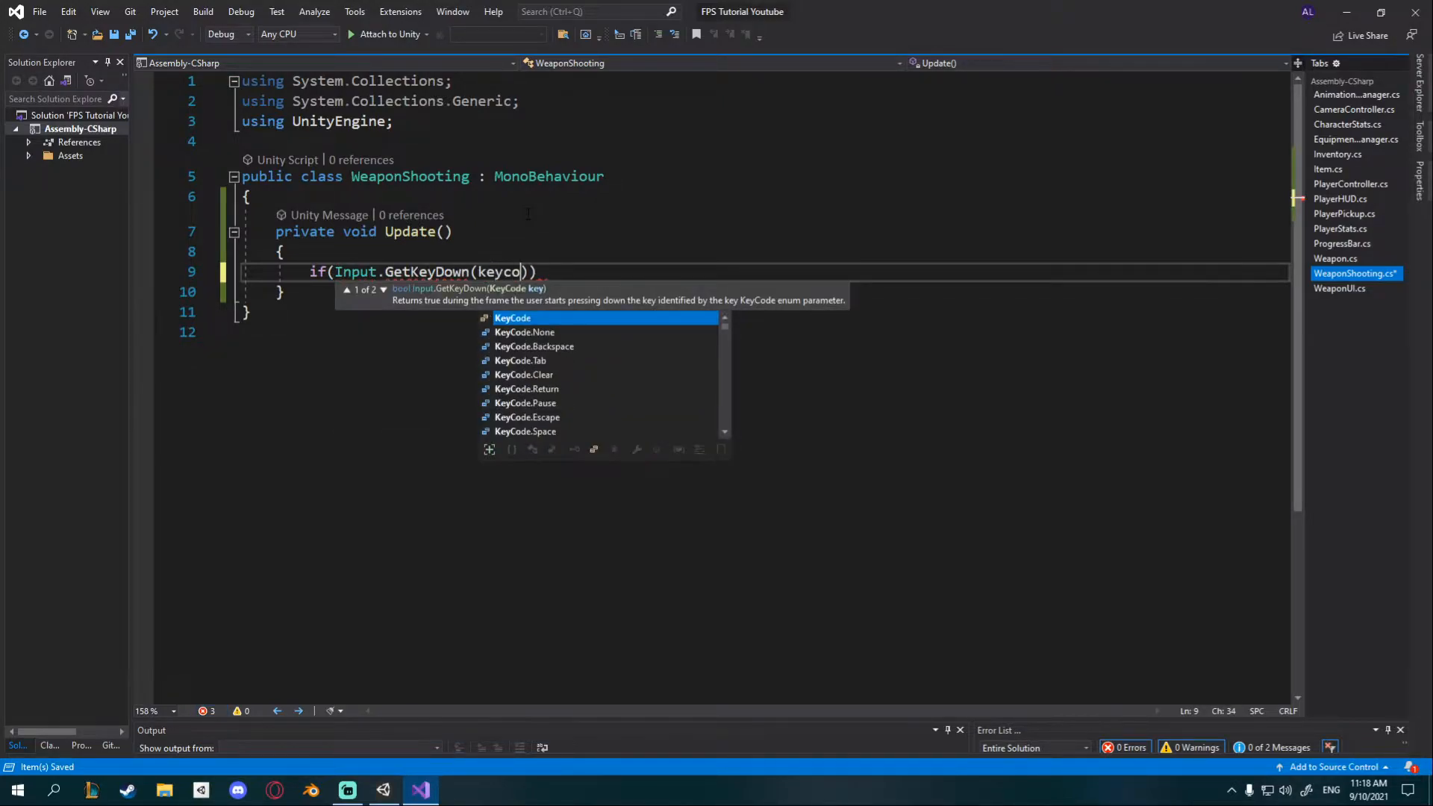
{"action": "type", "text": "KeyCode.mouse0"}
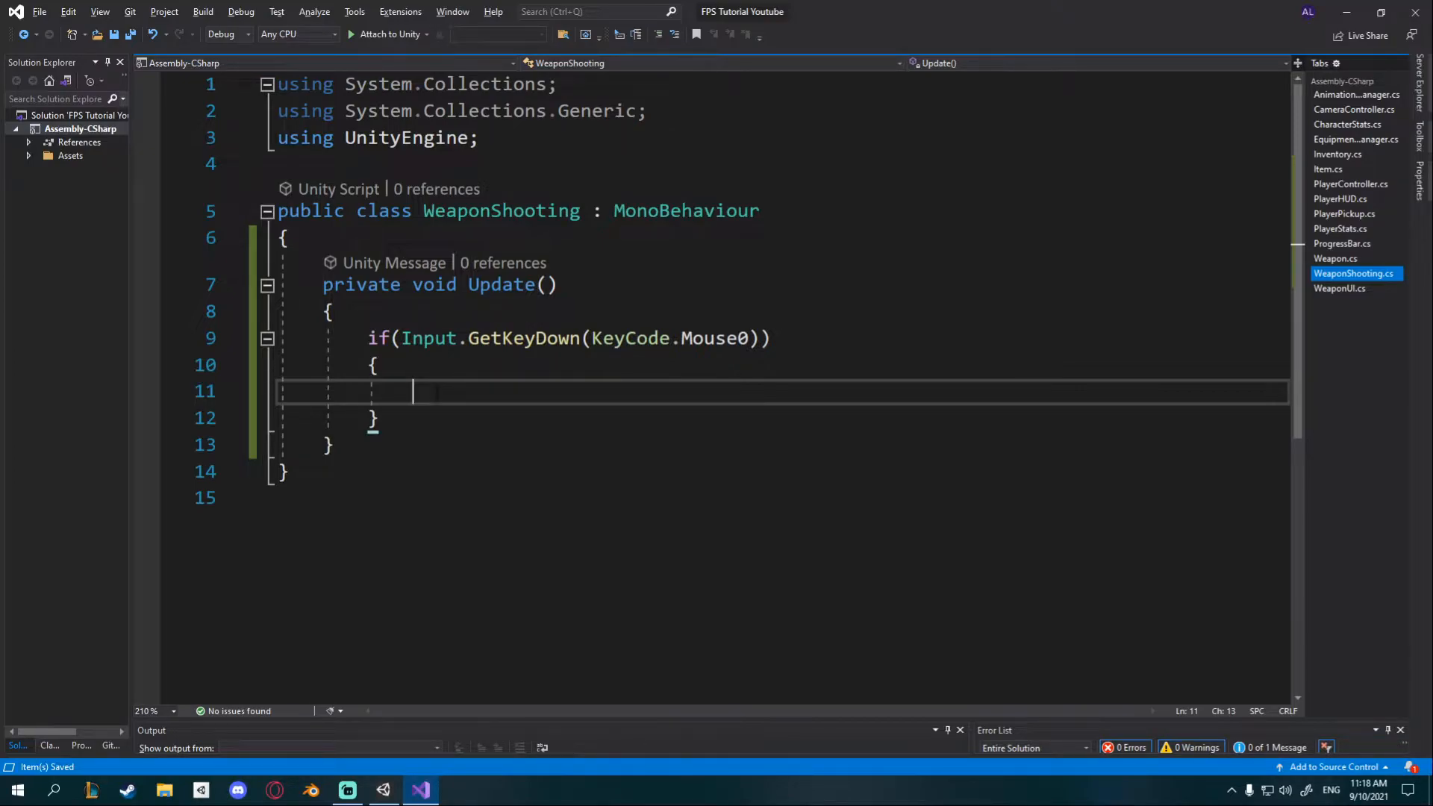
{"action": "type", "text": "//Sh"}
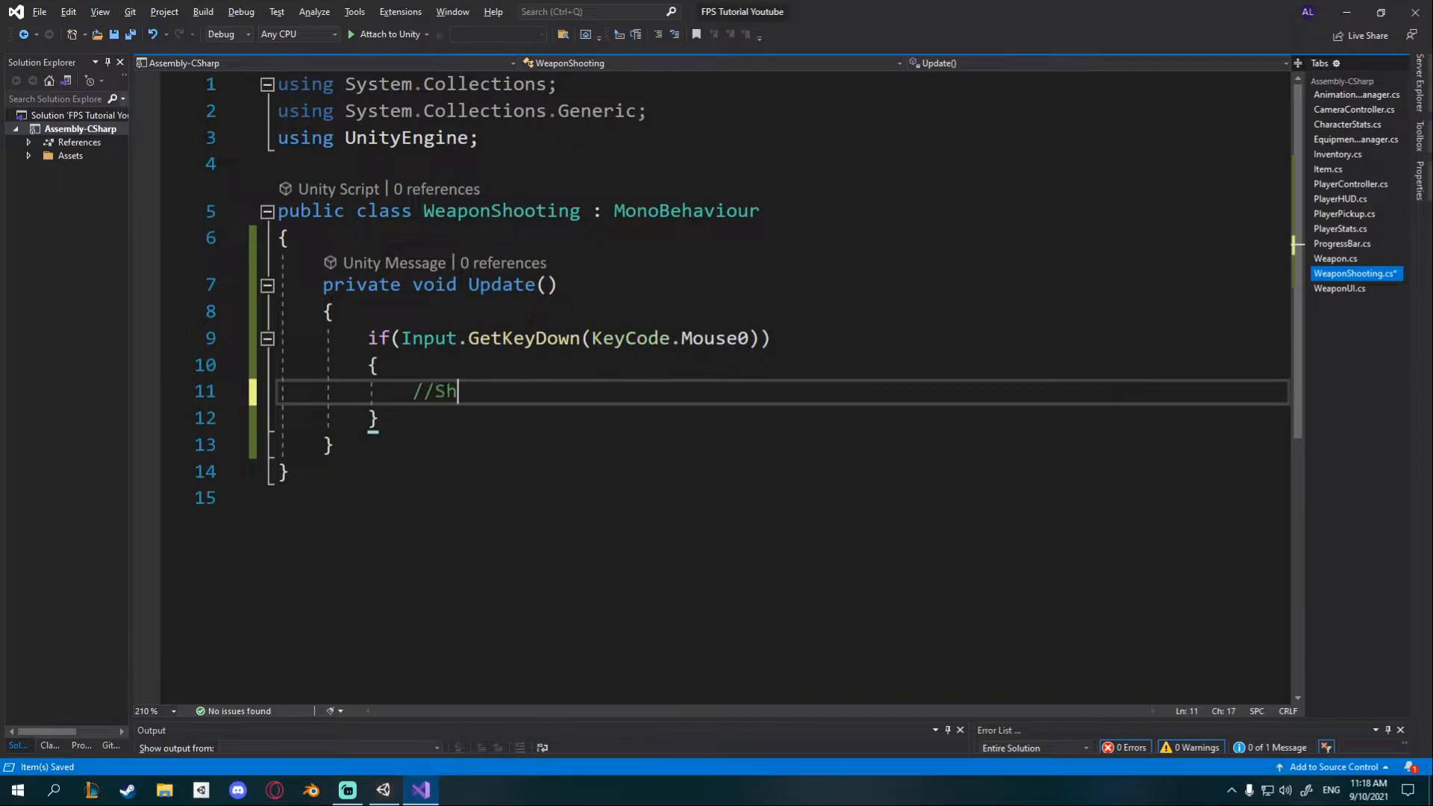
{"action": "type", "text": "oot"}
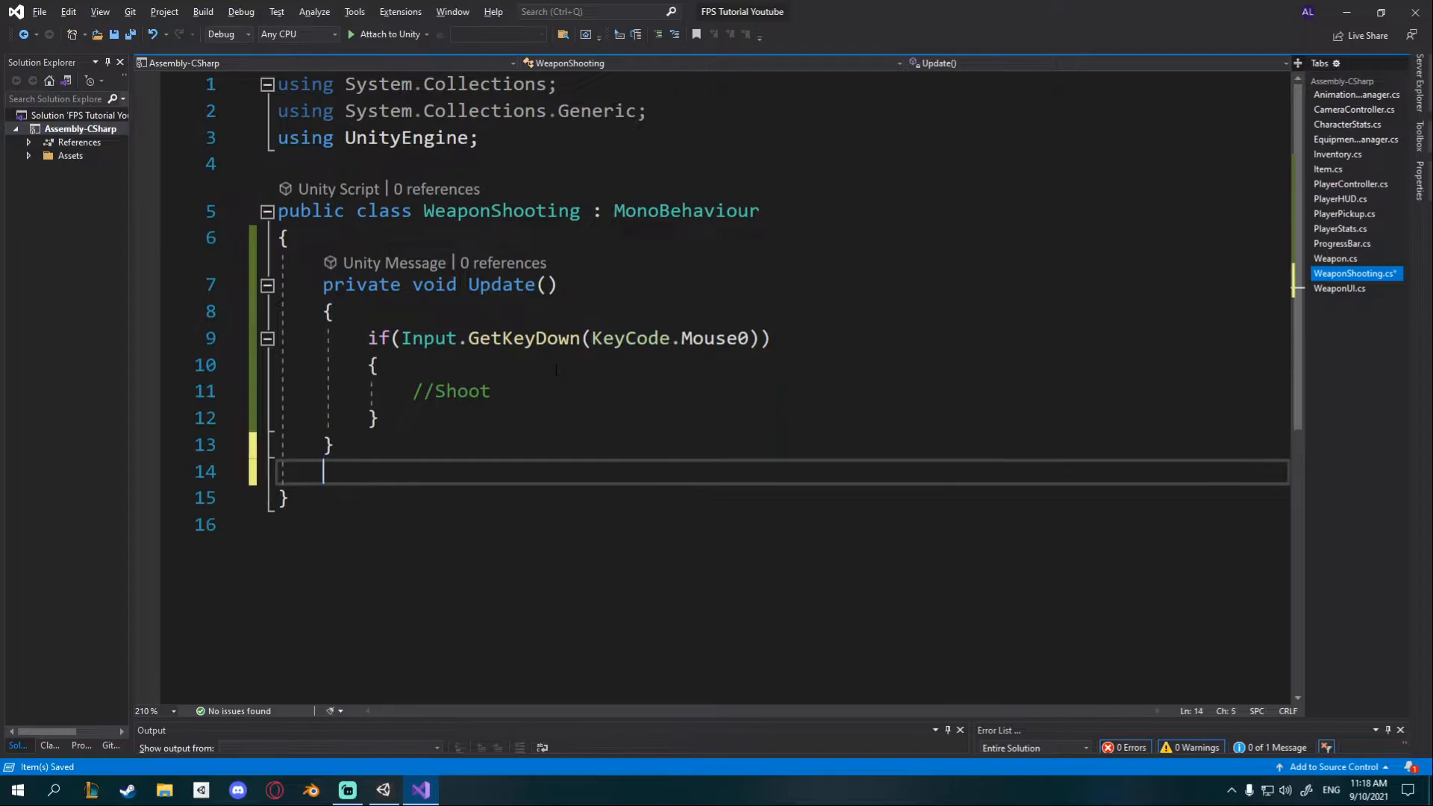
Step: Add an empty private void Shoot() method below Update
{"action": "type", "text": "private"}
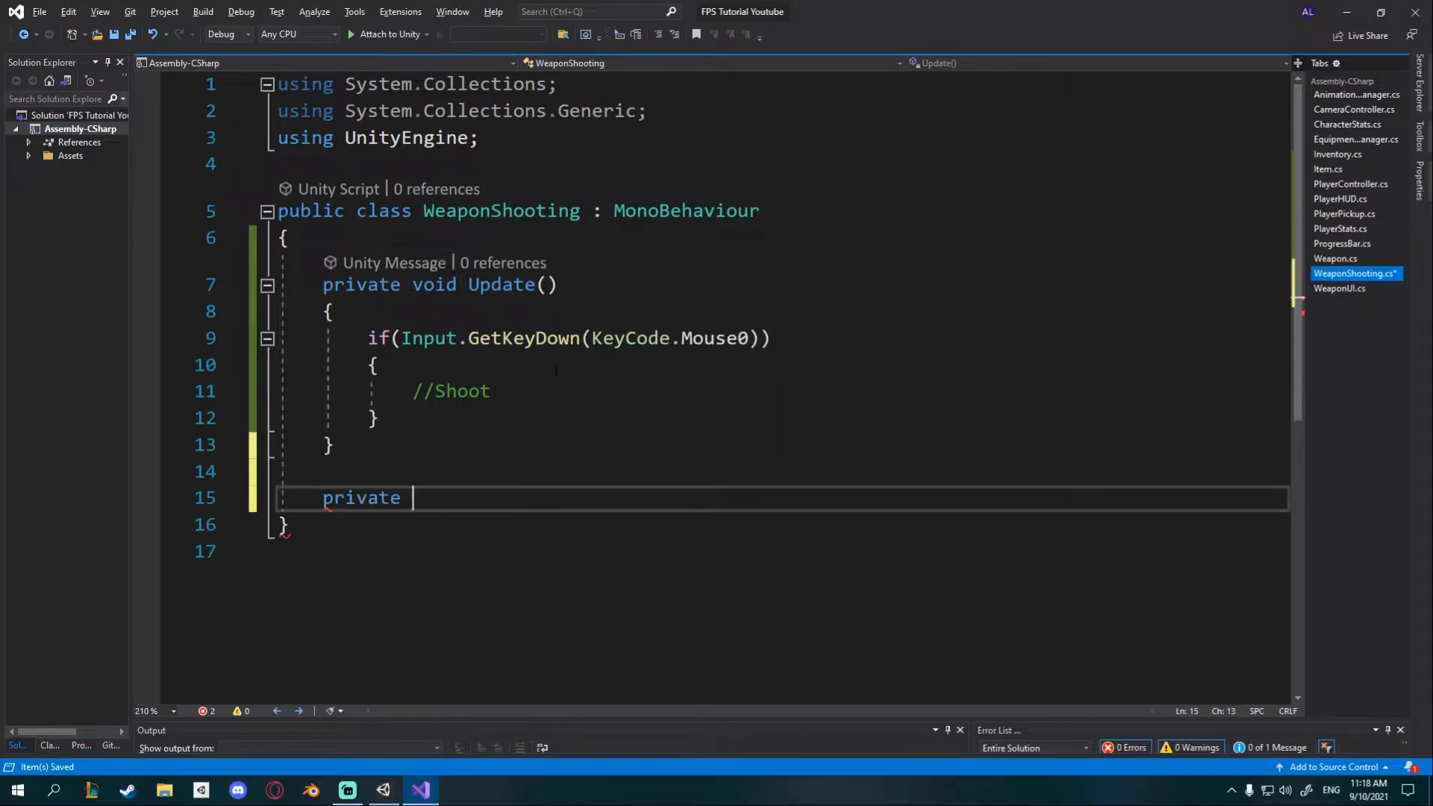
{"action": "type", "text": "void Shoot()"}
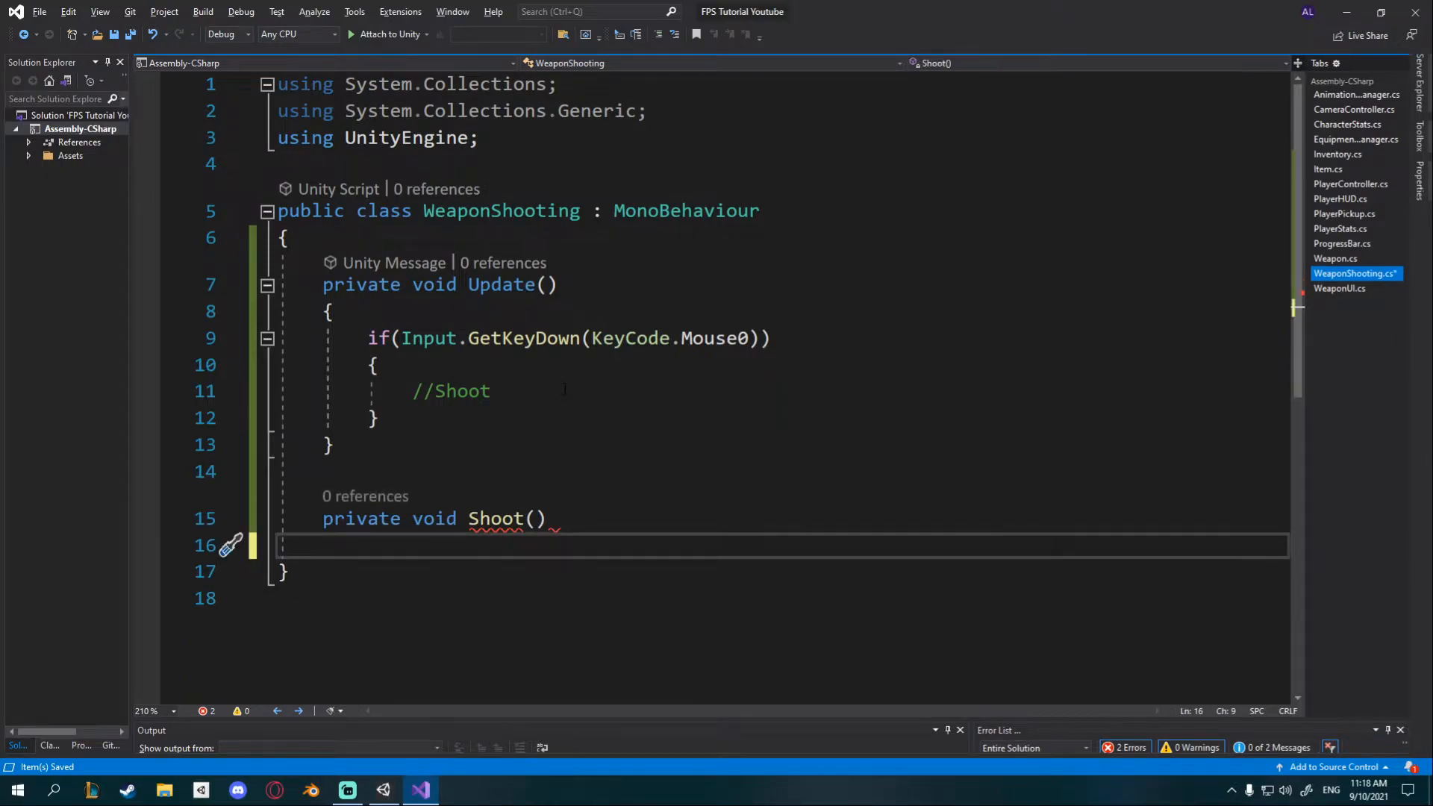
{"action": "type", "text": "{"}
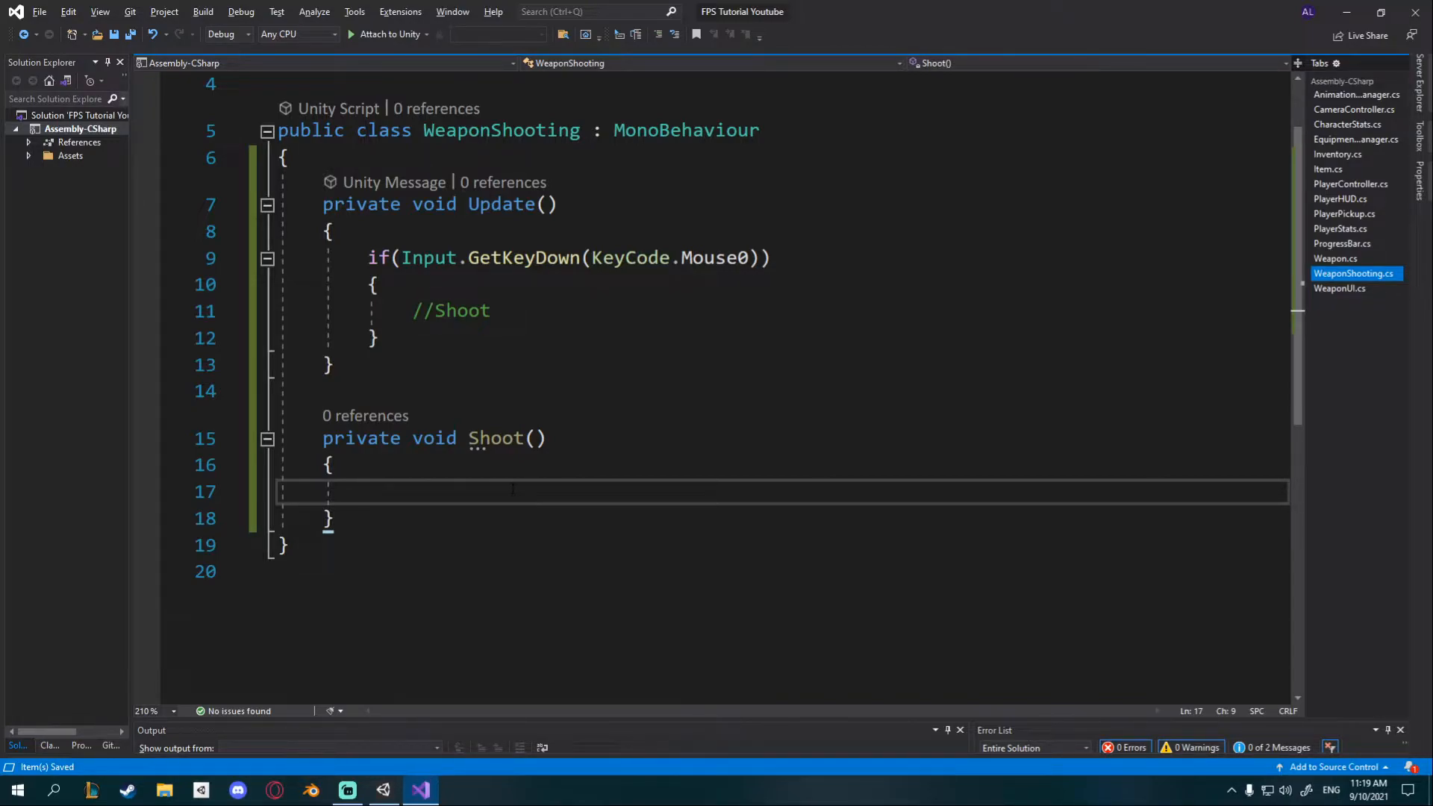
{"action": "scroll", "scroll_direction": "down", "scroll_amount": 3}
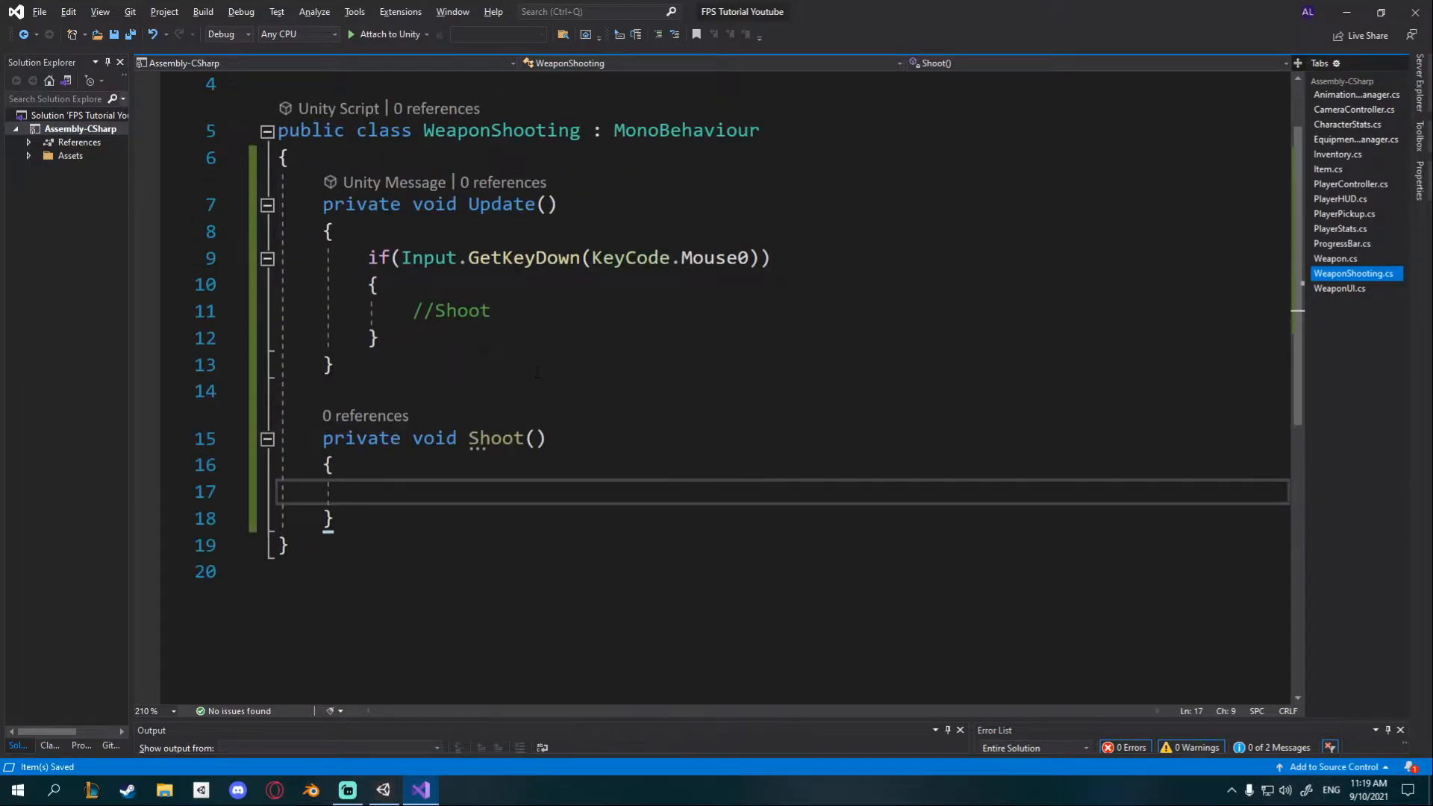
Step: Give Shoot an if(Physics.Raycast()) block with braces
{"action": "type", "text": "if"}
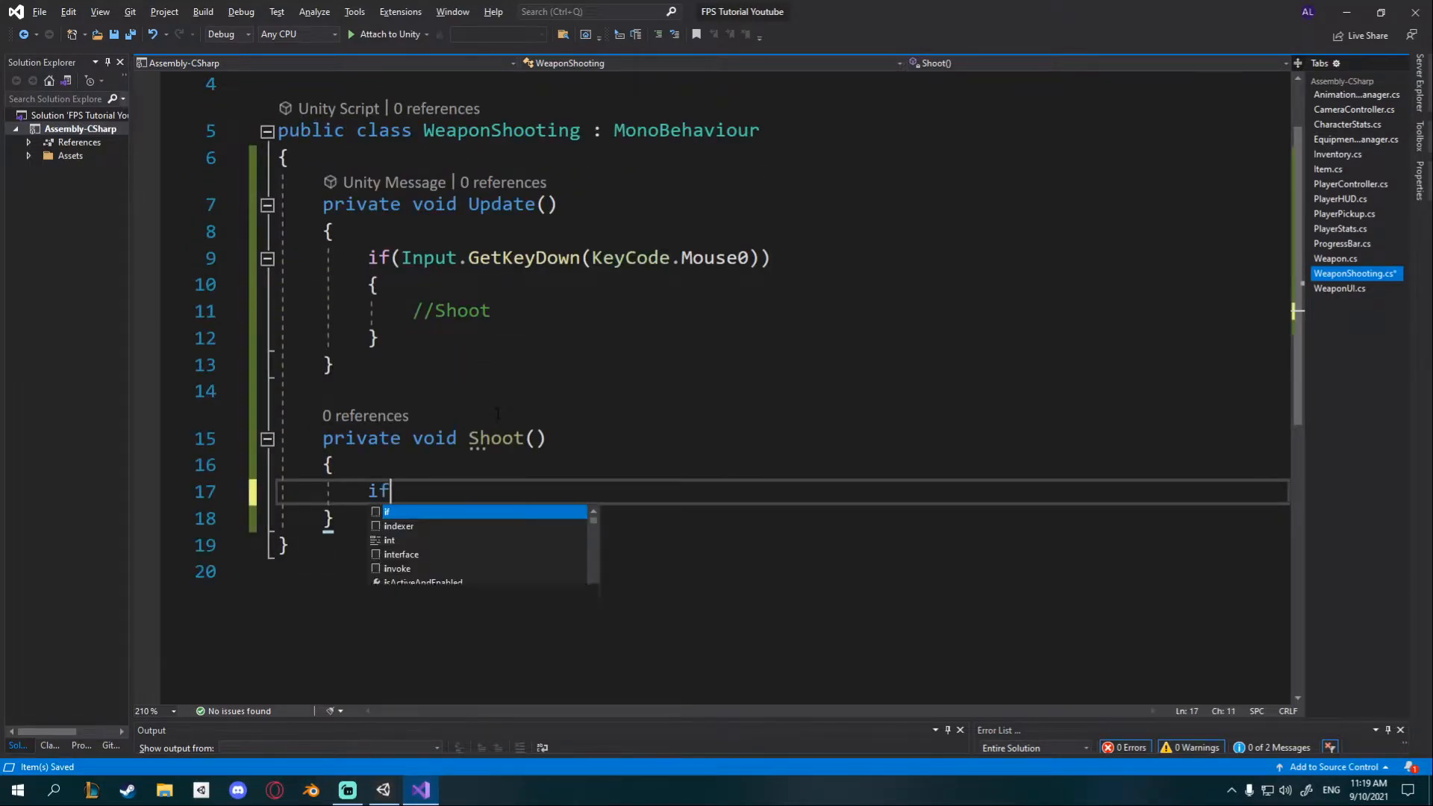
{"action": "type", "text": "(Physics"}
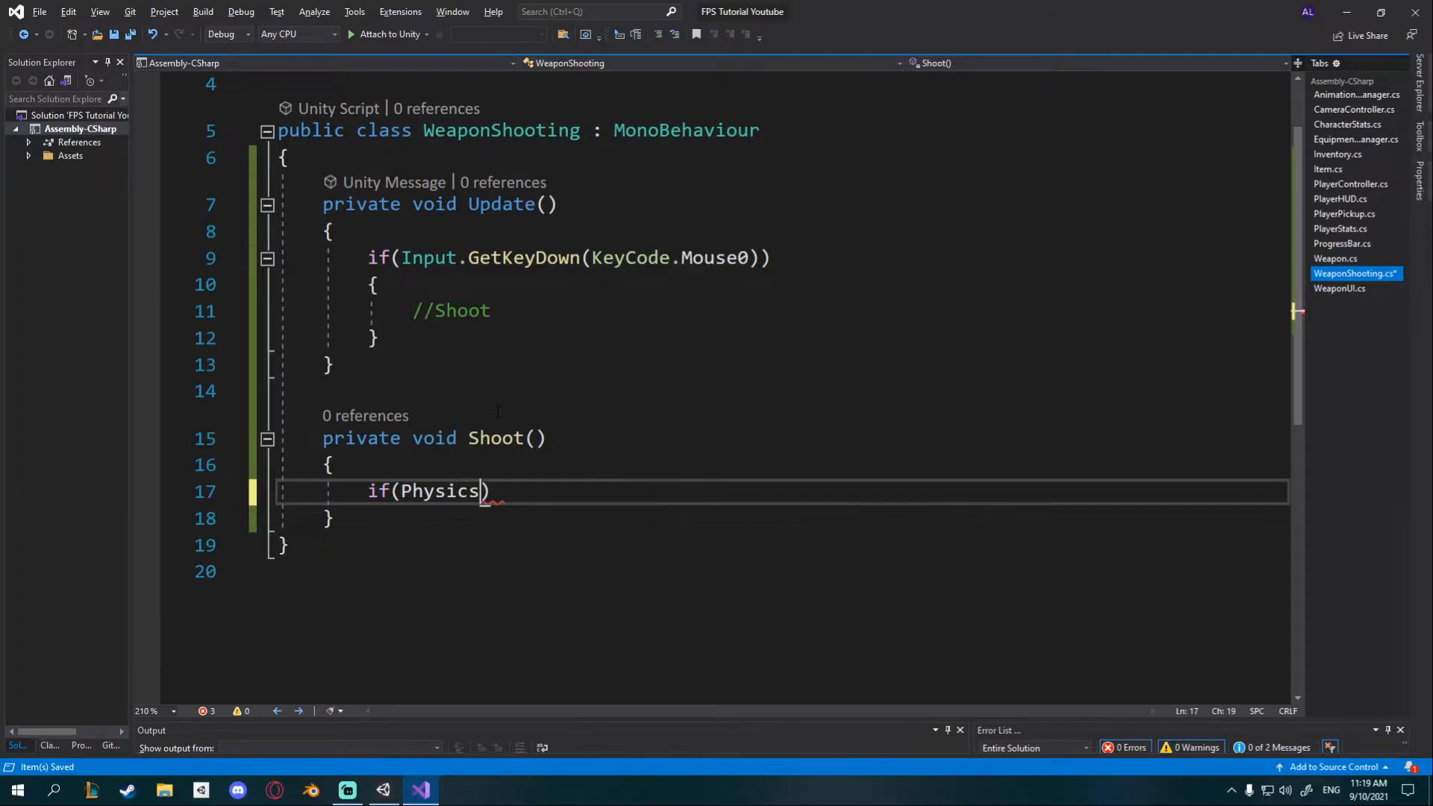
{"action": "type", "text": ".Raycast()"}
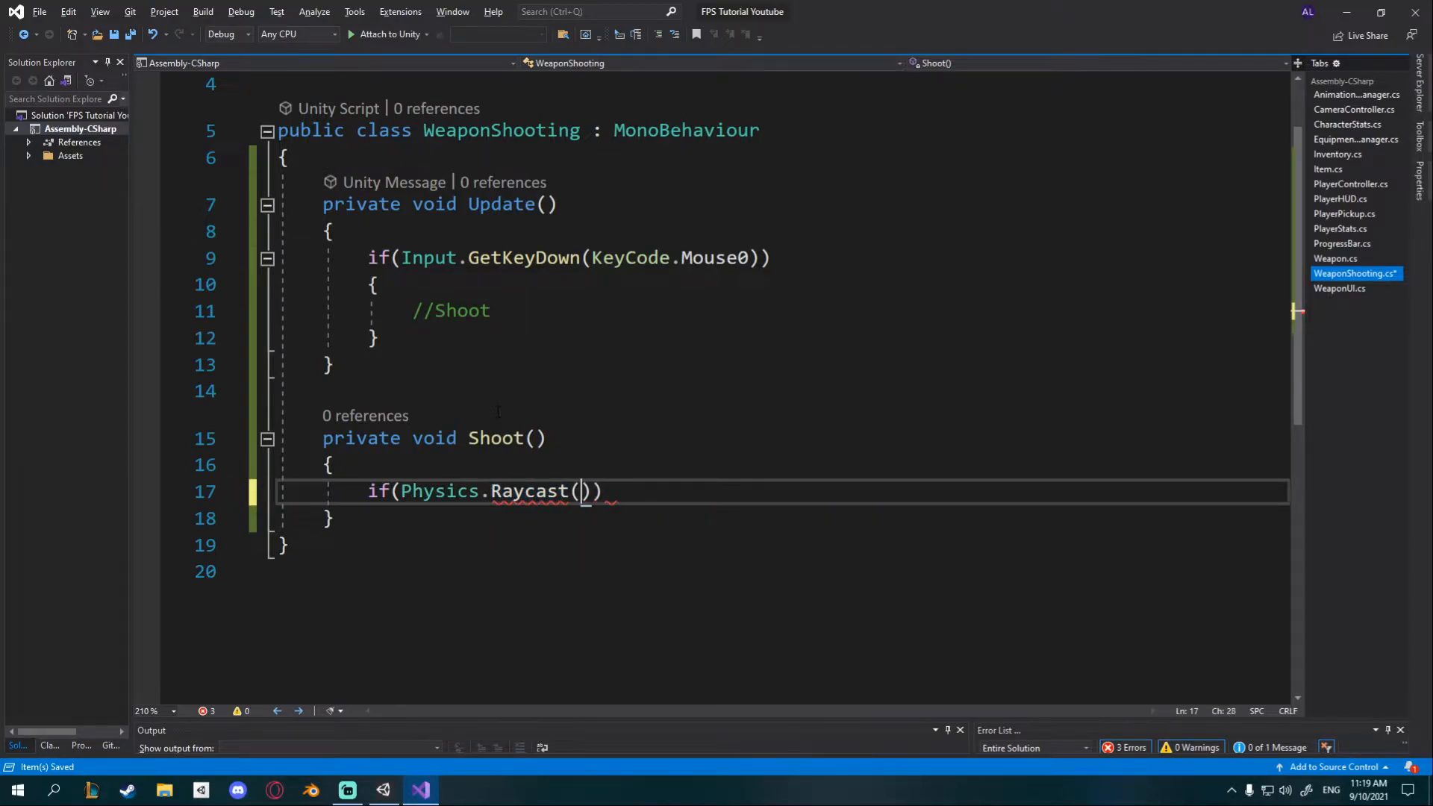
{"action": "key", "text": "enter"}
{"action": "type", "text": "{"}
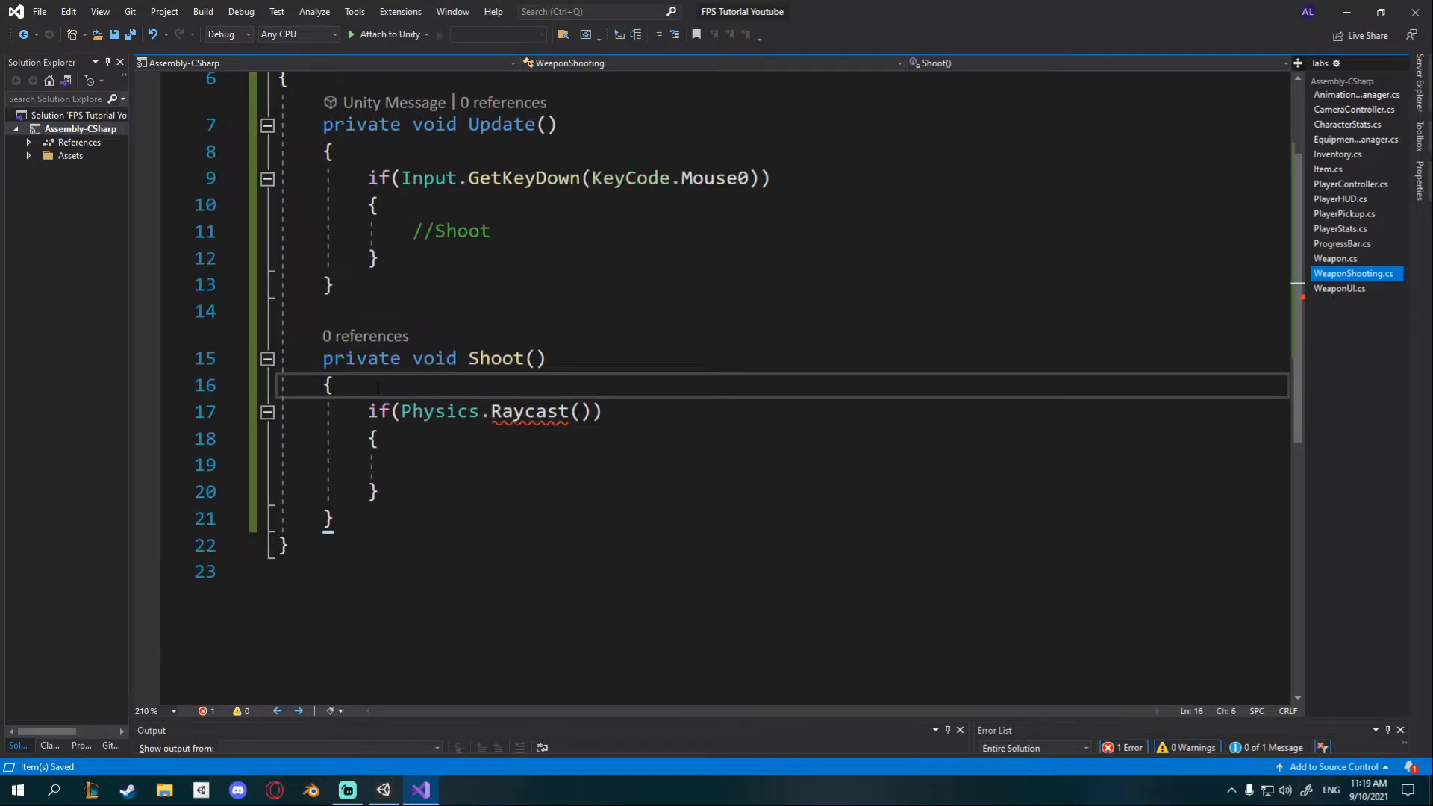
Step: Start a 'Ray ray =' declaration above the raycast and begin a new private member
{"action": "key", "text": "enter"}
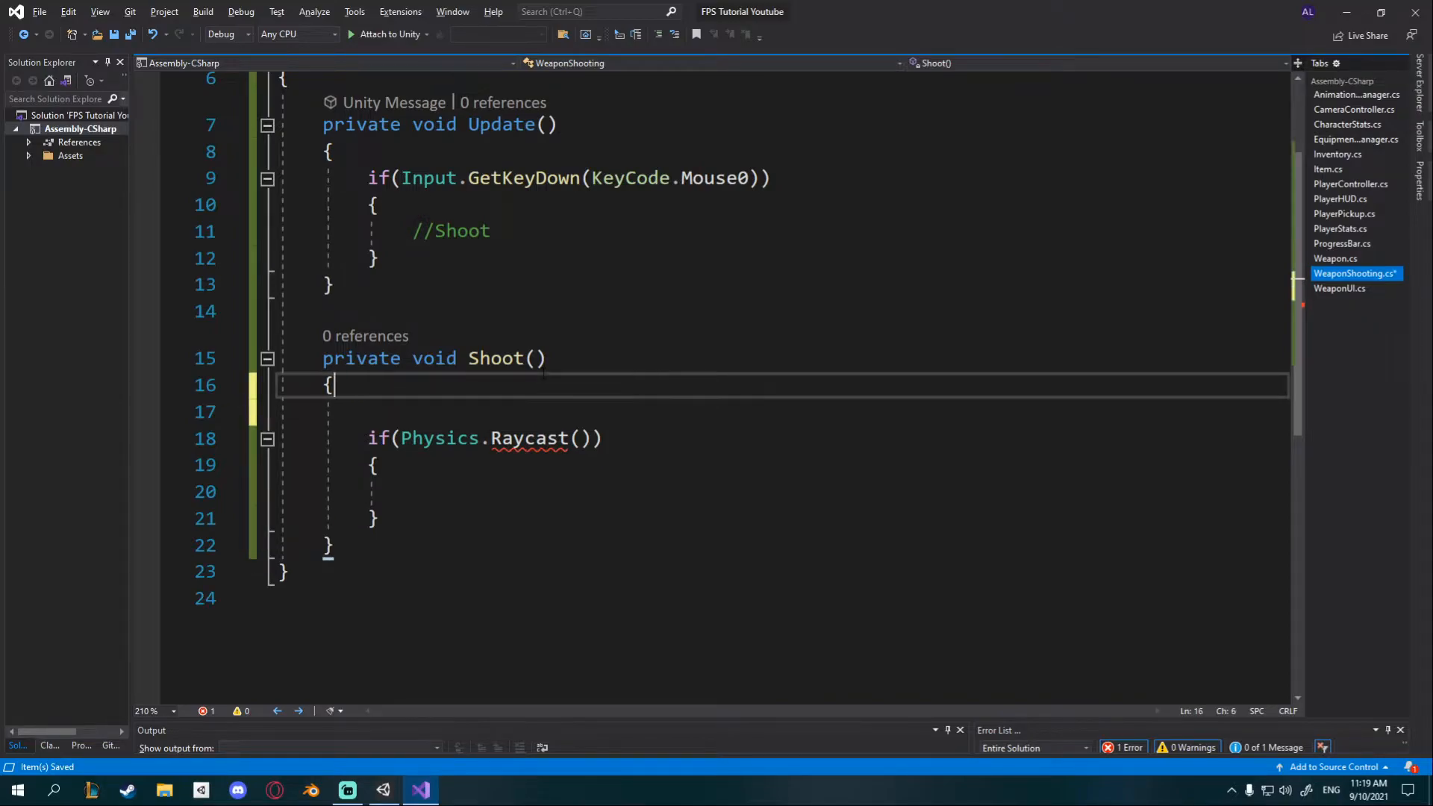
{"action": "type", "text": "Ray r"}
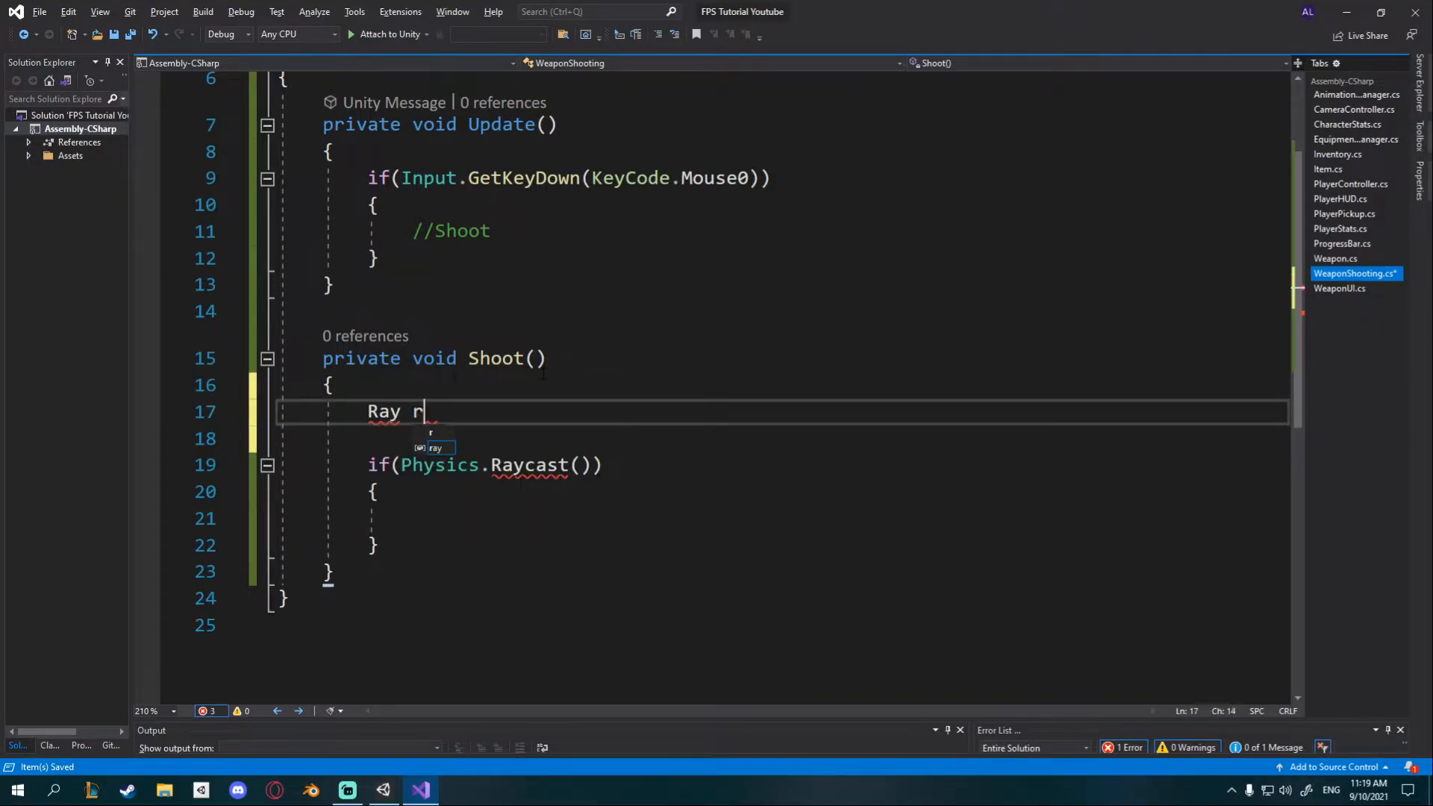
{"action": "type", "text": "ay ="}
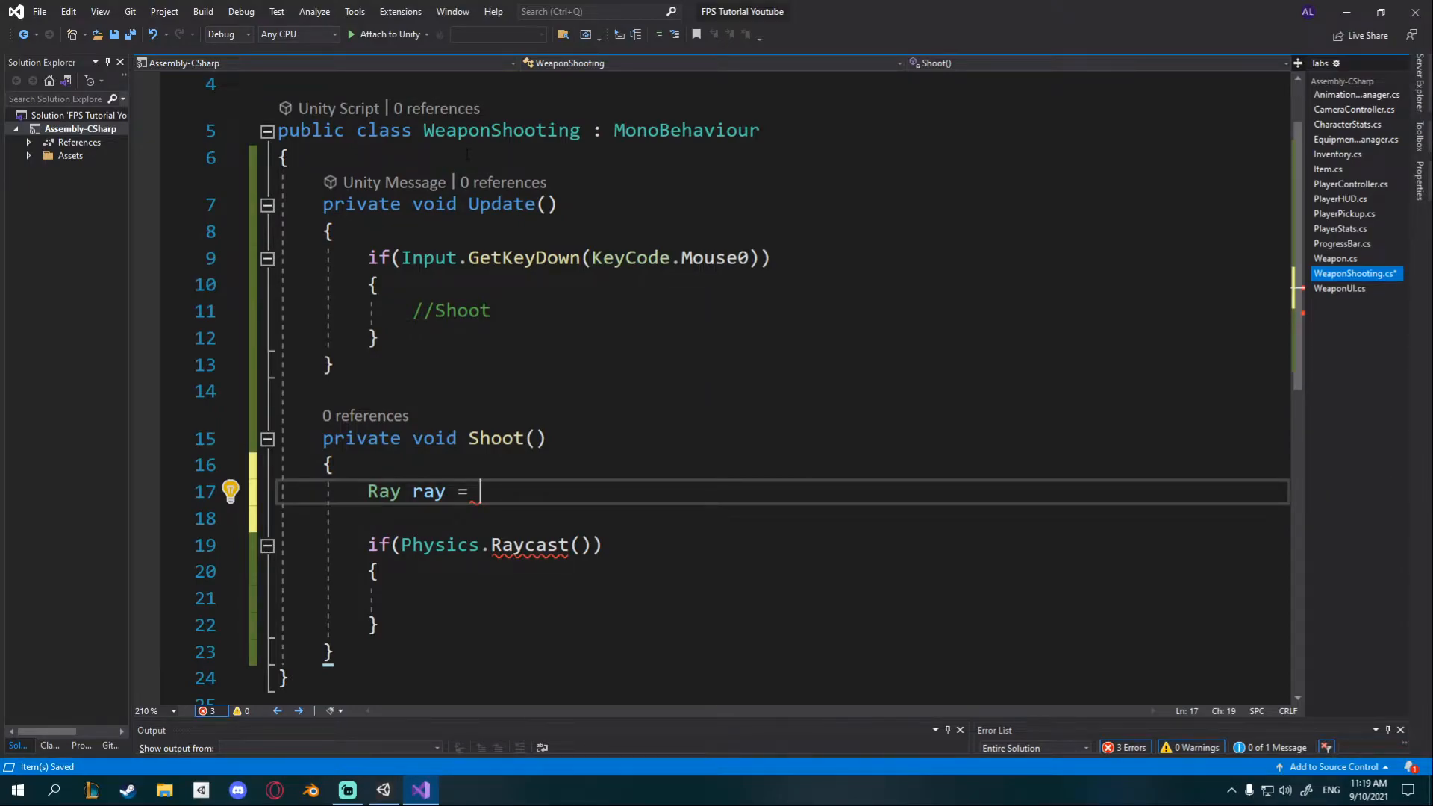
{"action": "type", "text": "private void Came"}
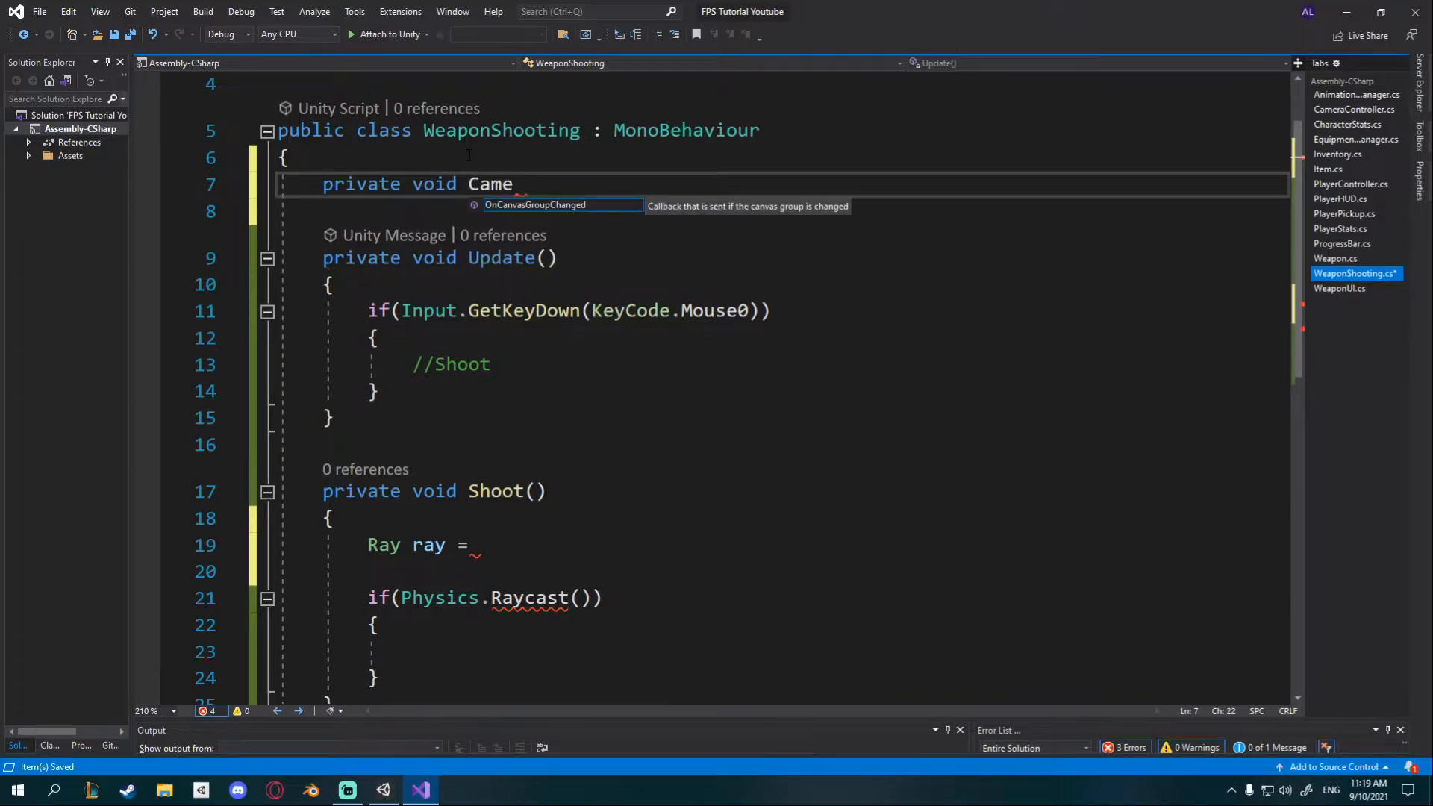
Step: Declare a private Camera cam field at the top of the class
{"action": "type", "text": "r"}
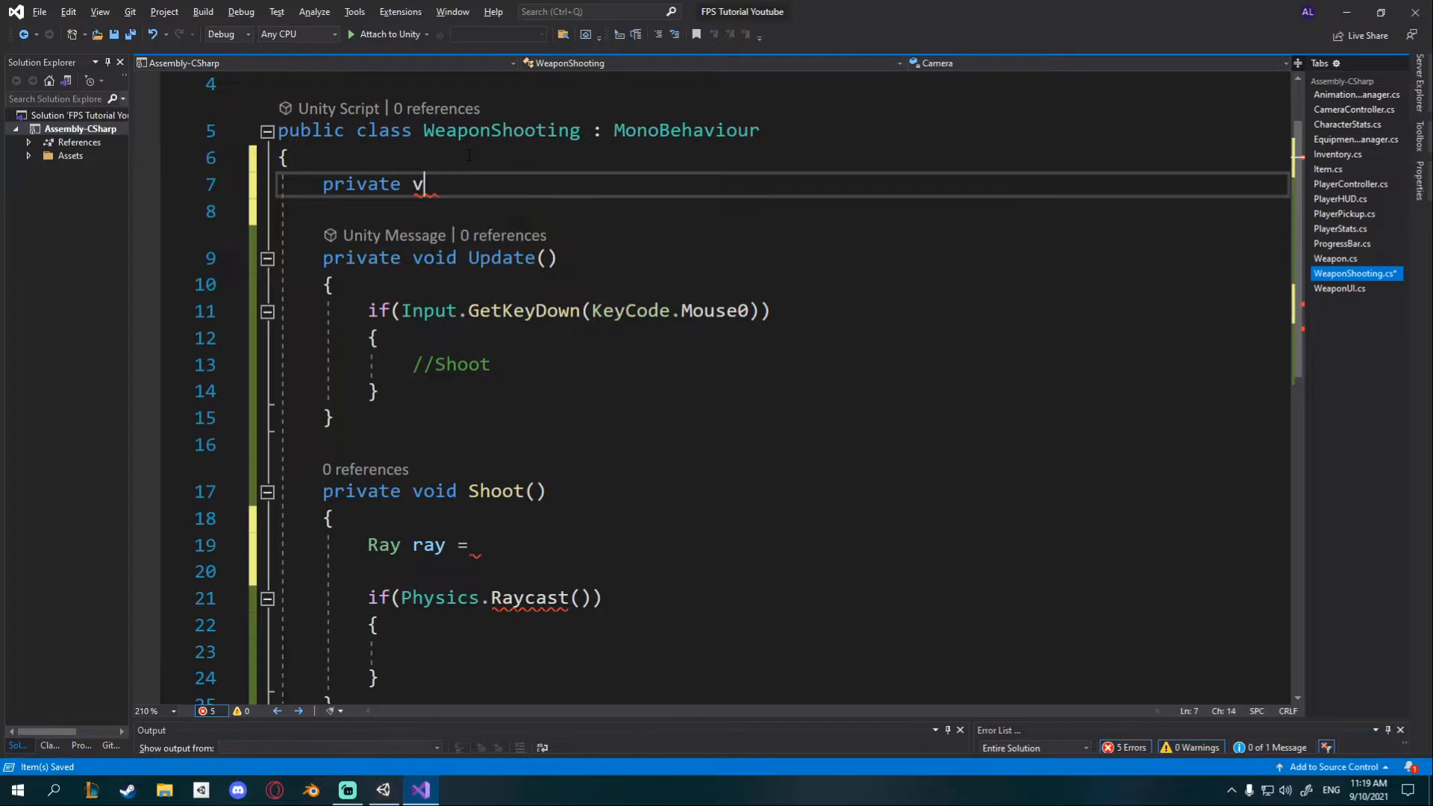
{"action": "type", "text": "Camera ma"}
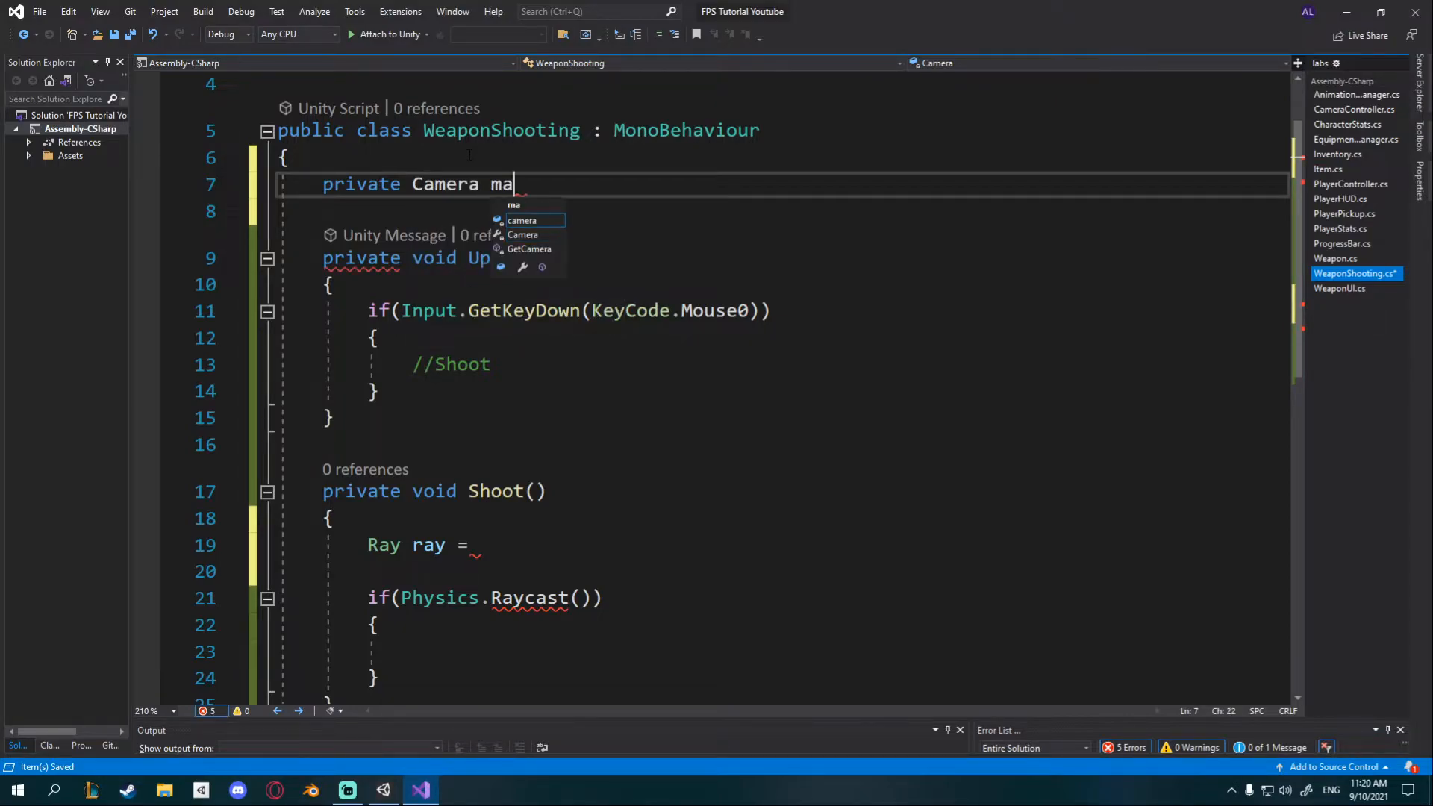
{"action": "type", "text": "inC"}
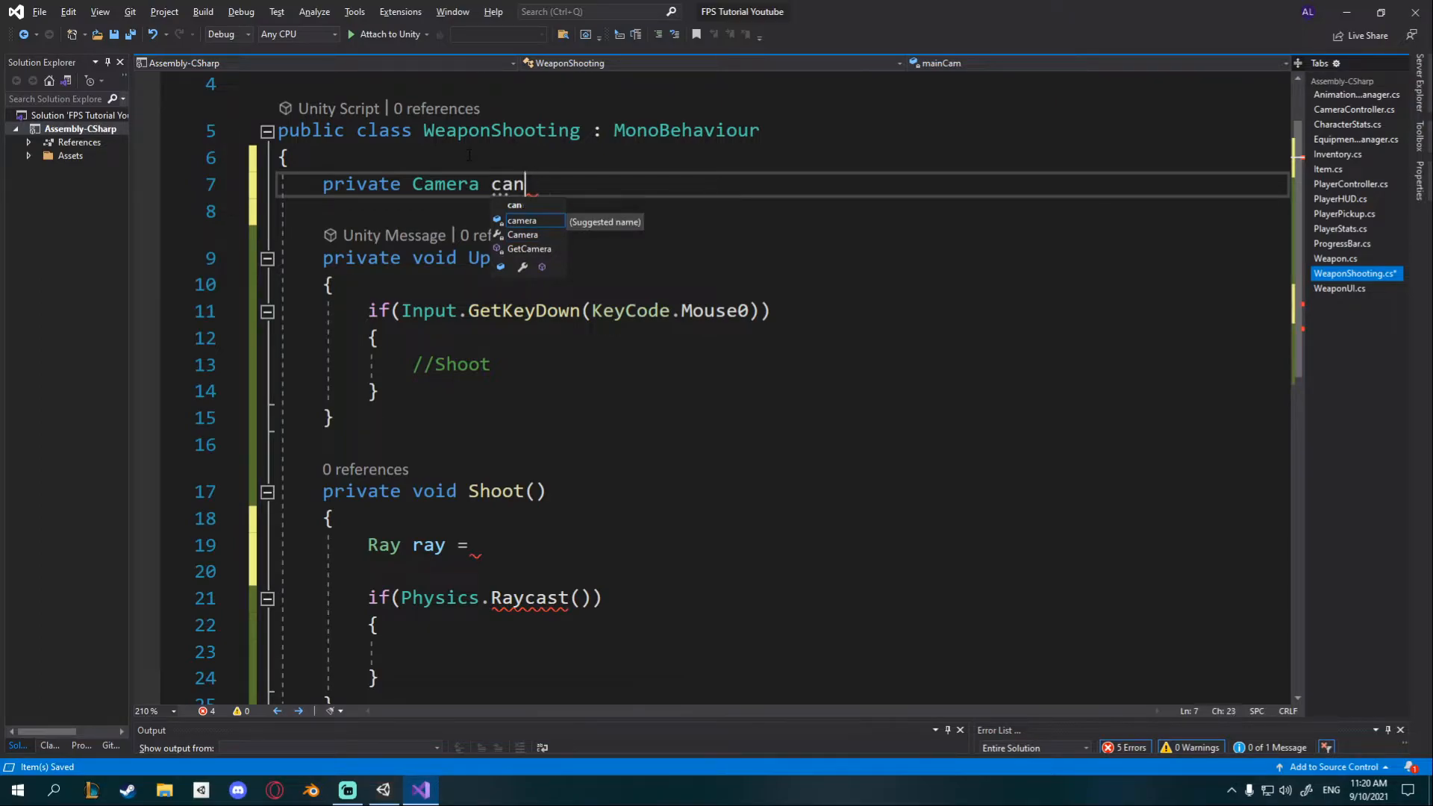
{"action": "type", "text": "m;"}
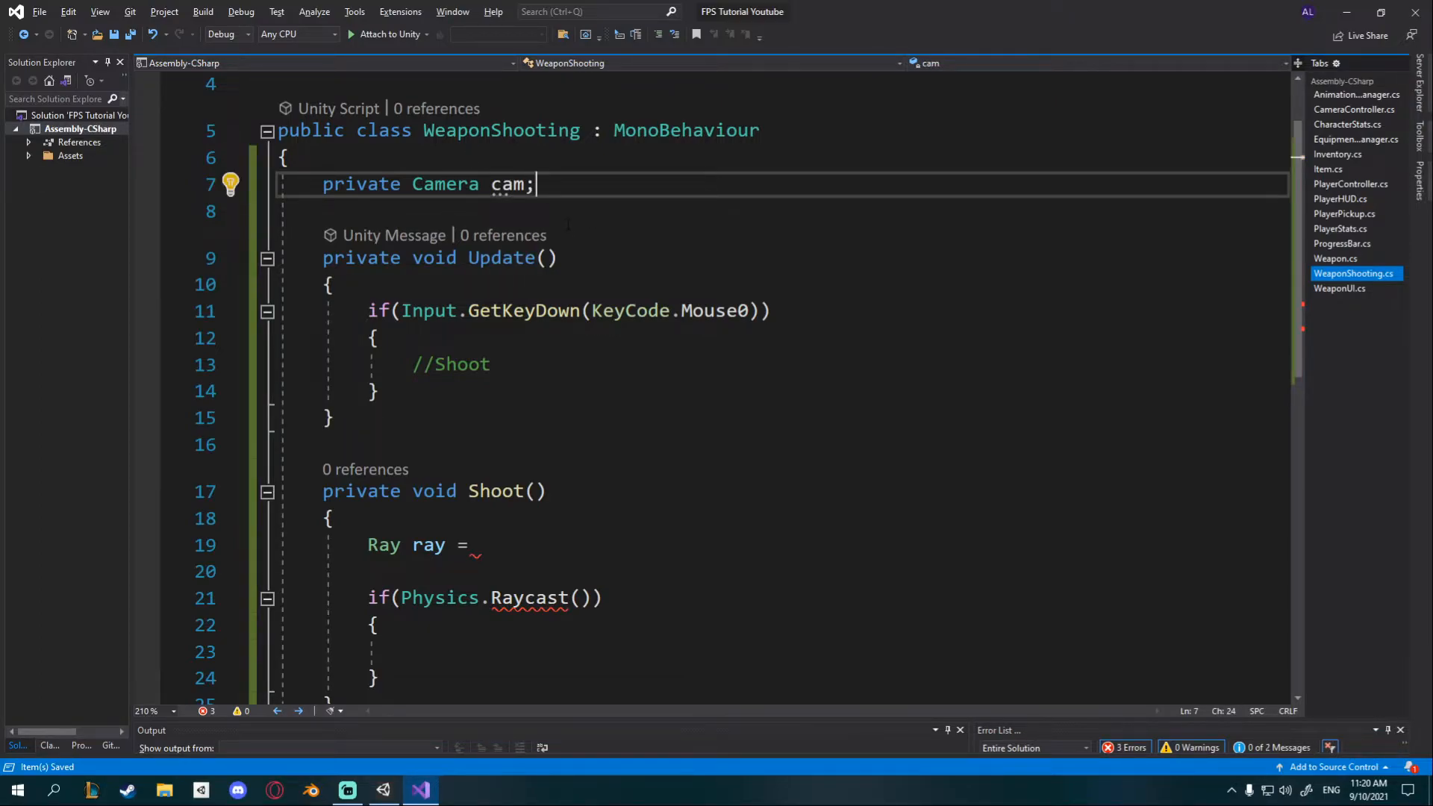
Step: Add a Start method assigning cam via GetComponentInChildren<Camera>()
{"action": "type", "text": "private"}
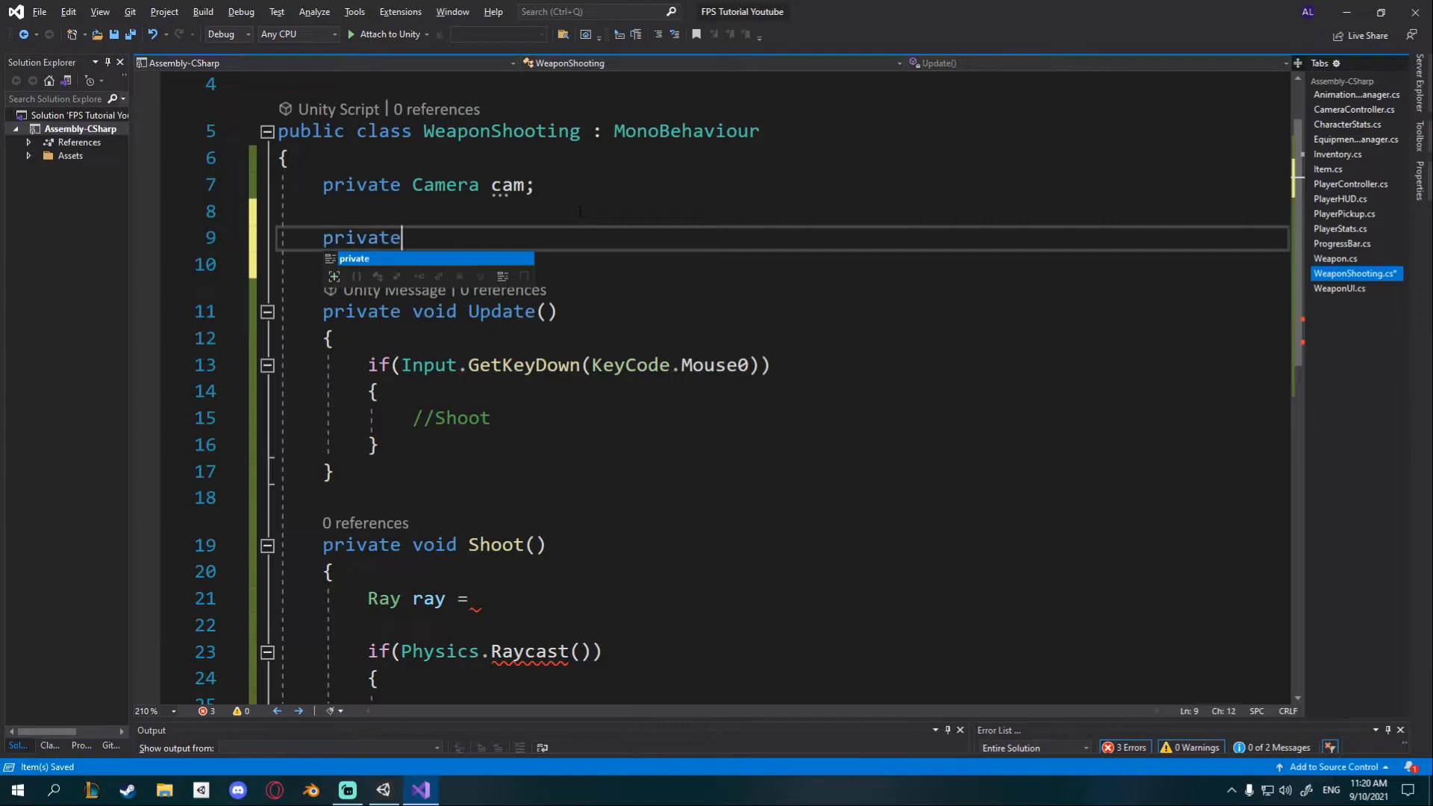
{"action": "type", "text": "void Start()"}
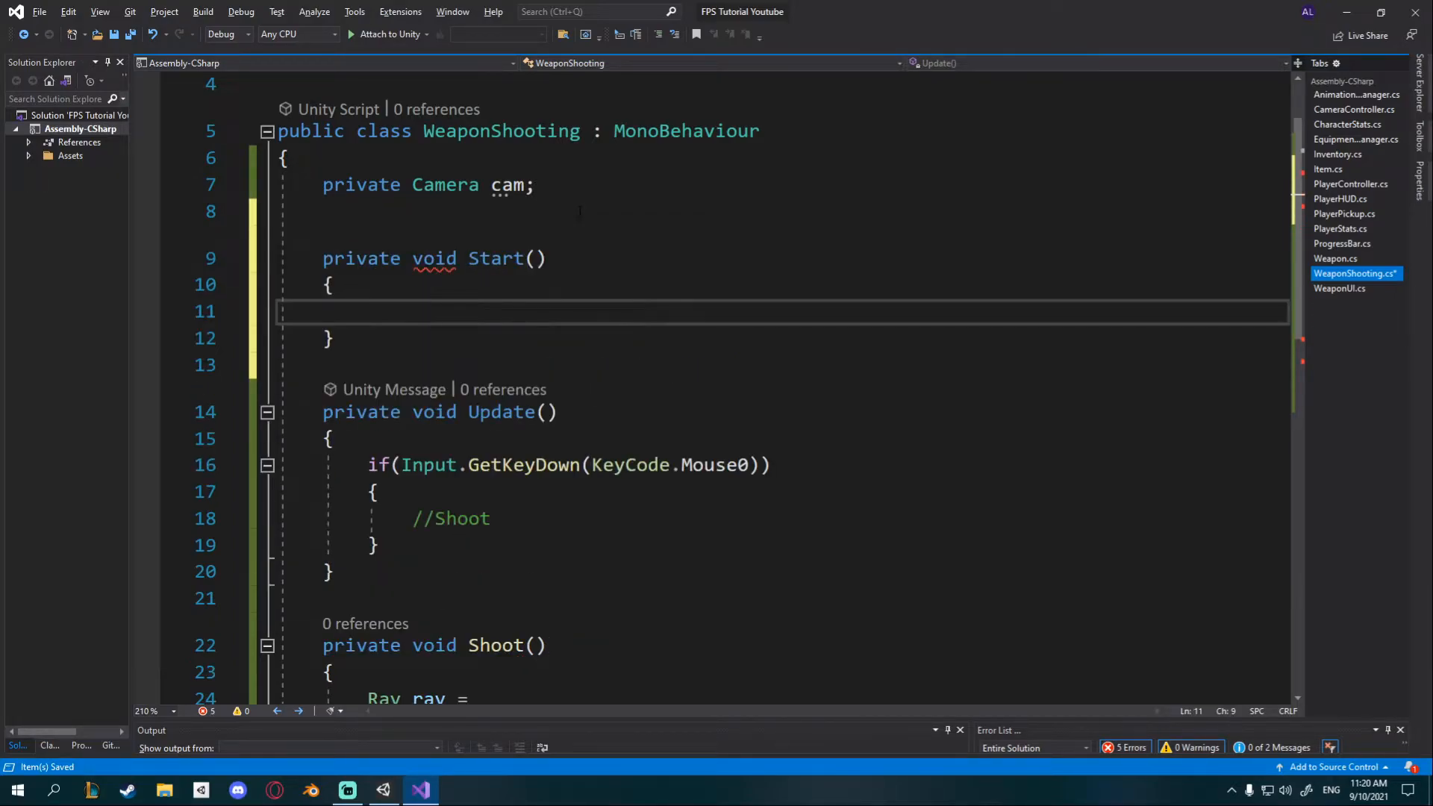
{"action": "type", "text": "cam = ge"}
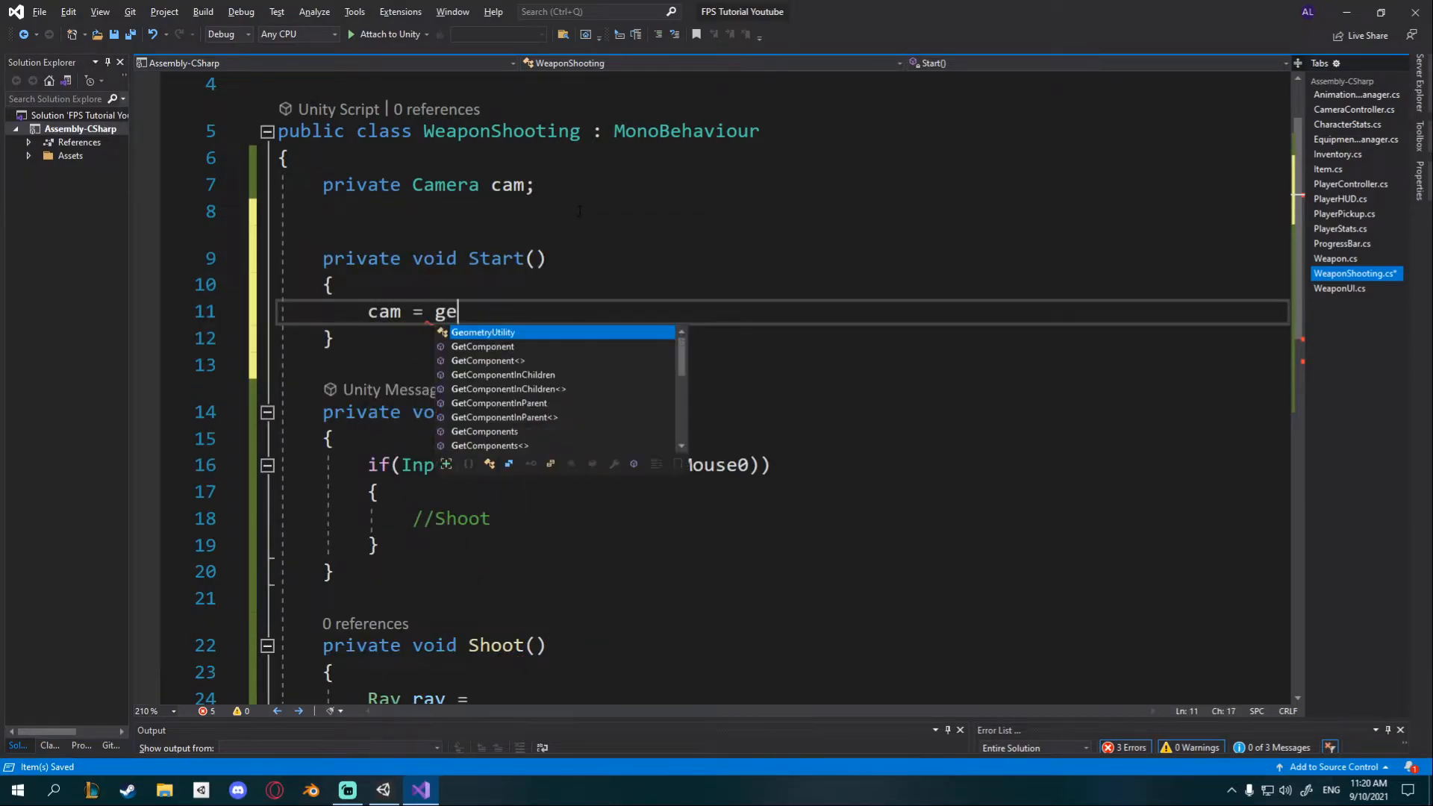
{"action": "key", "text": "Backspace"}
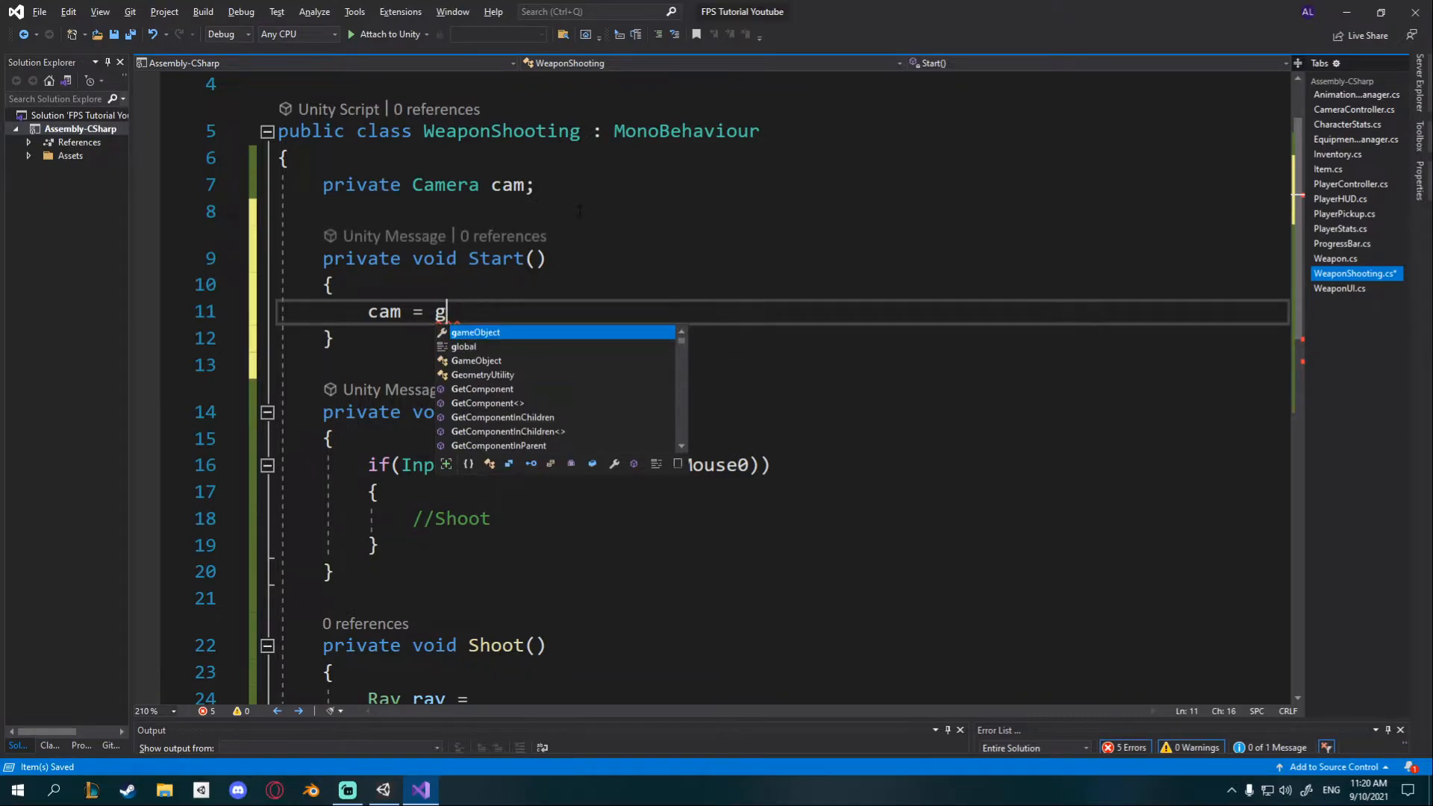
{"action": "type", "text": "Camera.main;"}
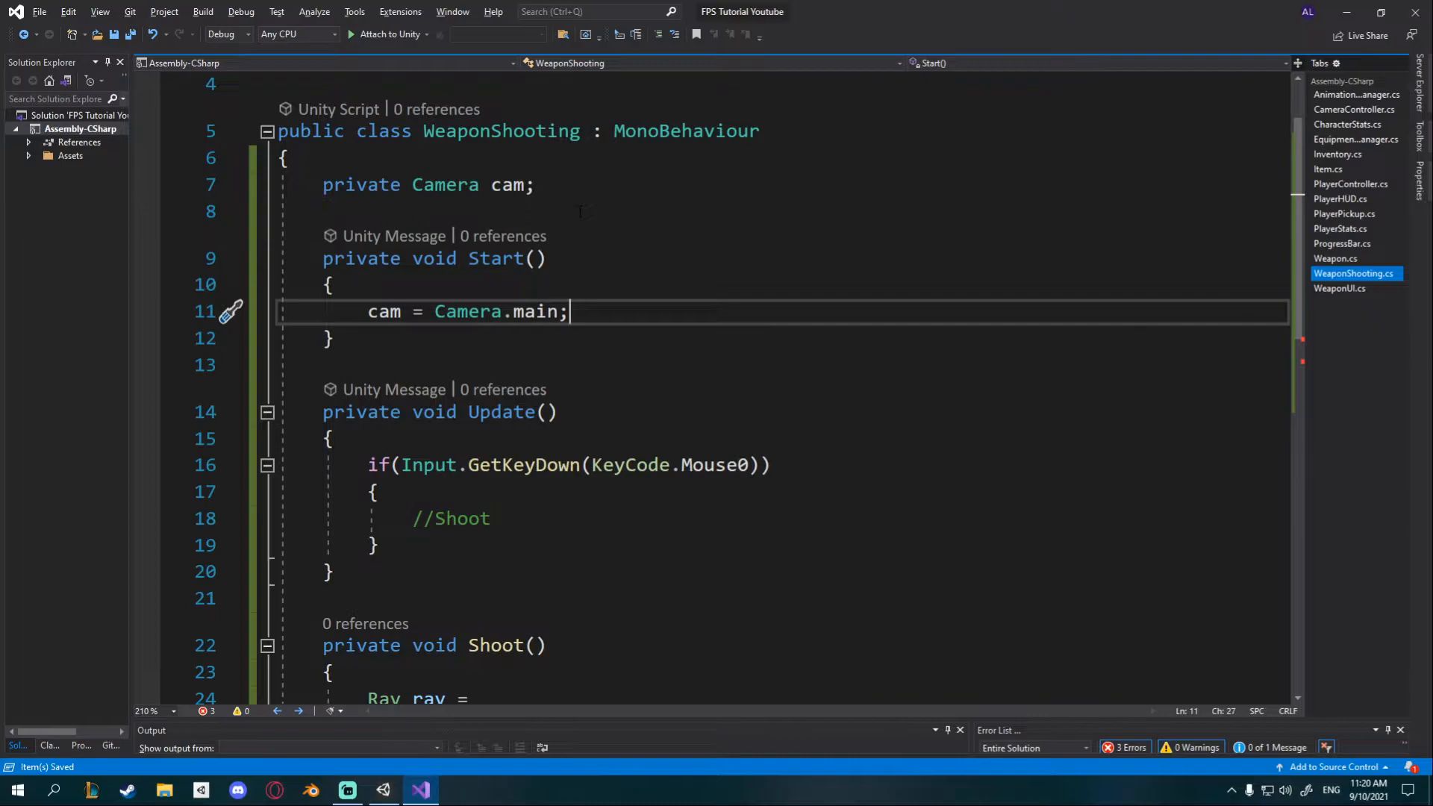
{"action": "type", "text": "get"}
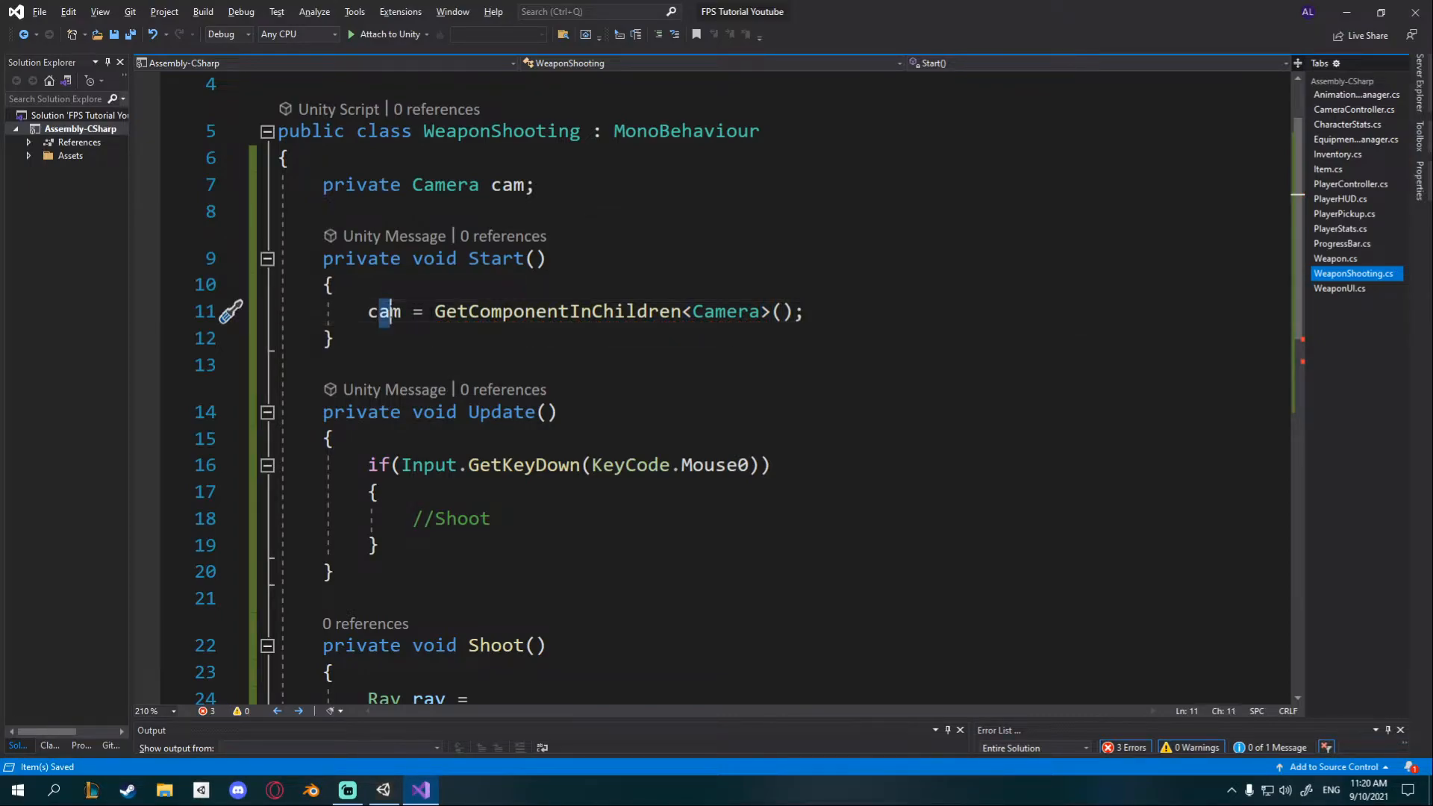
Step: Create a private GetReferences() method holding the camera lookup and call it from Start
{"action": "scroll", "scroll_direction": "down", "scroll_amount": 3}
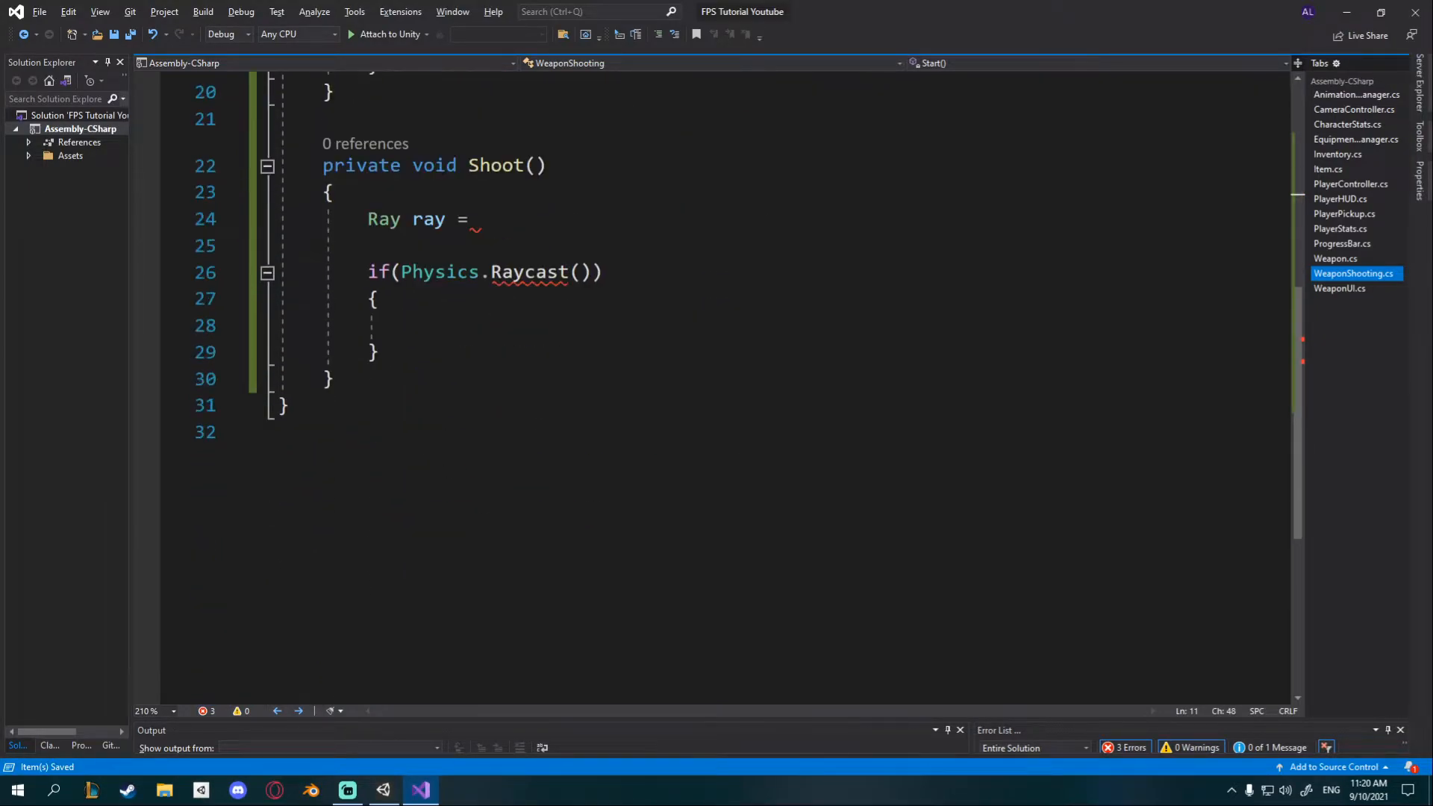
{"action": "type", "text": "private"}
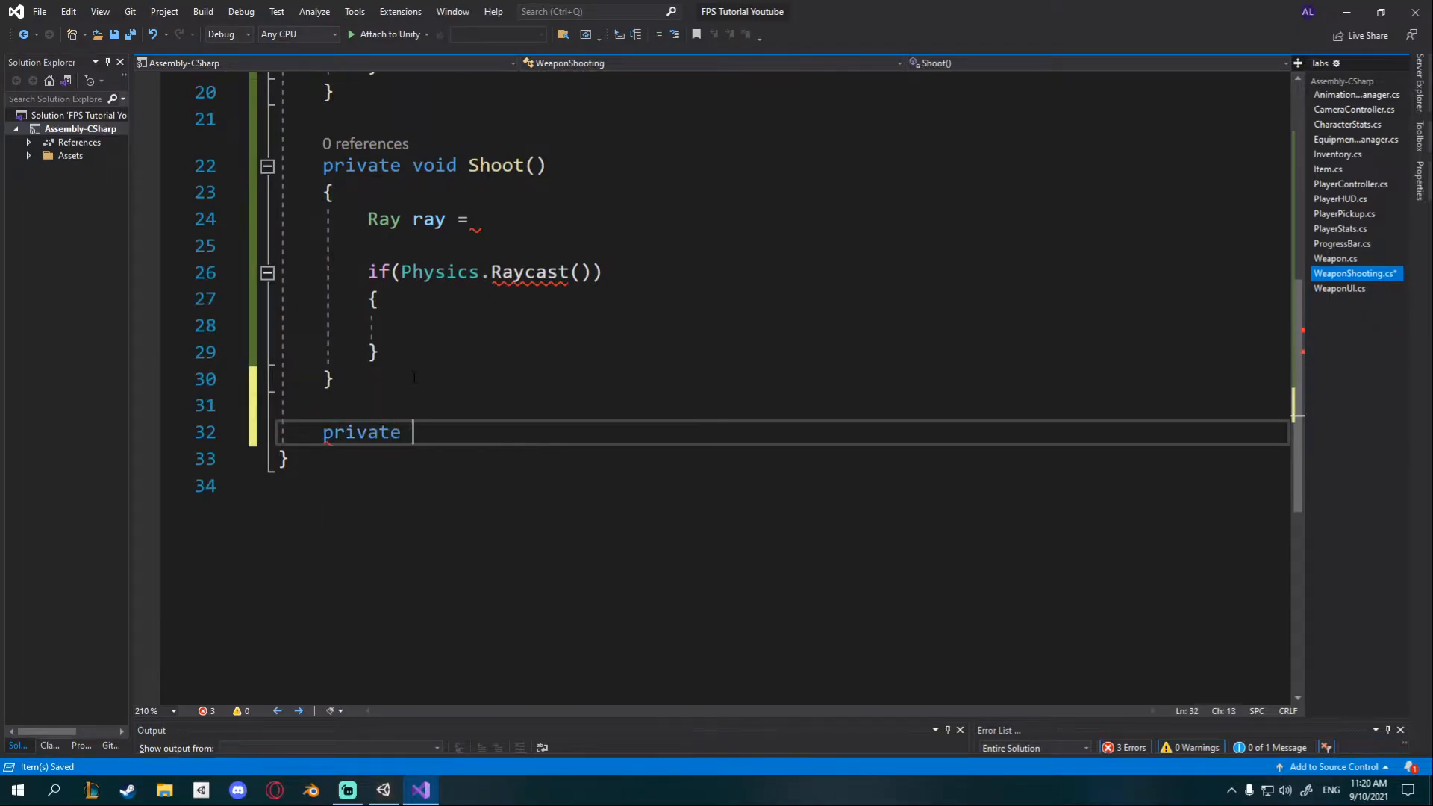
{"action": "type", "text": "void GetRef"}
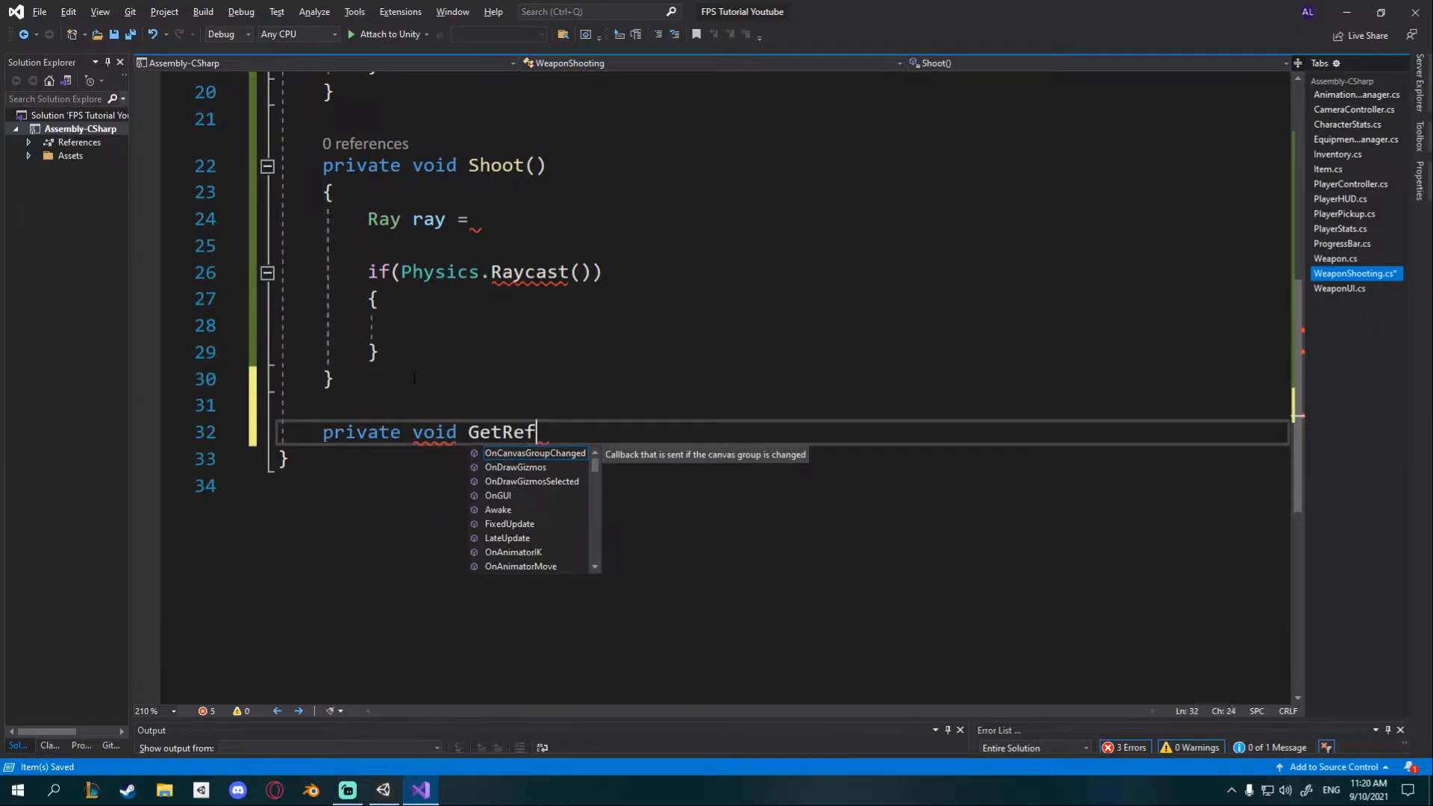
{"action": "type", "text": "erences()"}
{"action": "type", "text": "Get"}
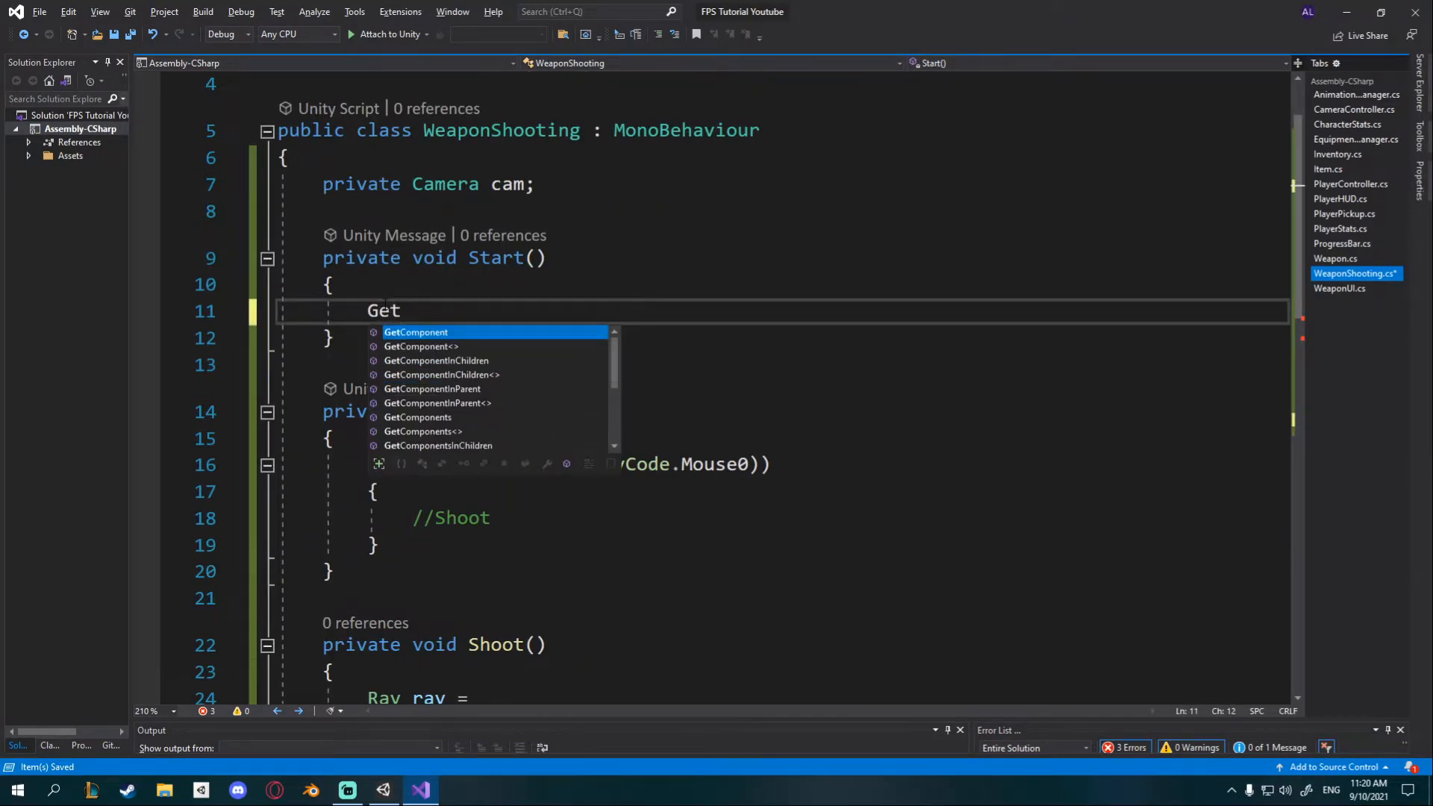
{"action": "type", "text": "References();"}
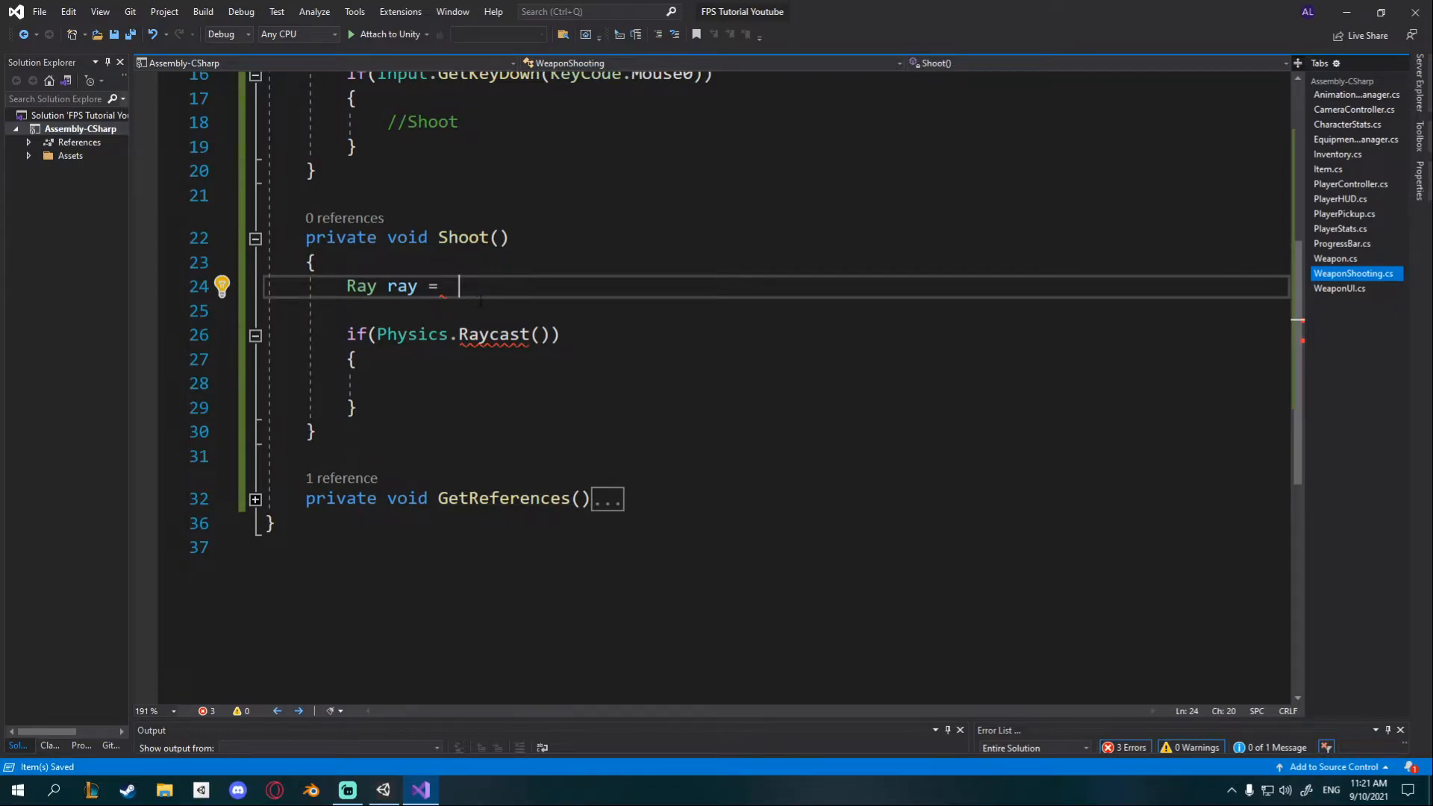
Step: After checking PlayerPickup's ray code, set ray via cam.ScreenPointToRay(new Vector3(...))
{"action": "left_click", "coordinate": [1345, 213]}
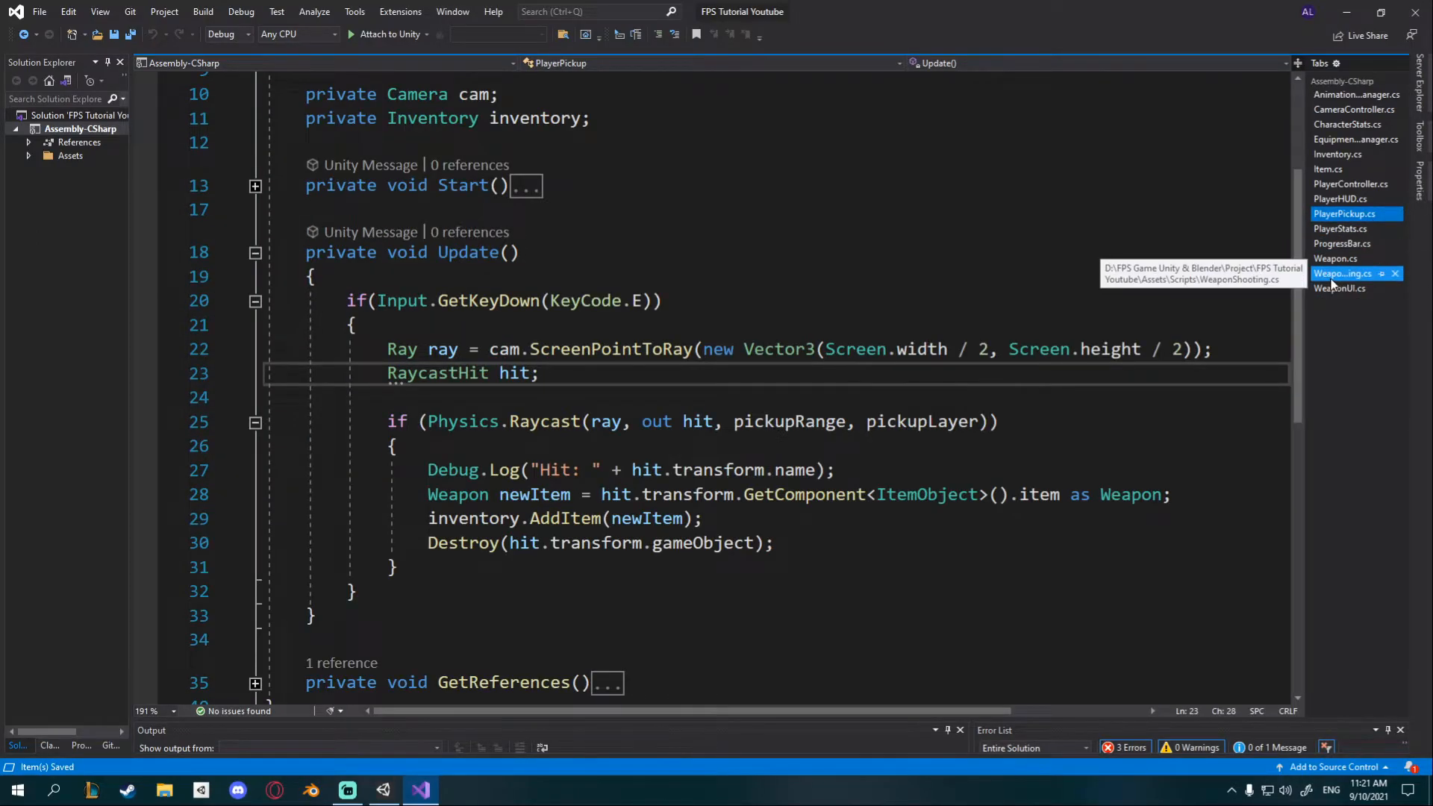
{"action": "left_click", "coordinate": [1344, 273]}
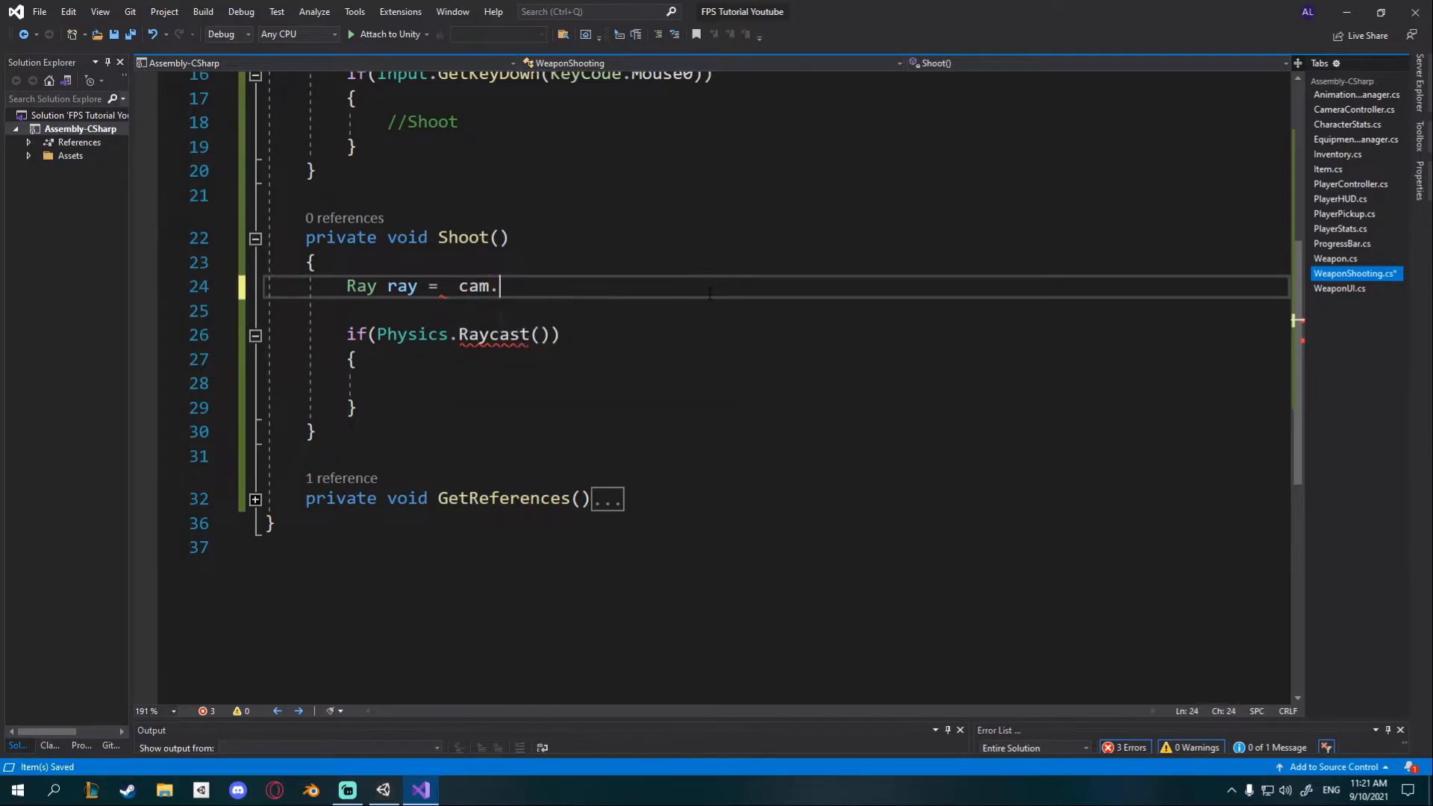
{"action": "type", "text": "ScreenPointToRay("}
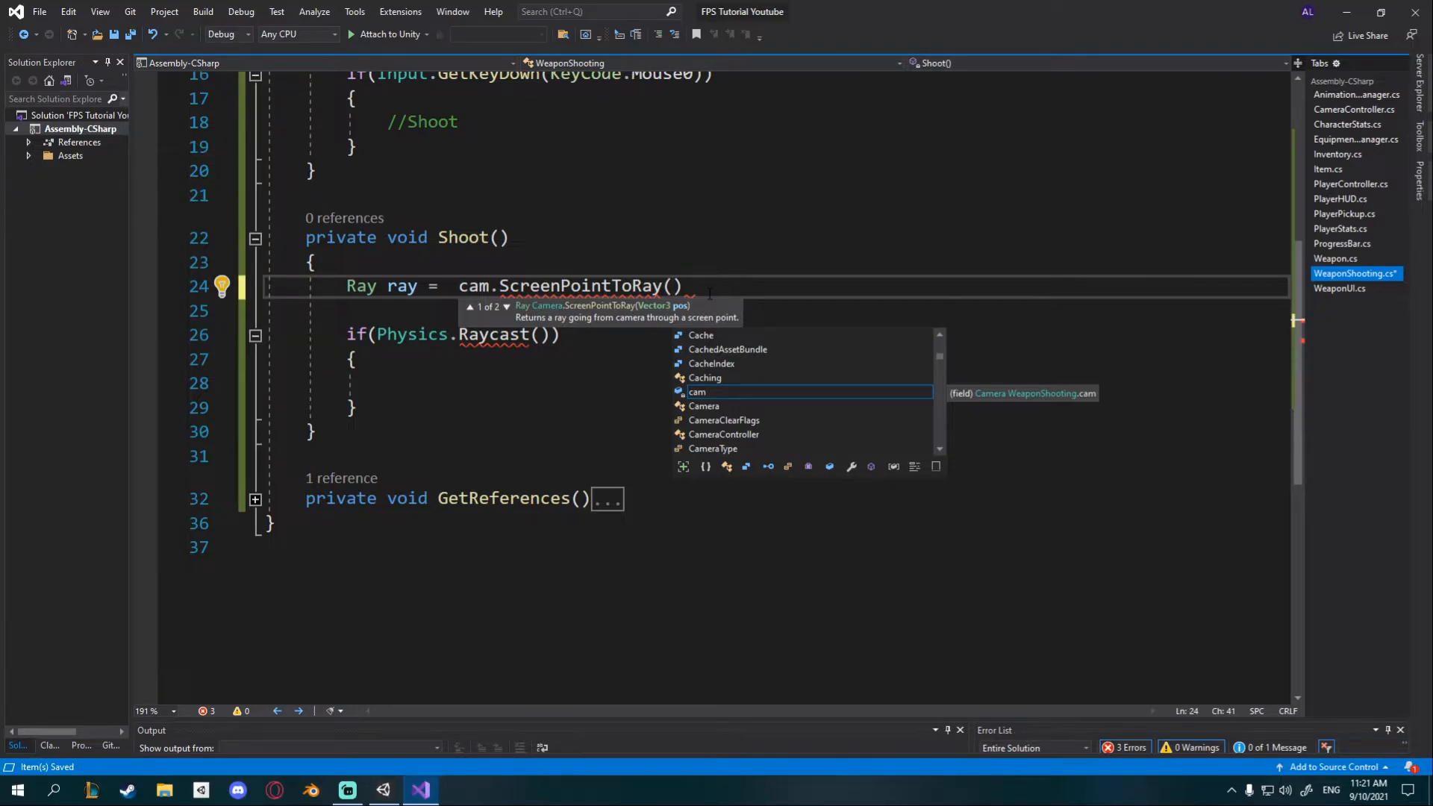
{"action": "type", "text": "new V"}
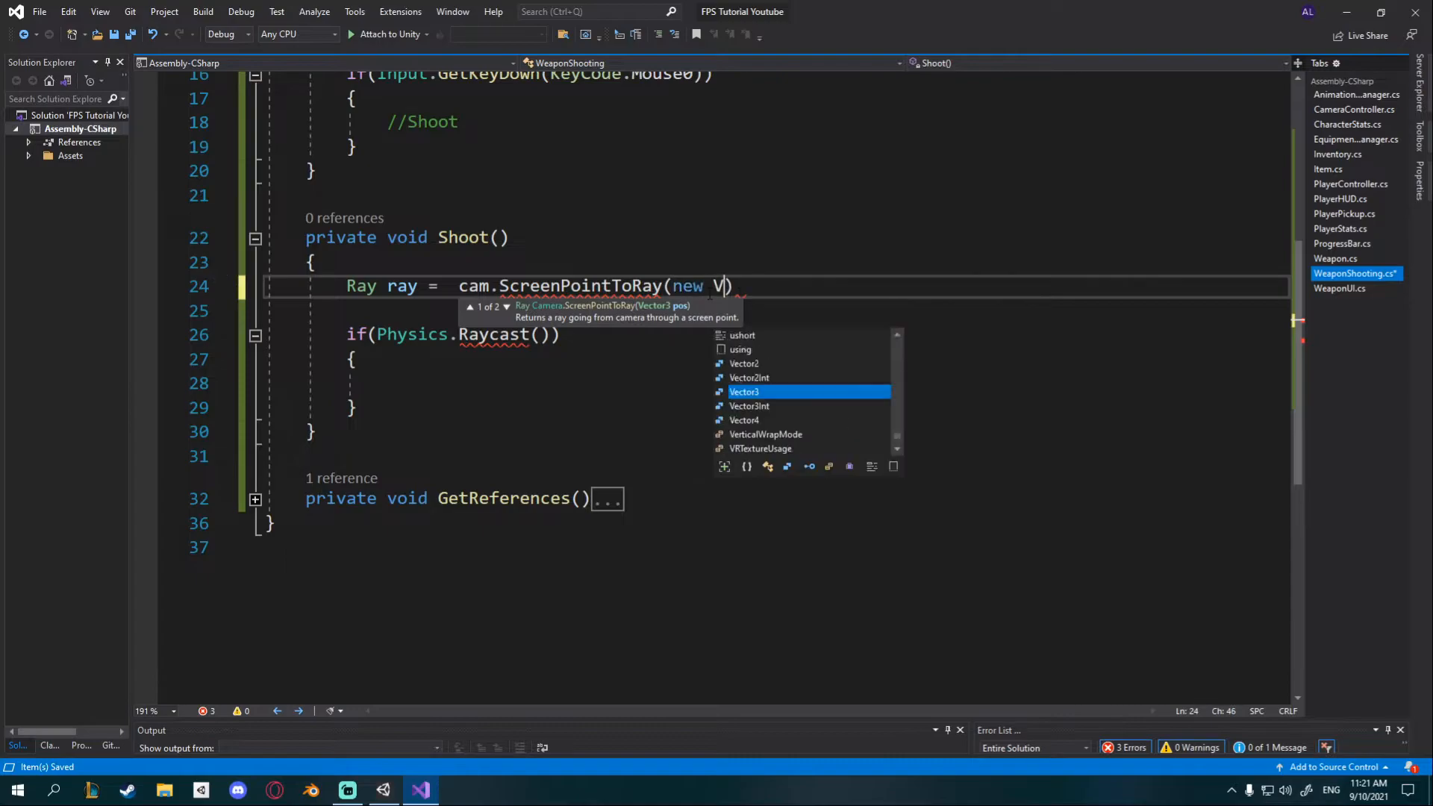
{"action": "type", "text": "ector3("}
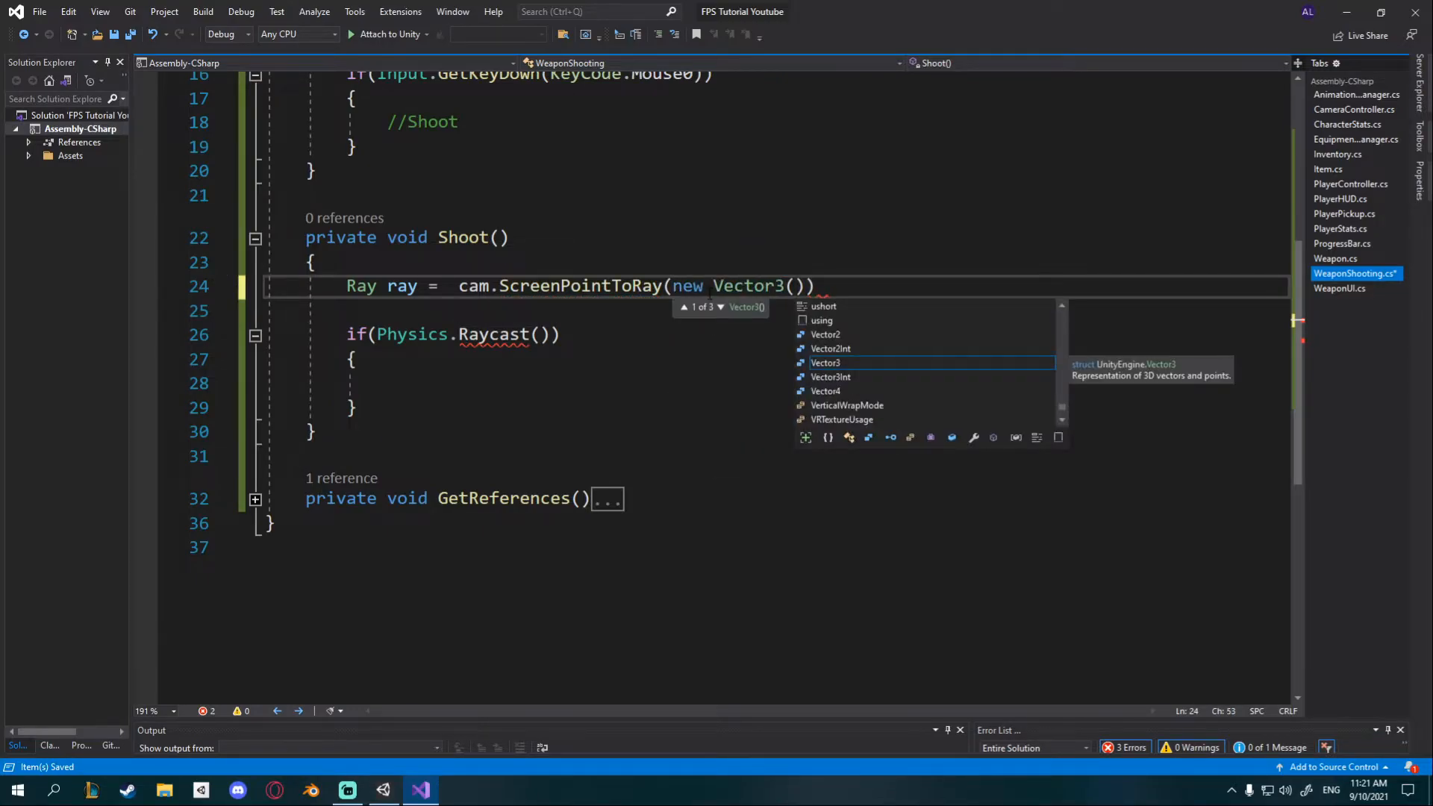
Step: Fill the Vector3 with Screen.width / 2 and Screen.height / 2 for the screen centre
{"action": "type", "text": "scre"}
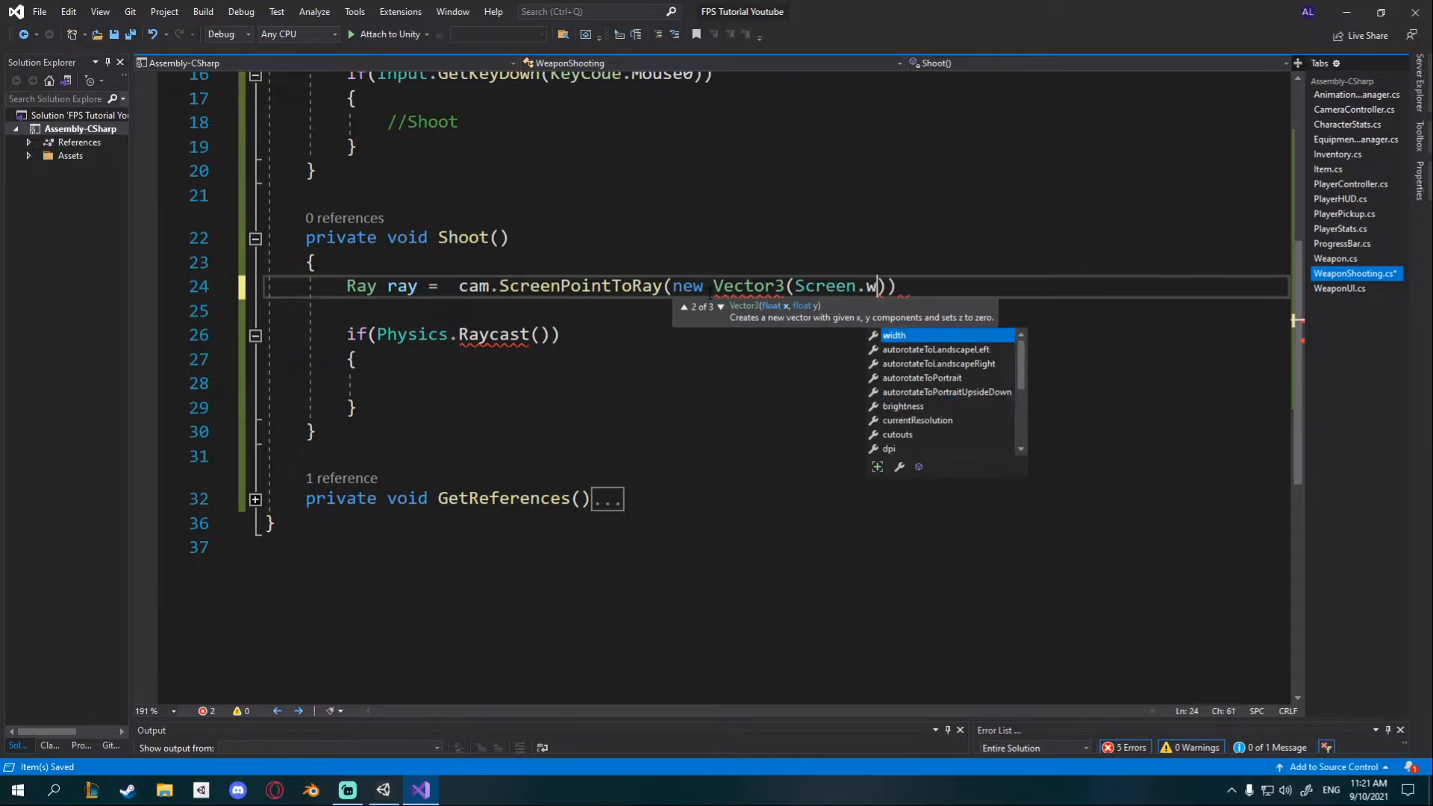
{"action": "type", "text": "idth / 2"}
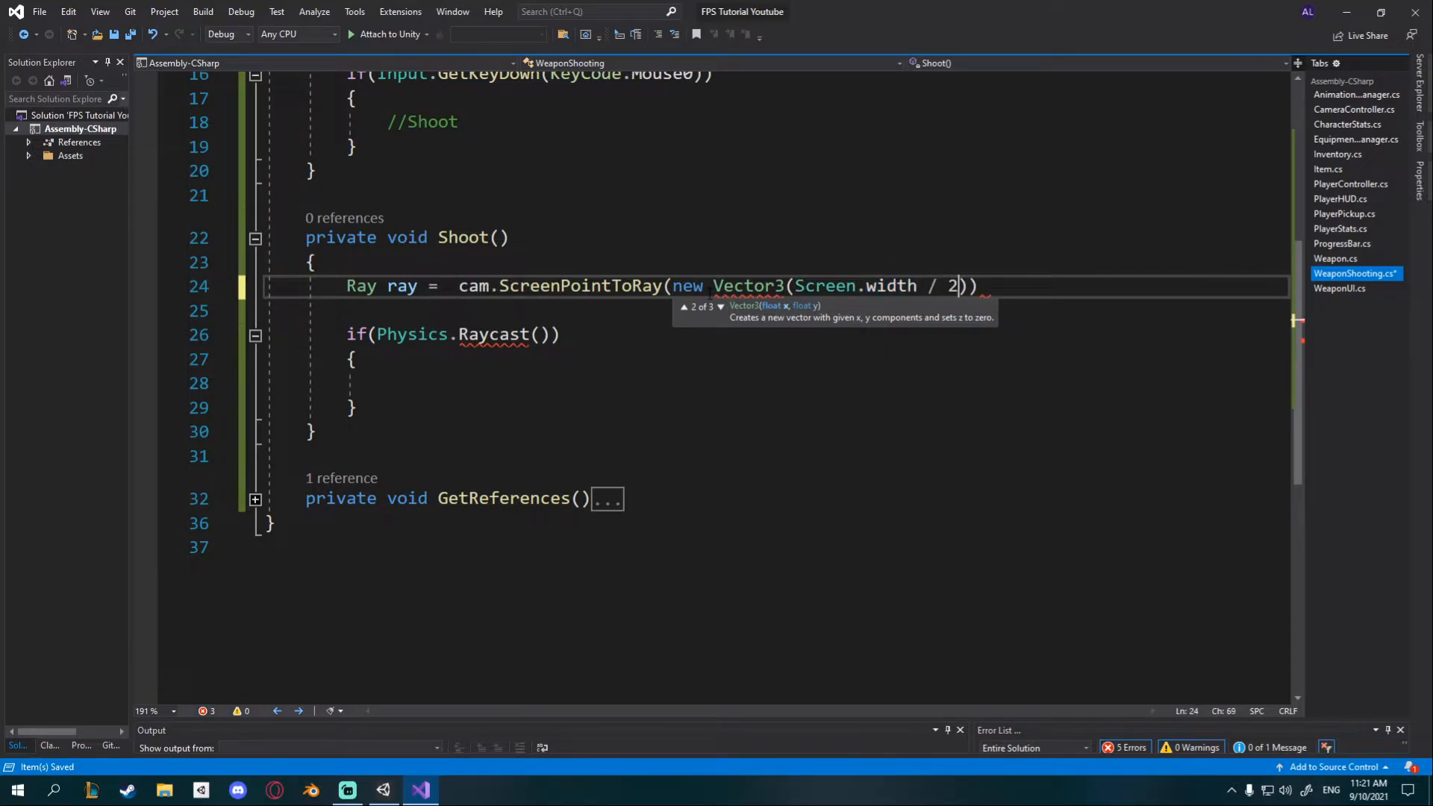
{"action": "type", "text": ", Scree"}
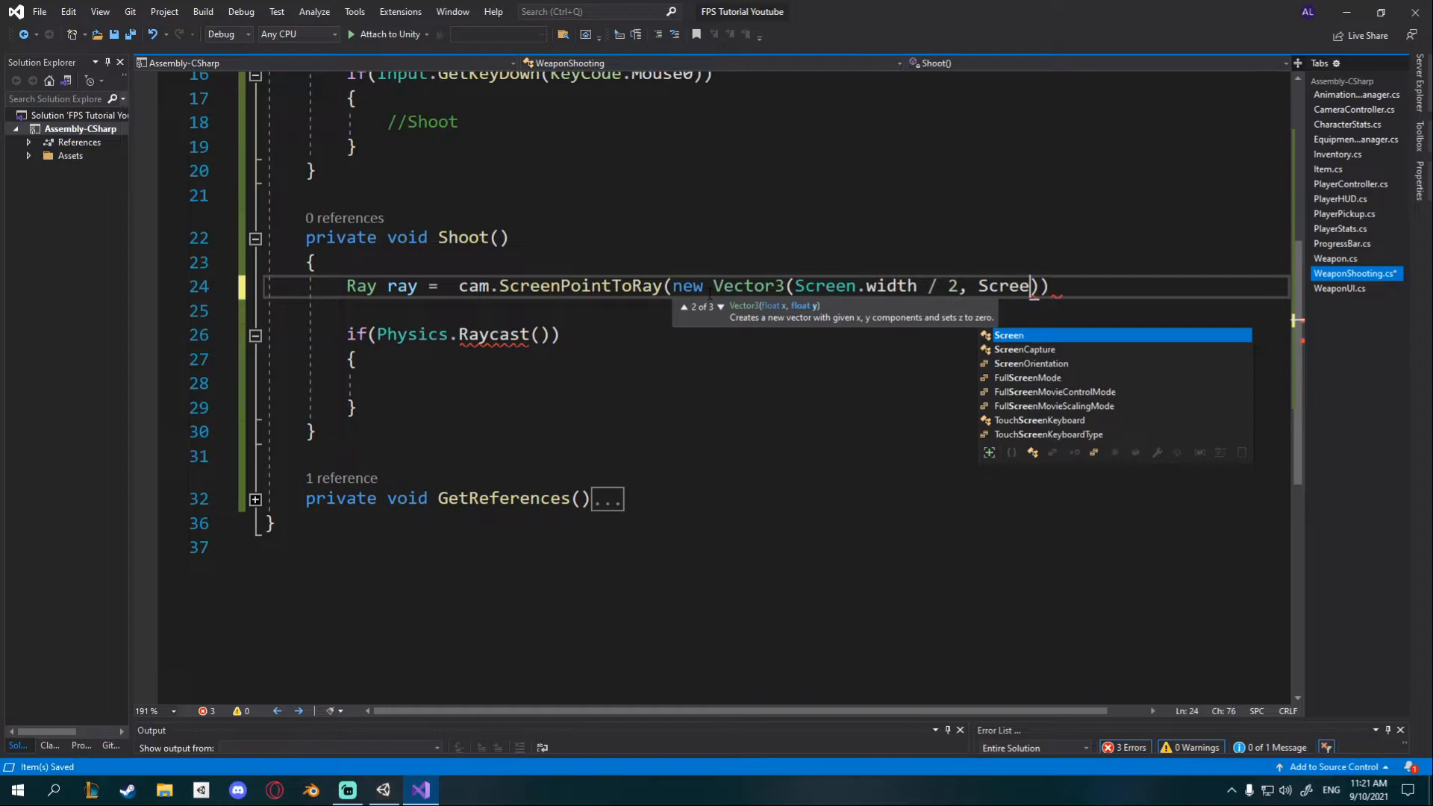
{"action": "type", "text": ".height /"}
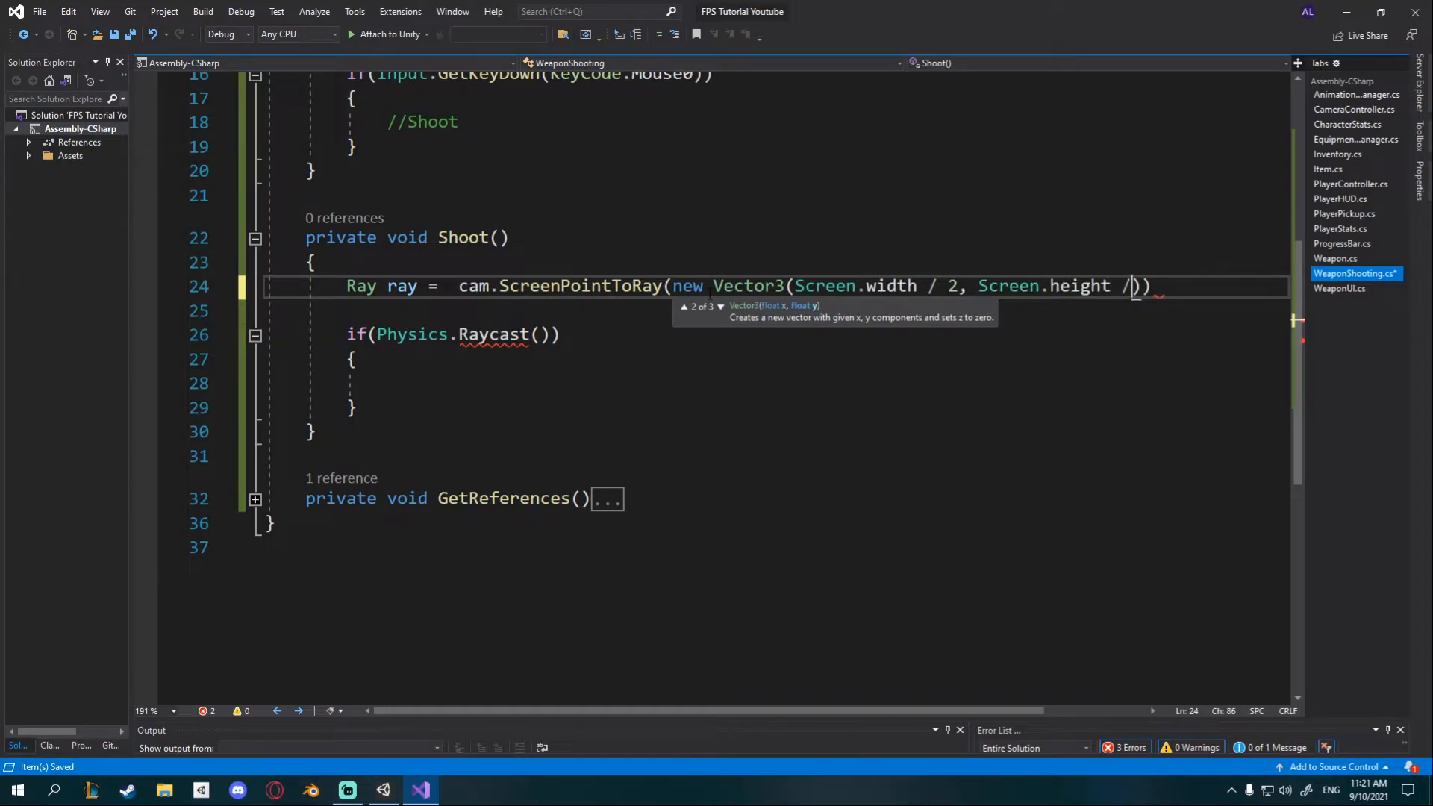
{"action": "type", "text": "2));"}
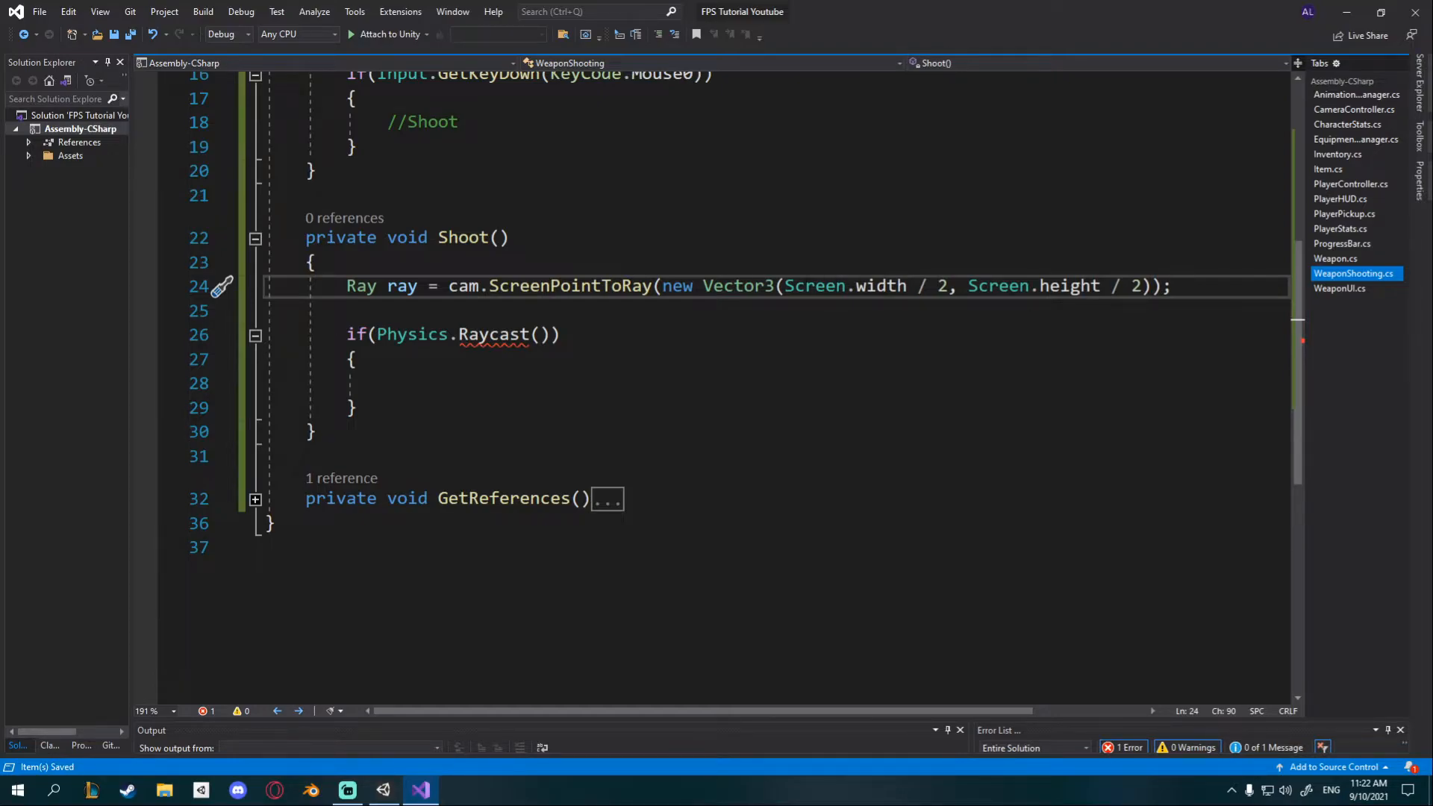
Step: Declare RaycastHit hit; below the ray and begin the Physics.Raycast arguments with ray
{"action": "type", "text": "Raycas"}
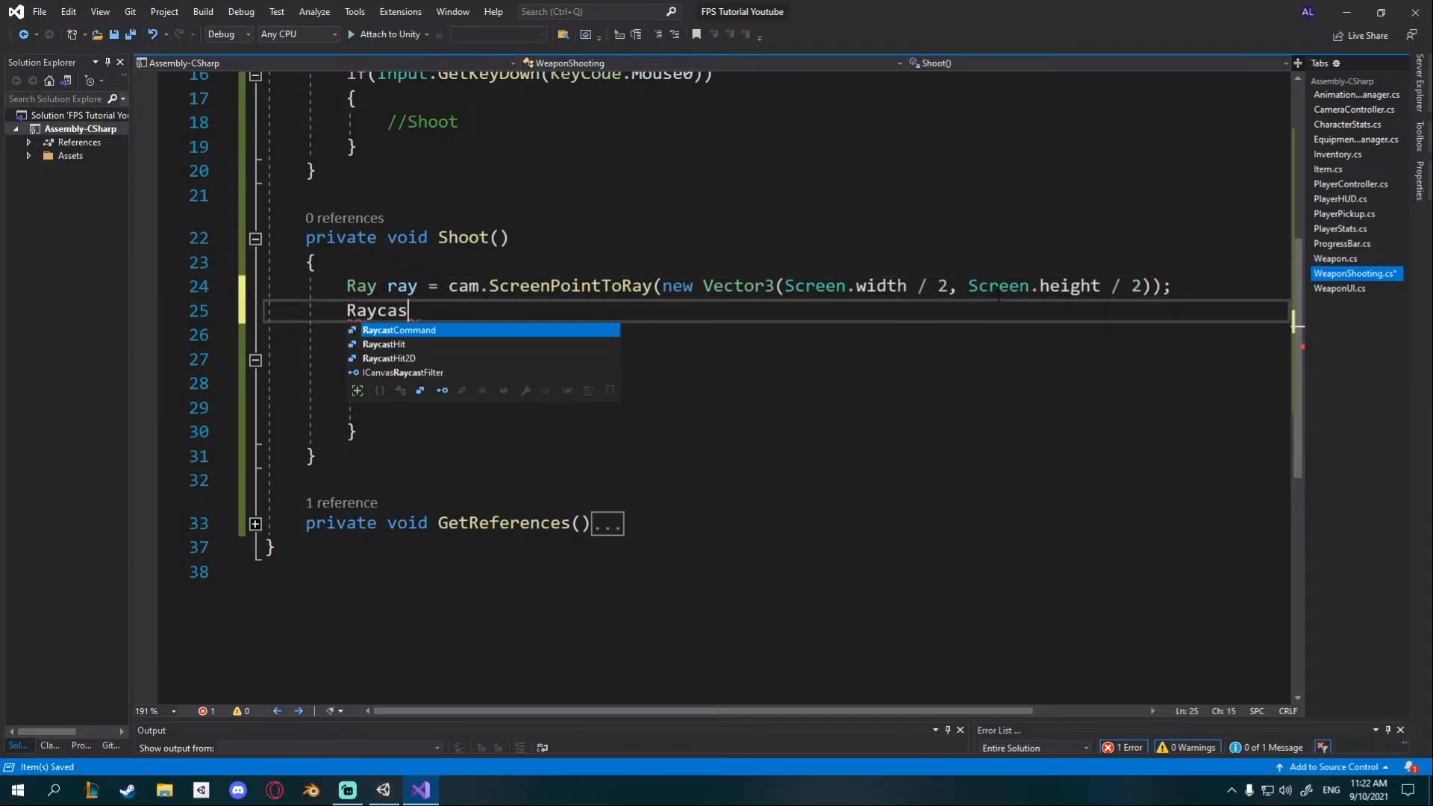
{"action": "type", "text": "tHit hit;"}
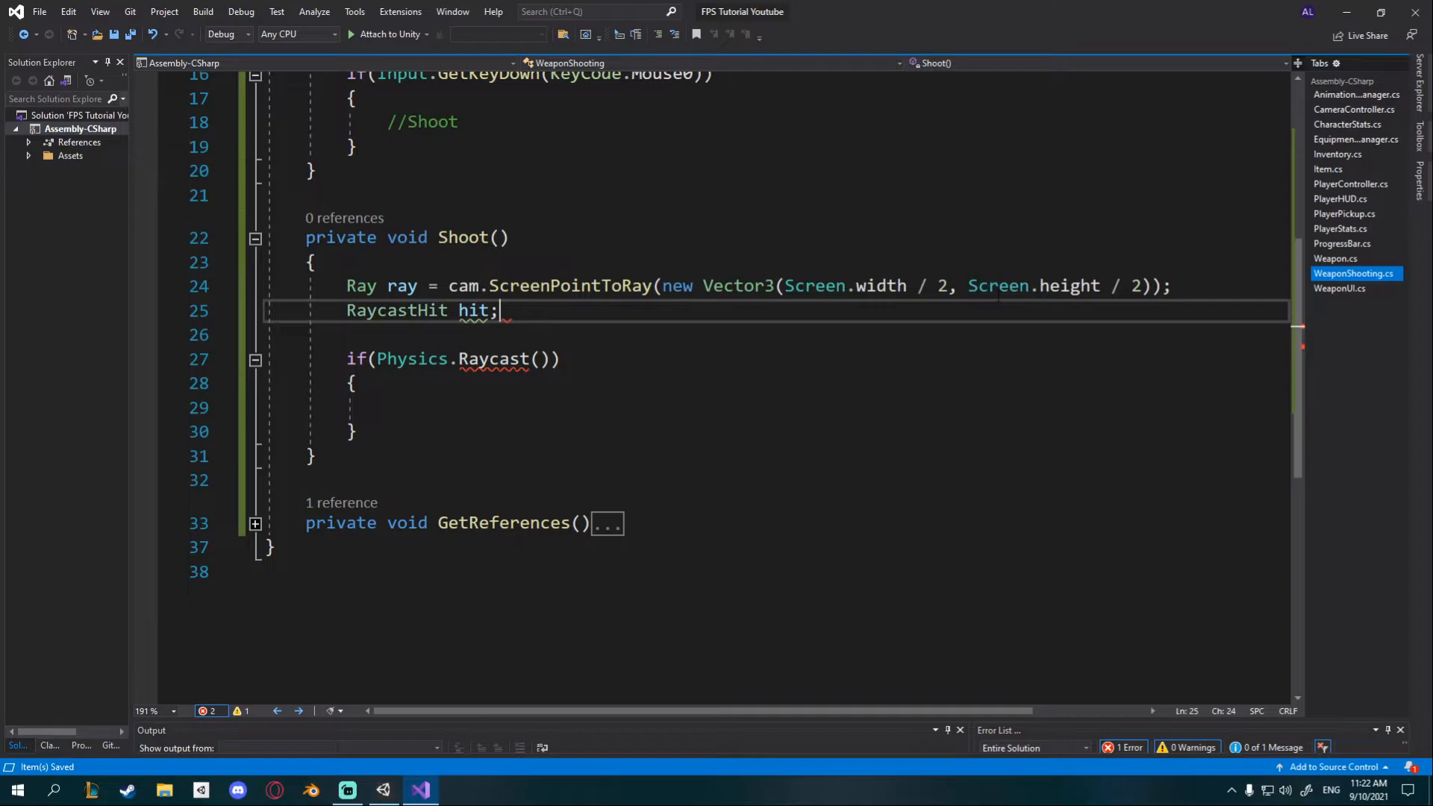
{"action": "double_click", "coordinate": [397, 311]}
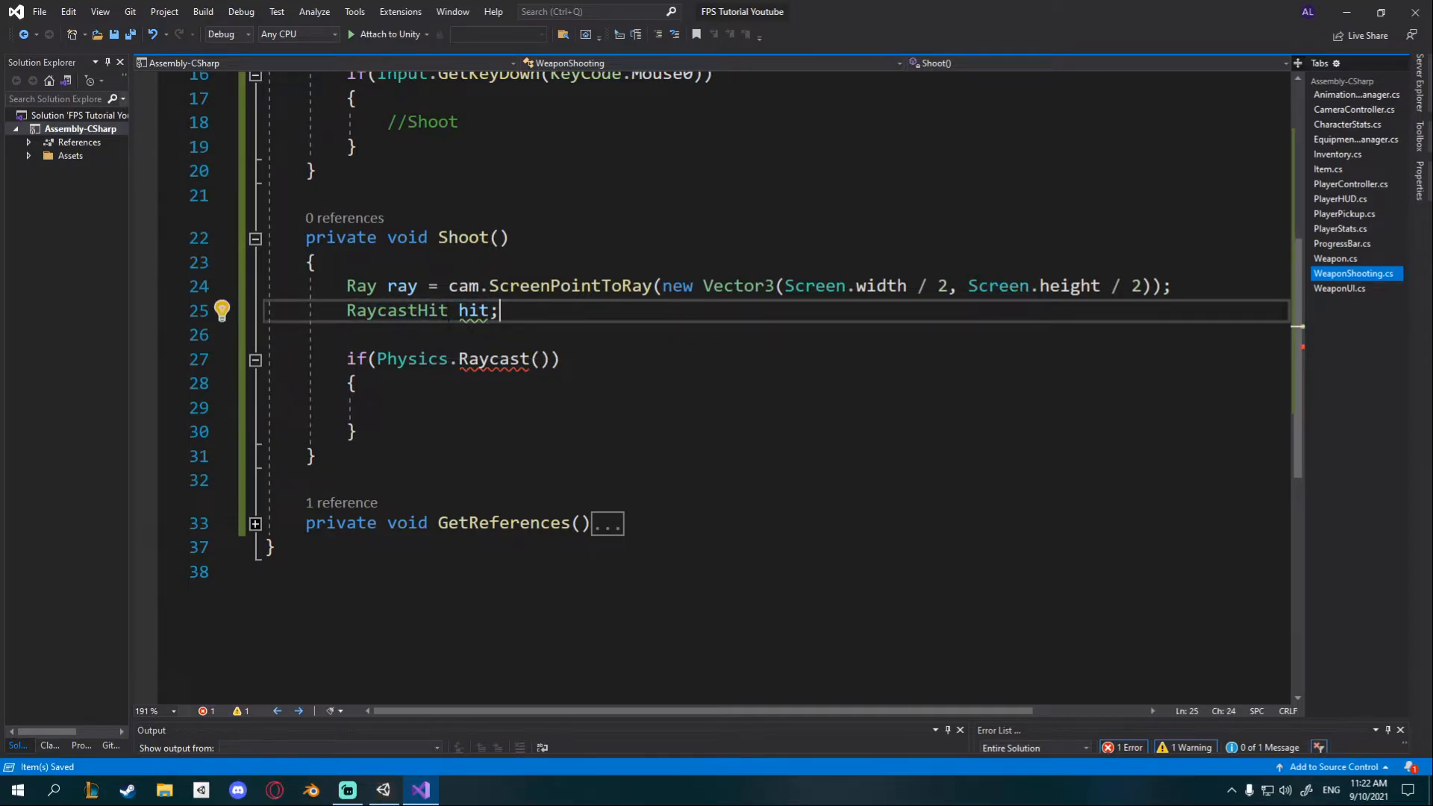
{"action": "left_click", "coordinate": [541, 358]}
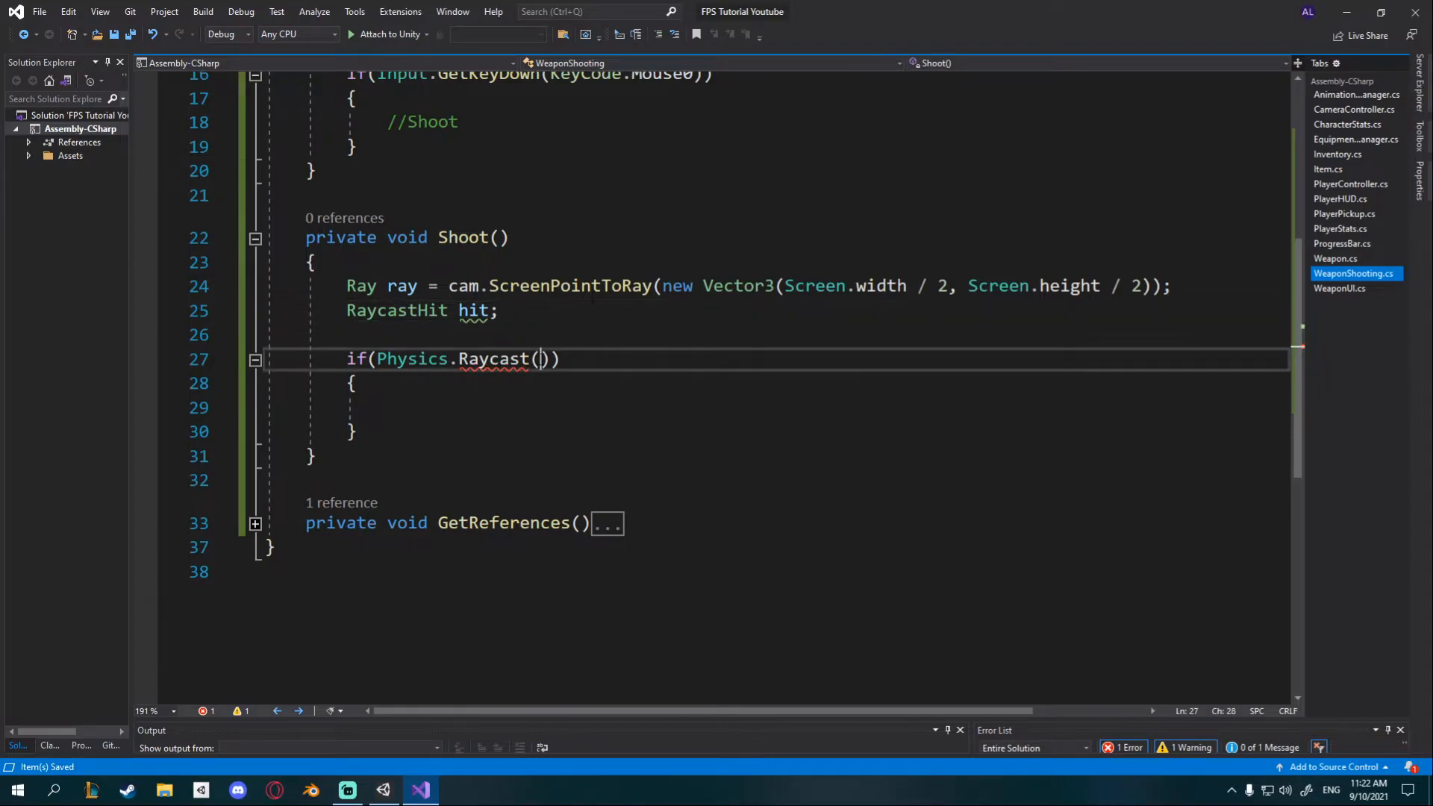
{"action": "type", "text": "r"}
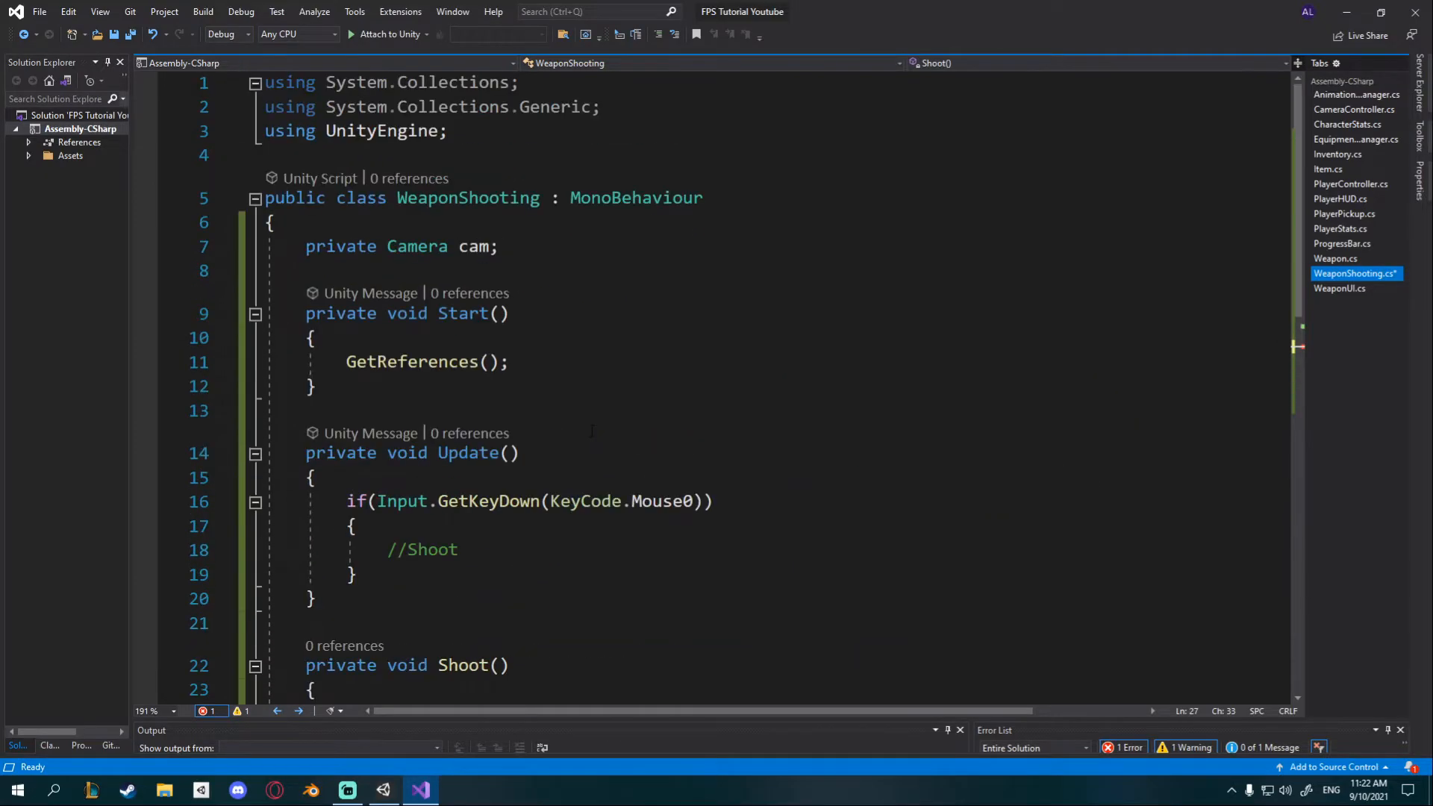
Step: Declare private Inventory inventory and private EquipmentManager manager fields in WeaponShooting
{"action": "type", "text": "privat"}
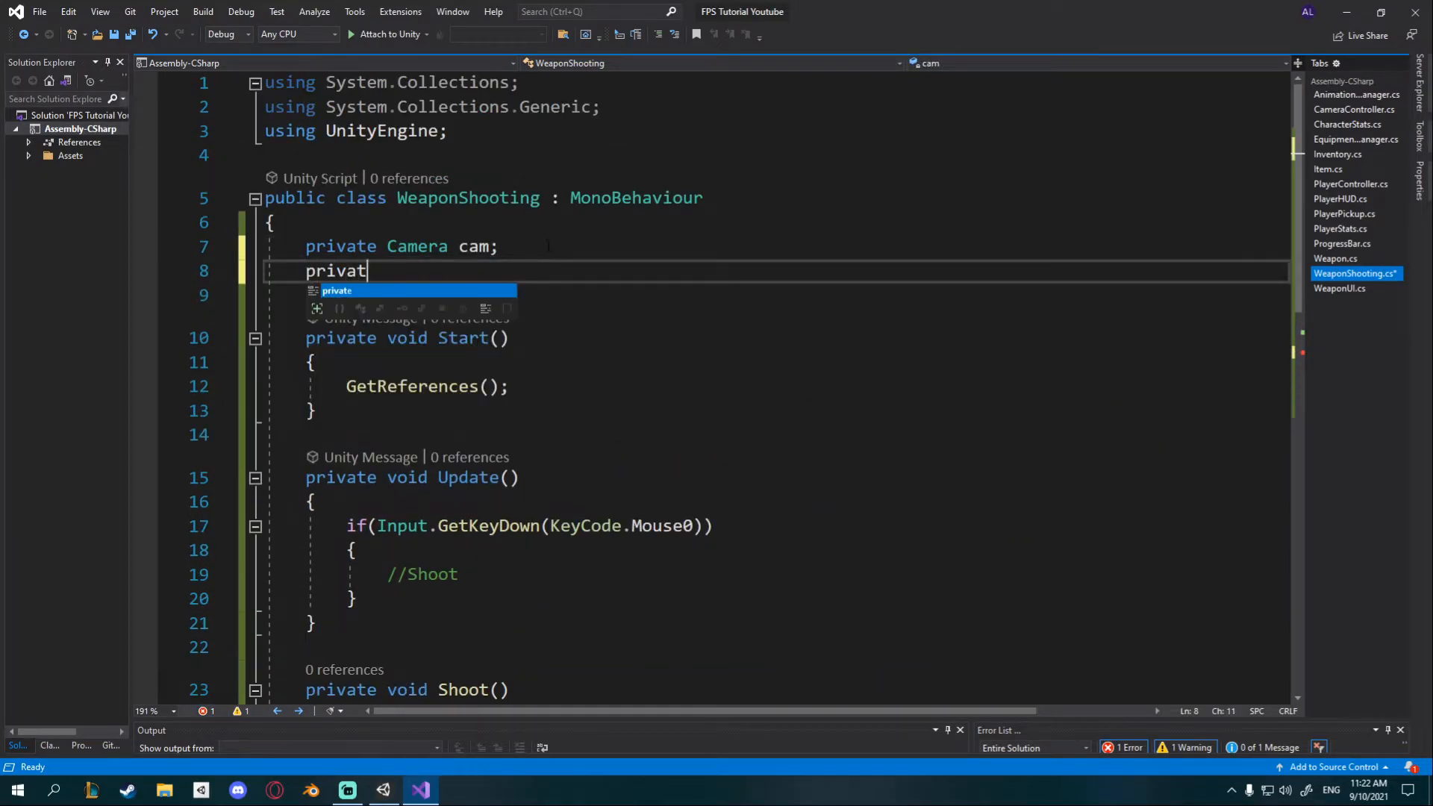
{"action": "type", "text": "e Inventory i"}
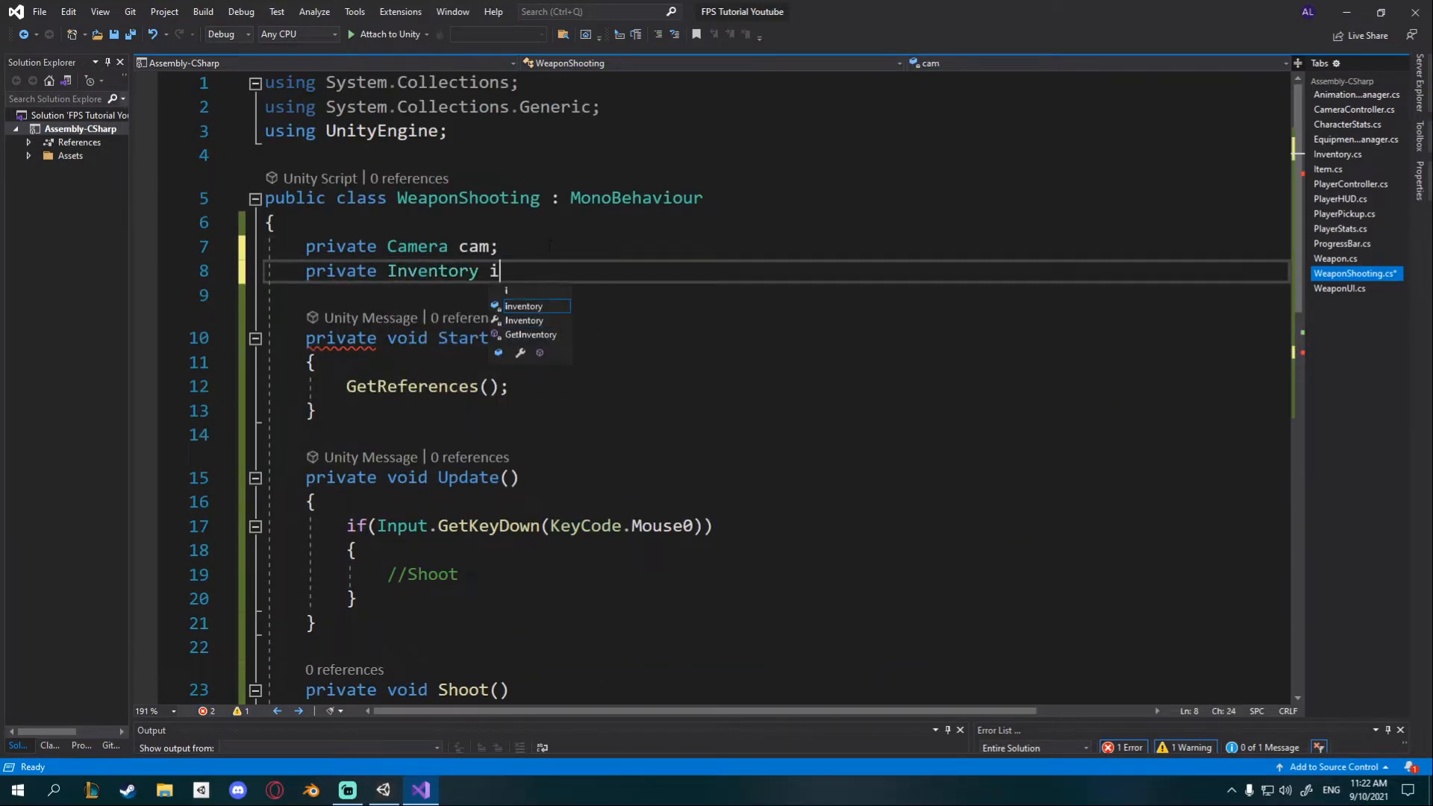
{"action": "type", "text": "nventory;"}
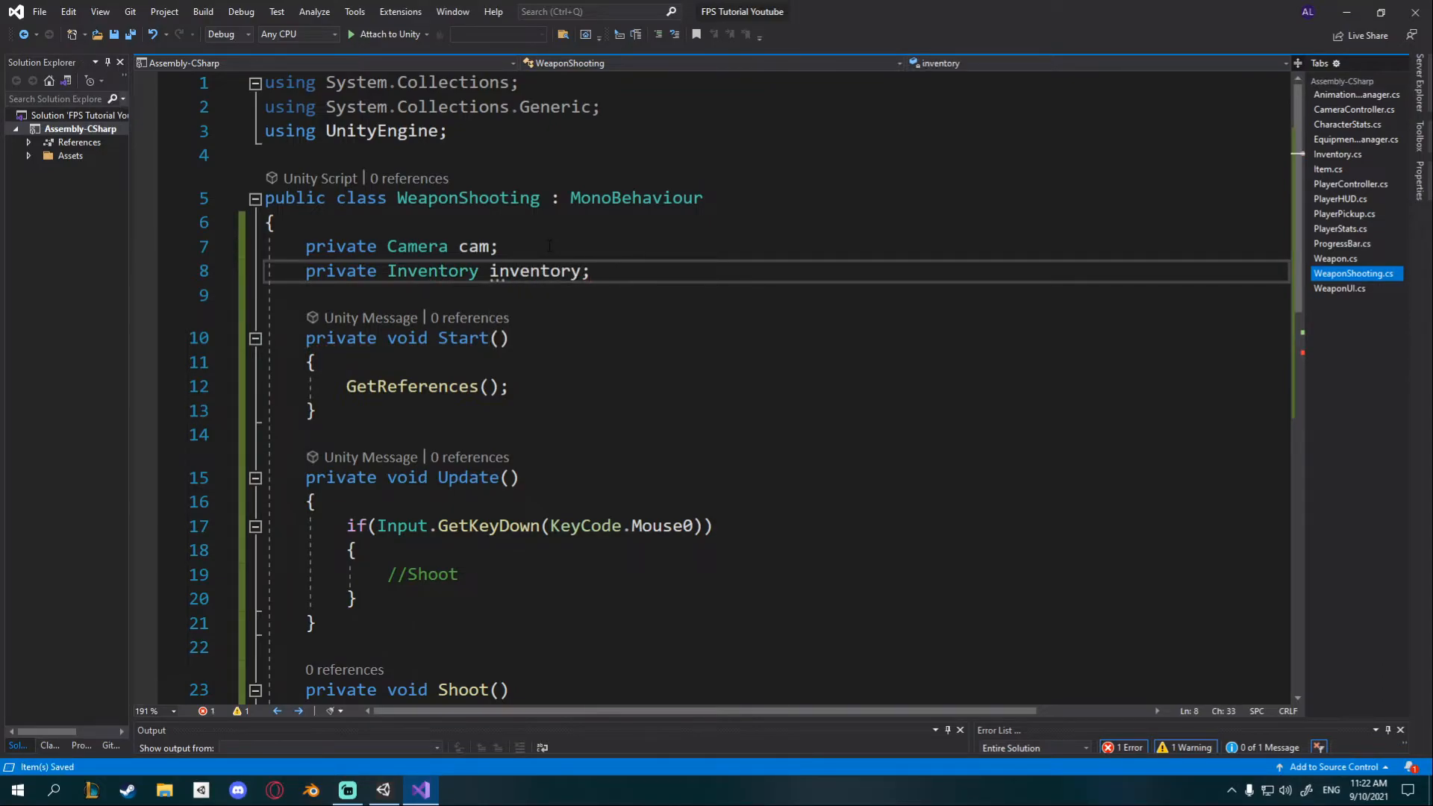
{"action": "type", "text": "priva"}
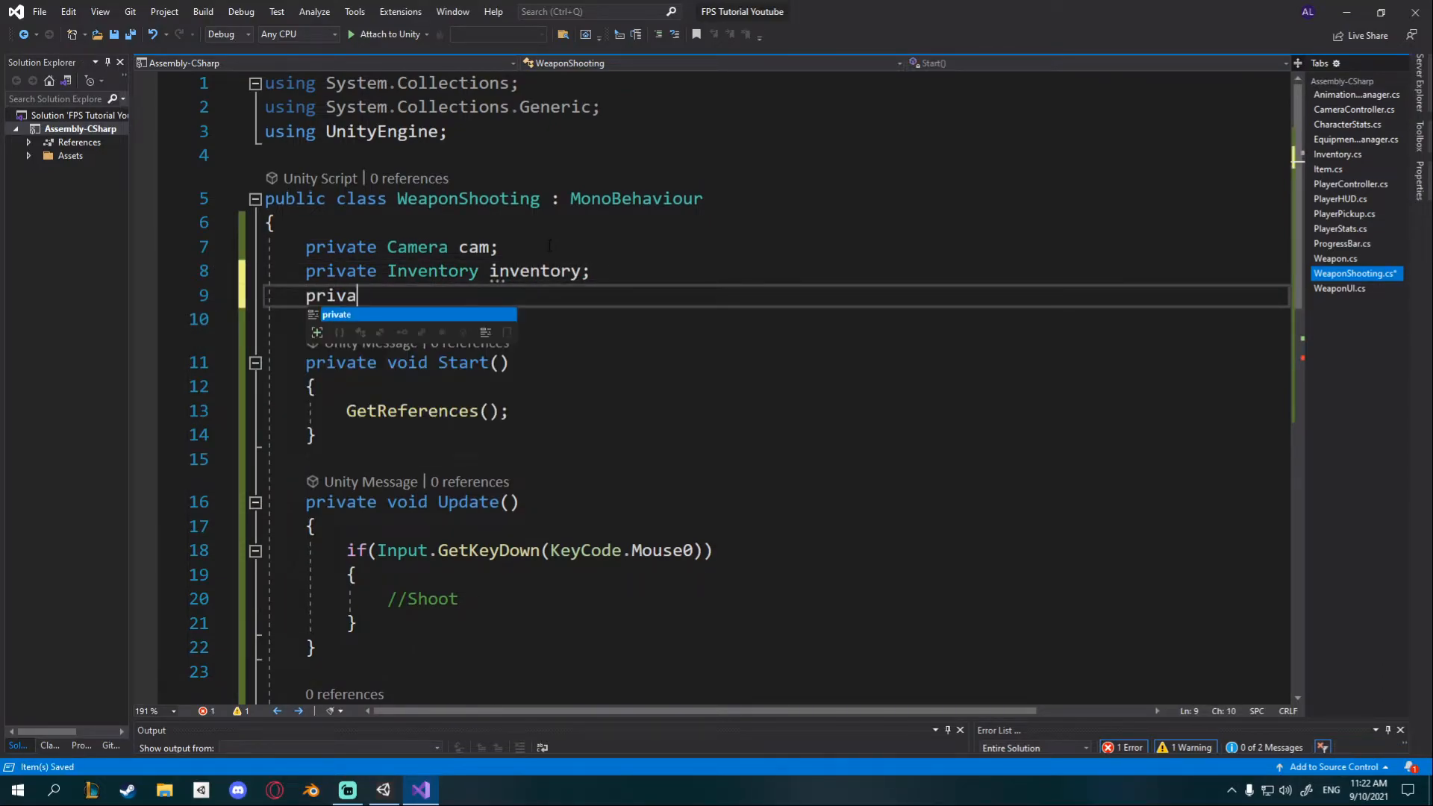
{"action": "type", "text": "te EquipmentManager manager;"}
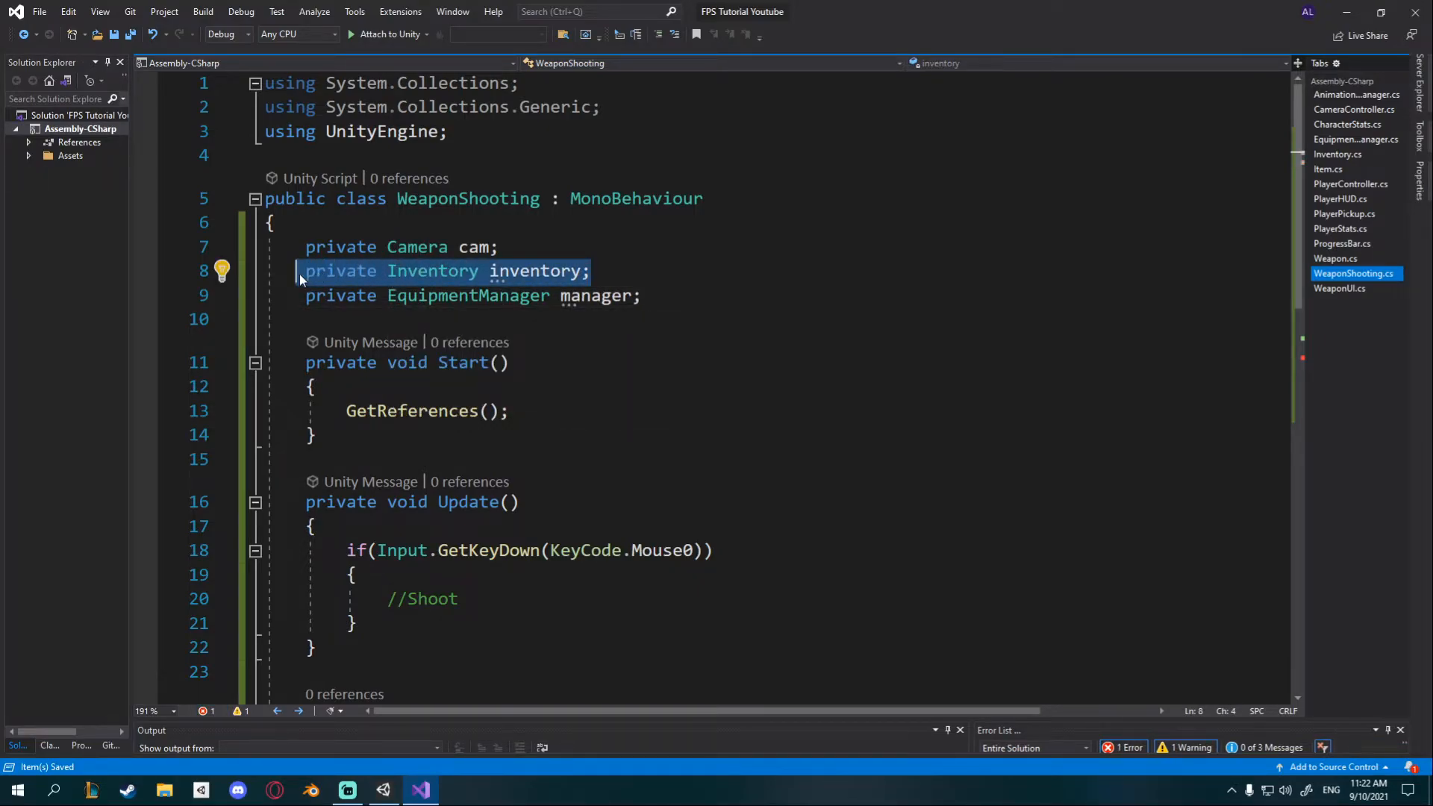
{"action": "left_click", "coordinate": [594, 295]}
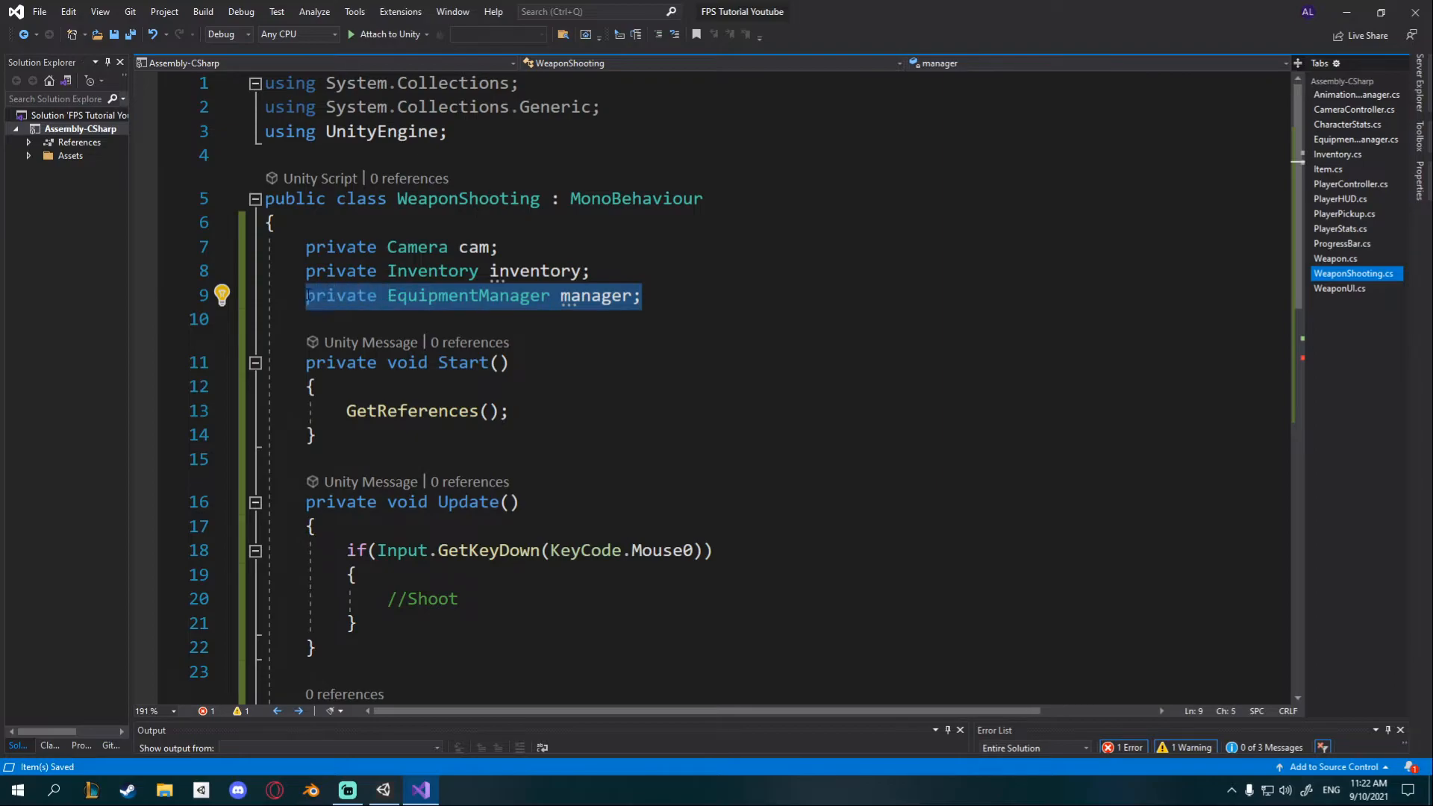
{"action": "mouse_move", "coordinate": [562, 317]}
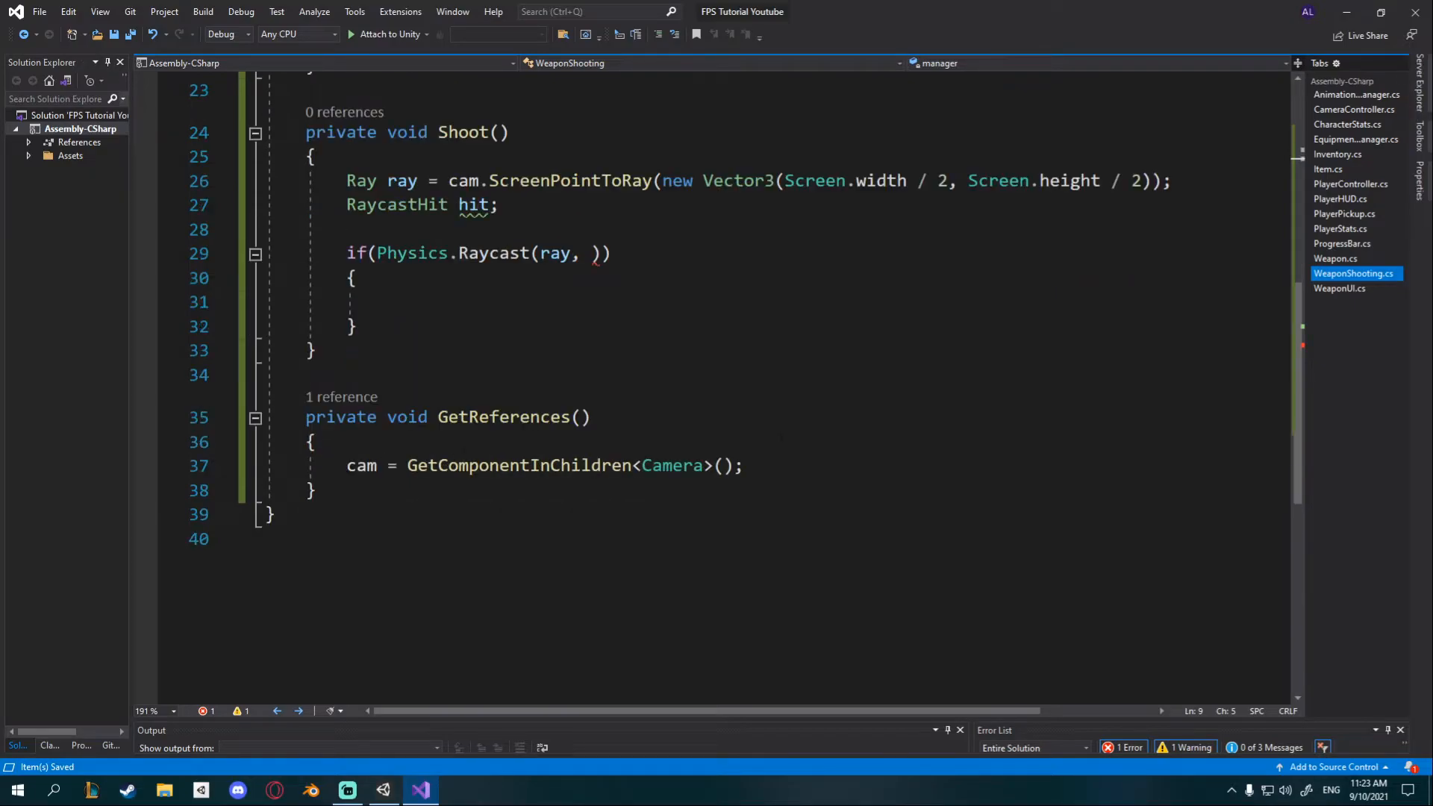
Step: Assign inventory and manager via GetComponent<Inventory>() and GetComponent<EquipmentManager>() in GetReferences
{"action": "type", "text": "inventory = GetComponent<>"}
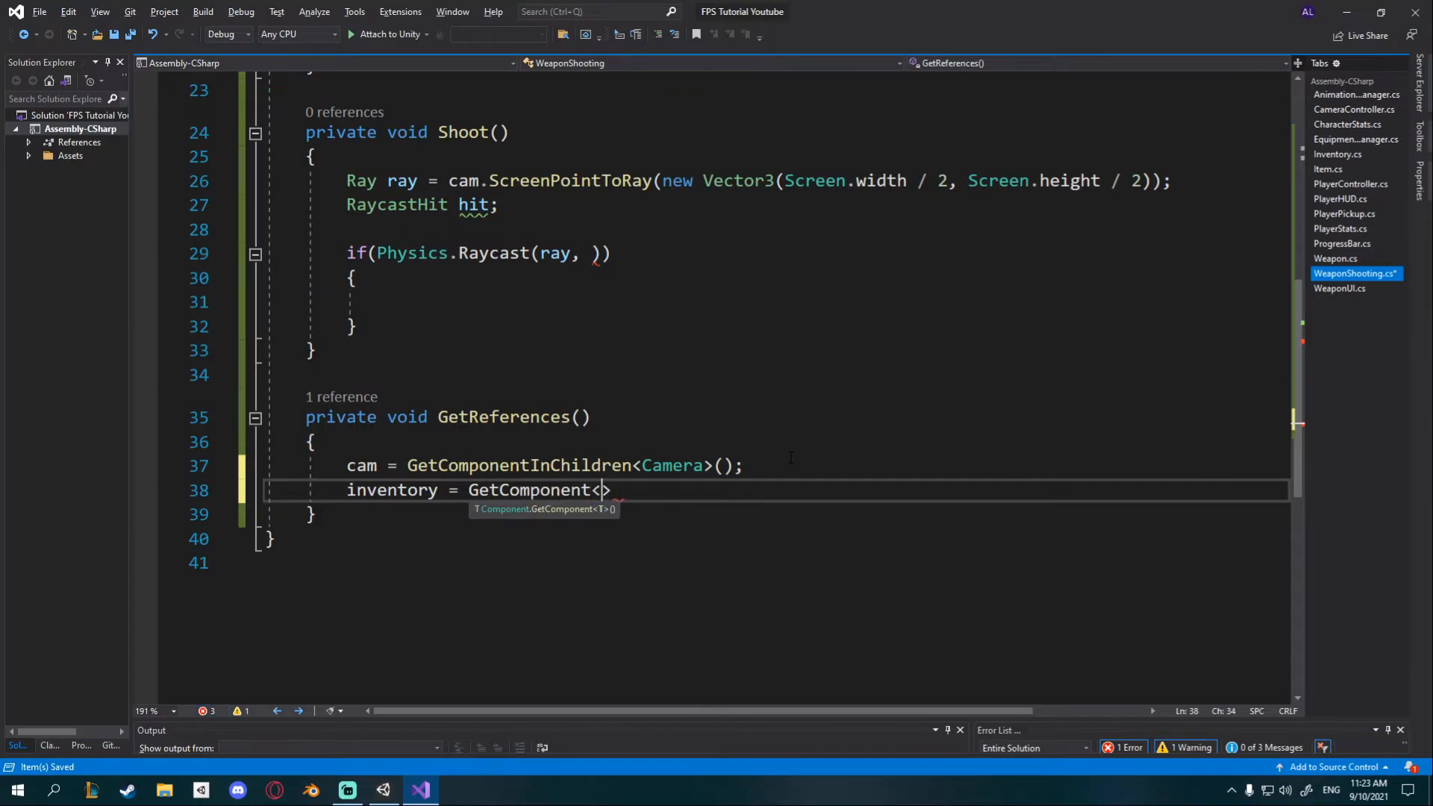
{"action": "type", "text": "Inventory"}
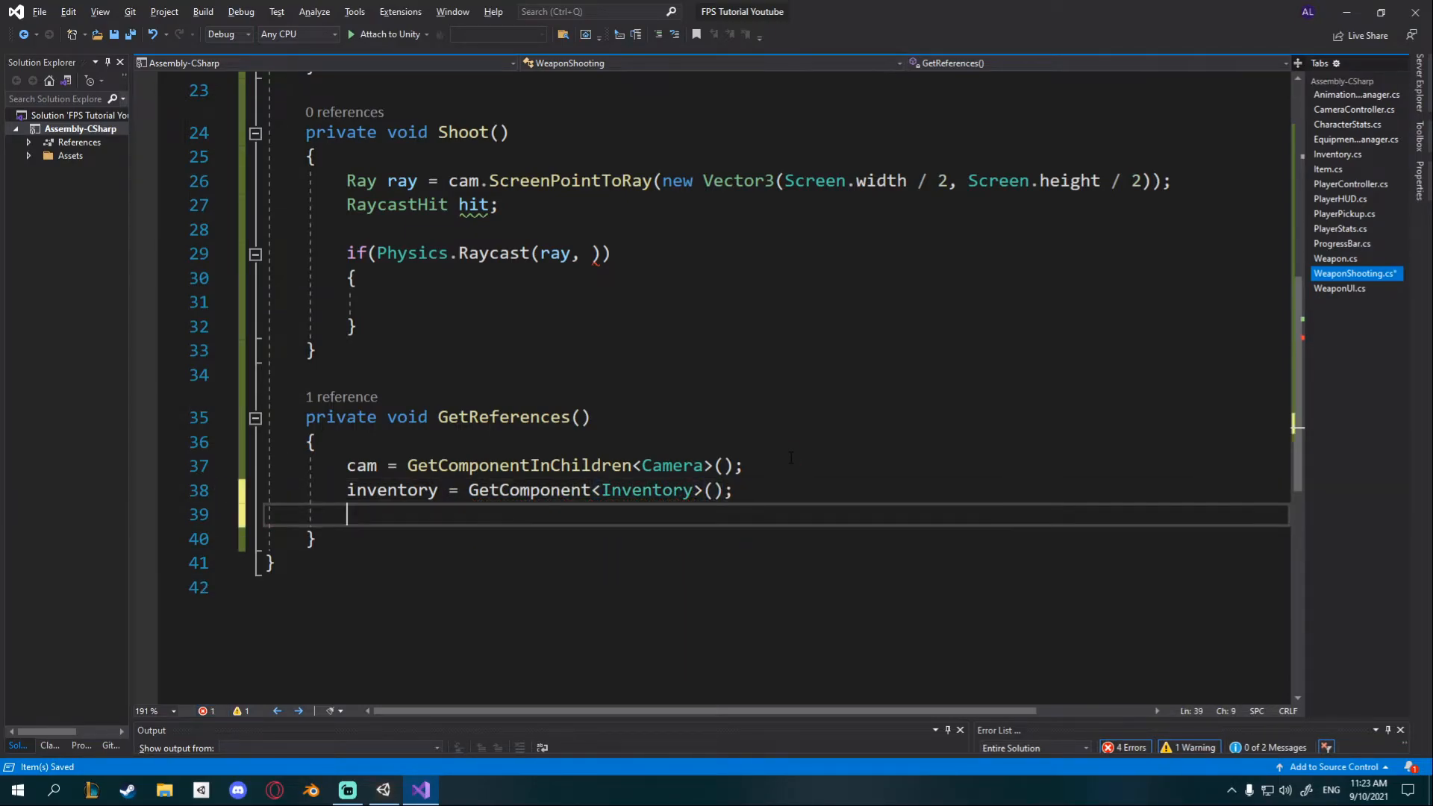
{"action": "type", "text": "manager = G"}
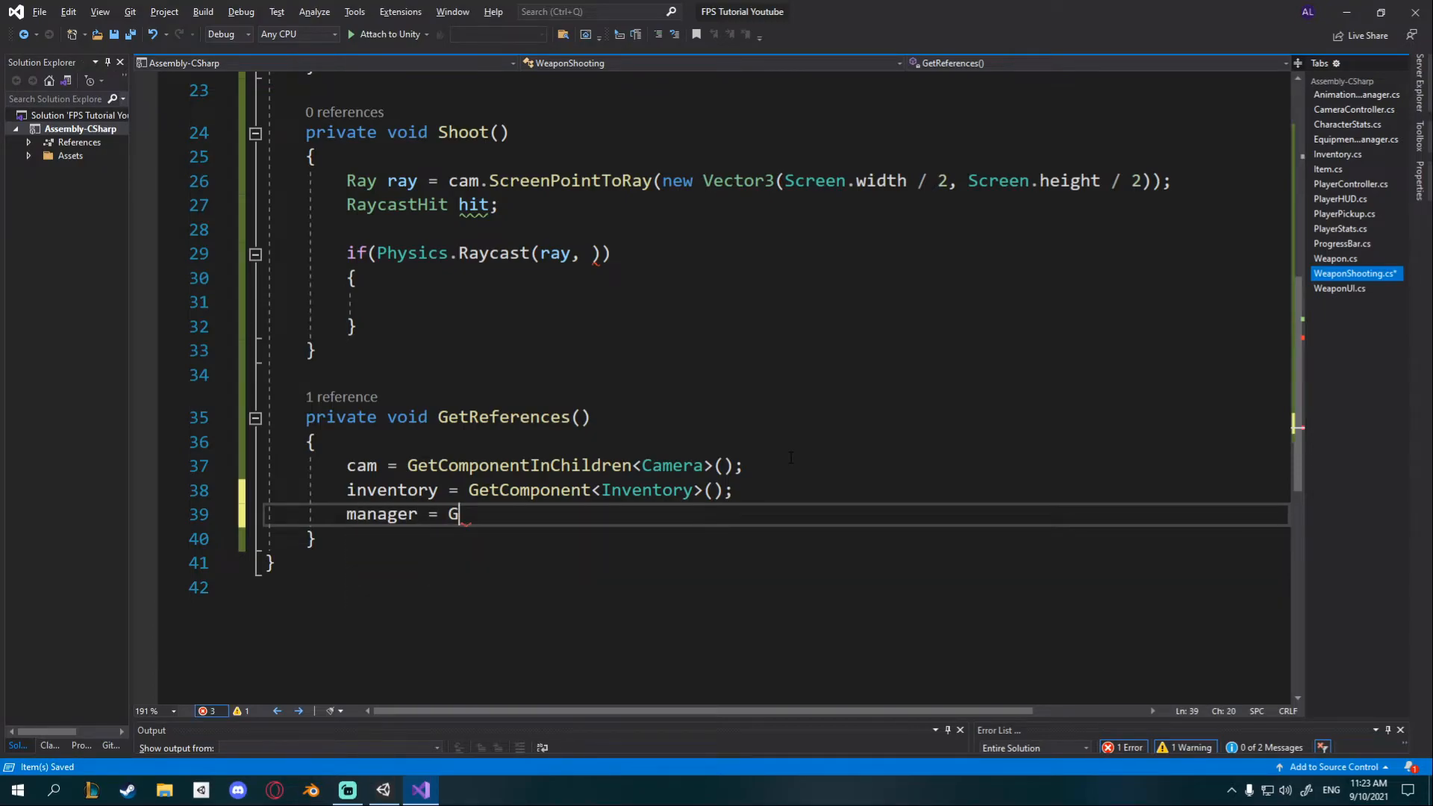
{"action": "type", "text": "etComponent<Man>"}
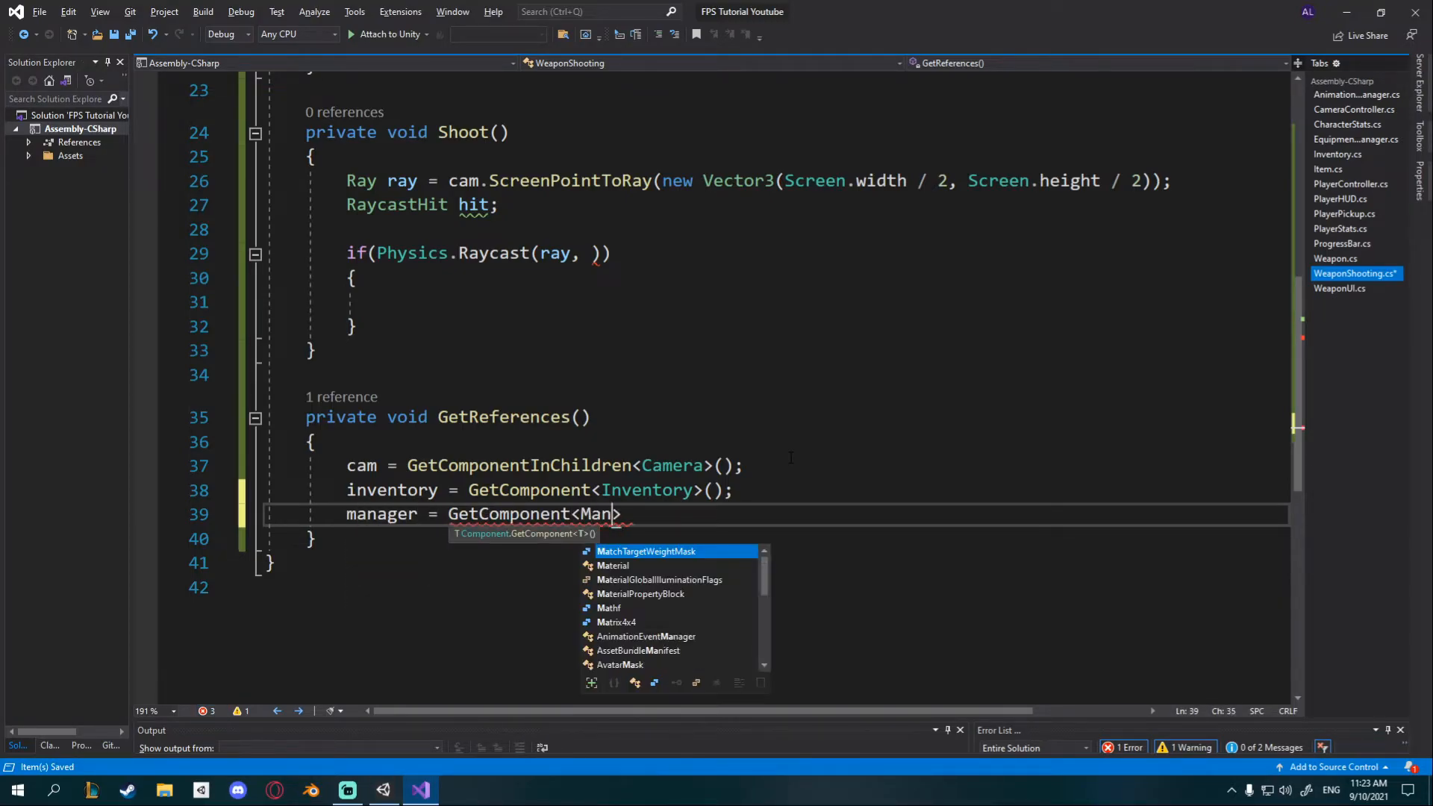
{"action": "type", "text": "EquipmentManager"}
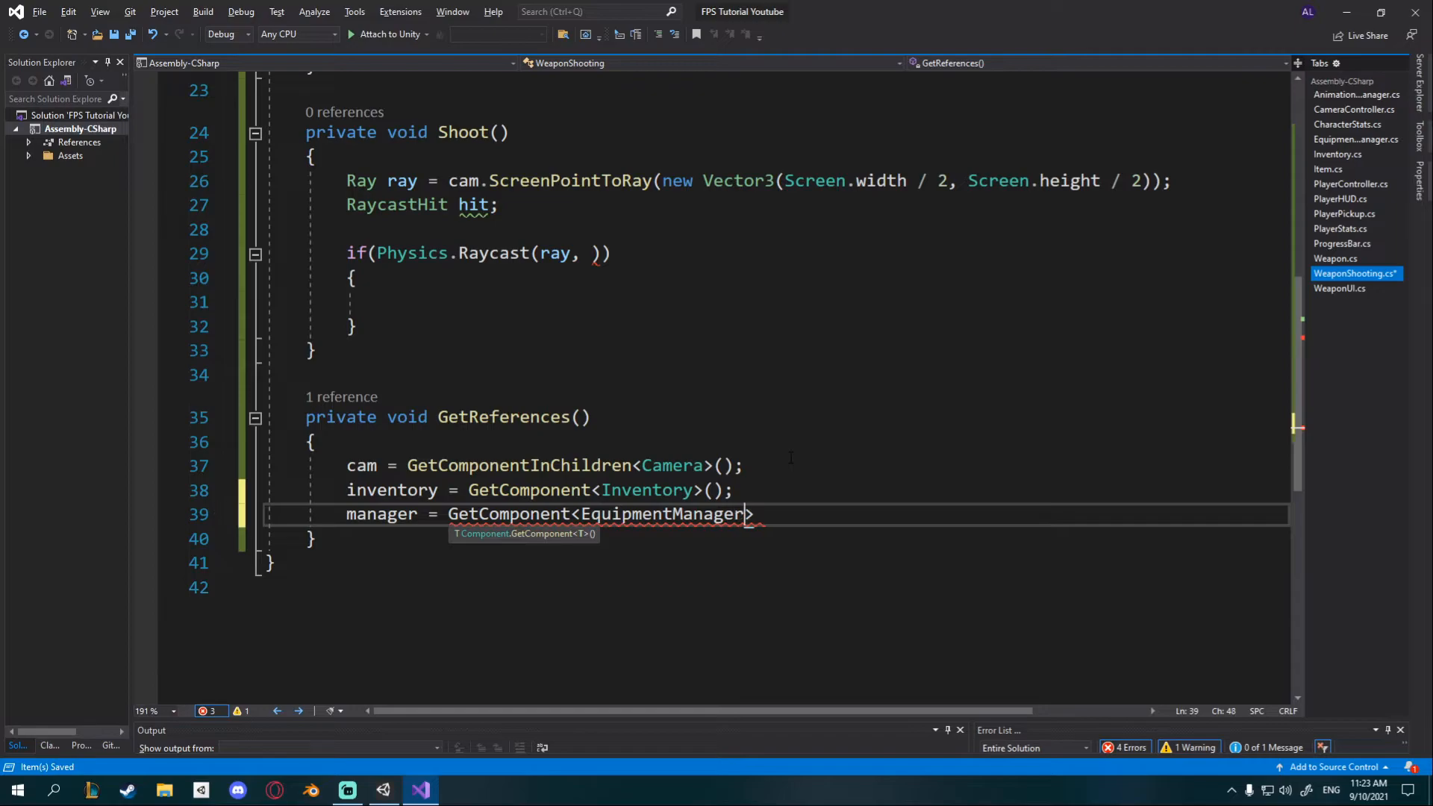
{"action": "type", "text": ">();"}
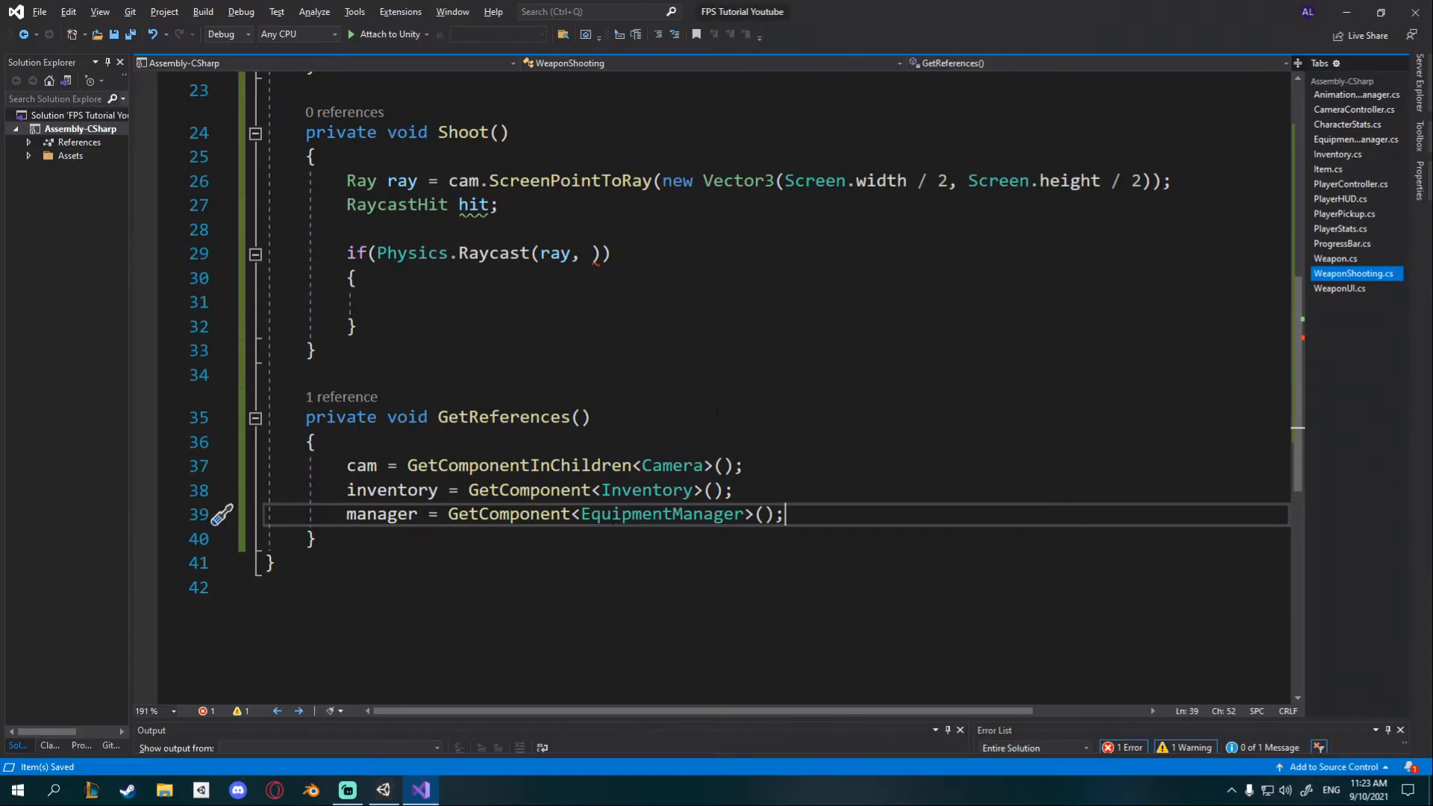
Step: Pass inventory.GetItem(manager.currentlyEquippedWeapon).range as the Raycast's maximum distance
{"action": "scroll", "scroll_direction": "down", "scroll_amount": 3}
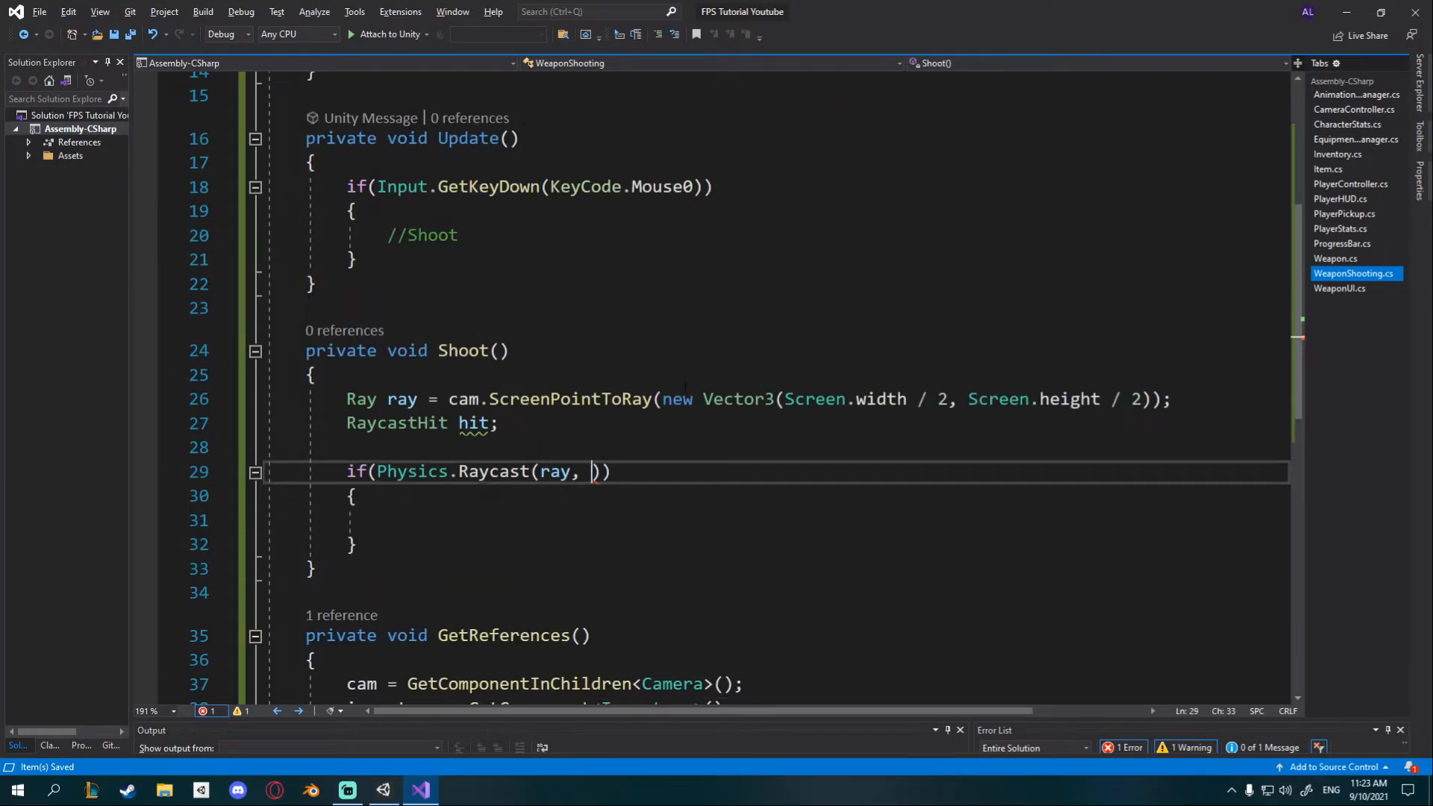
{"action": "type", "text": "inventory."}
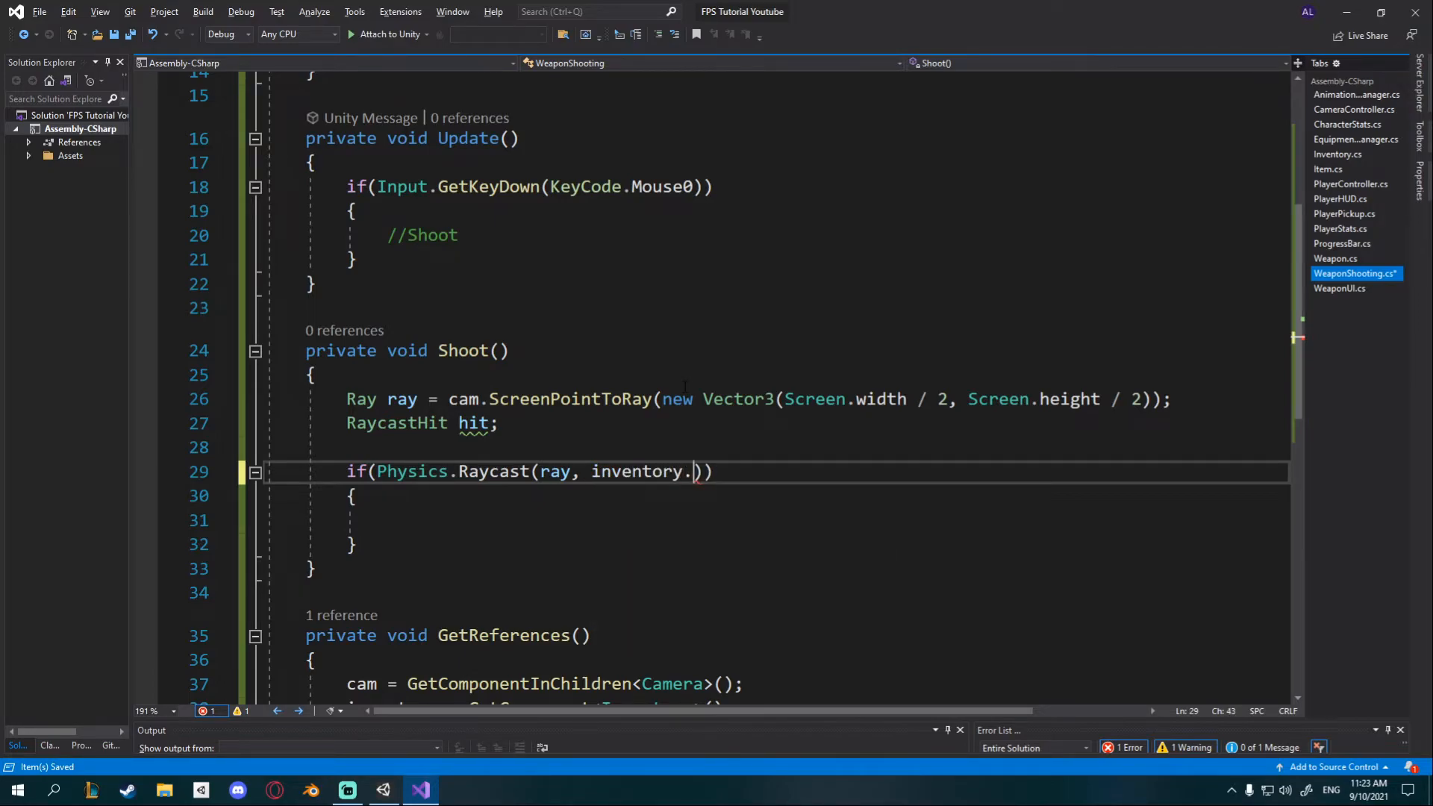
{"action": "type", "text": "GetItem"}
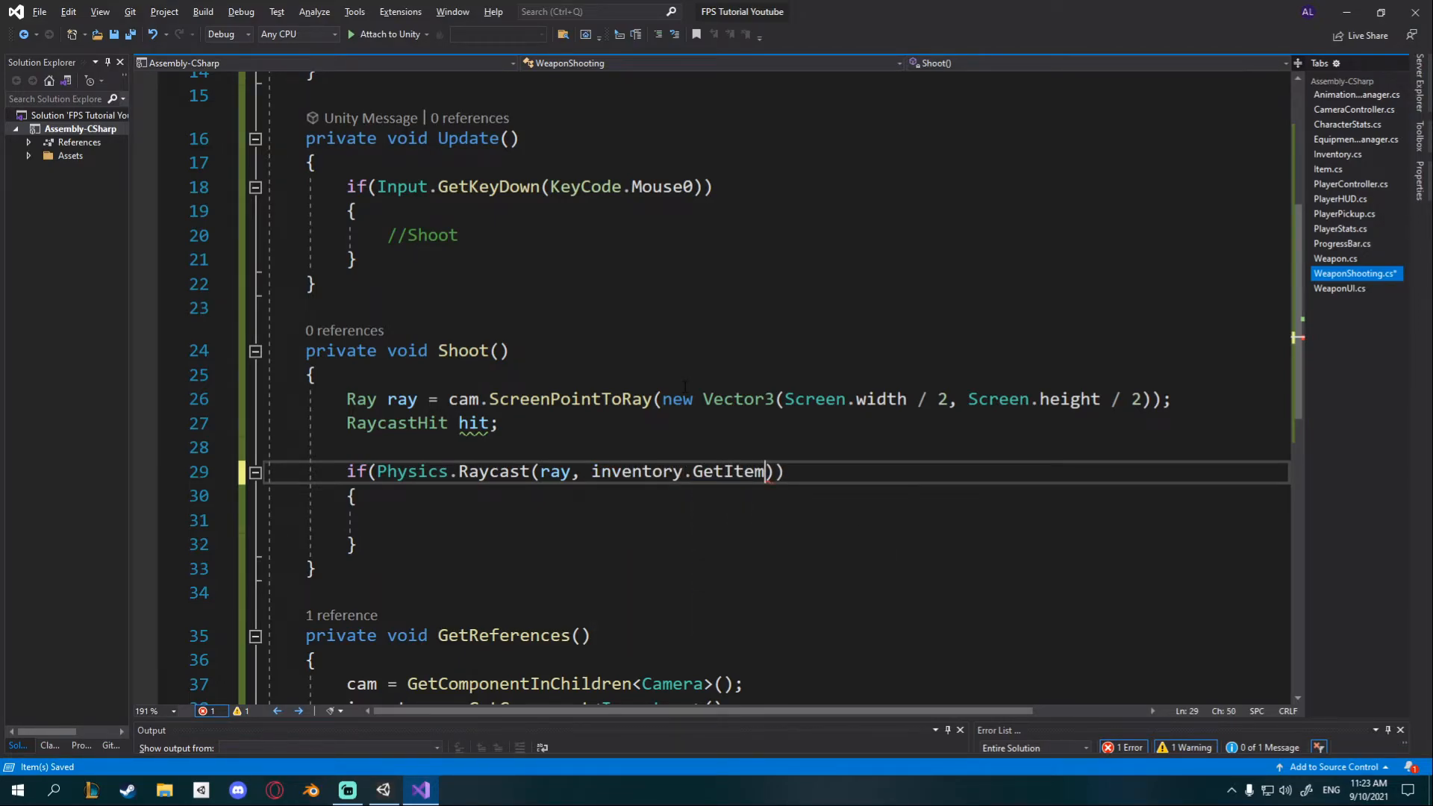
{"action": "type", "text": "(m"}
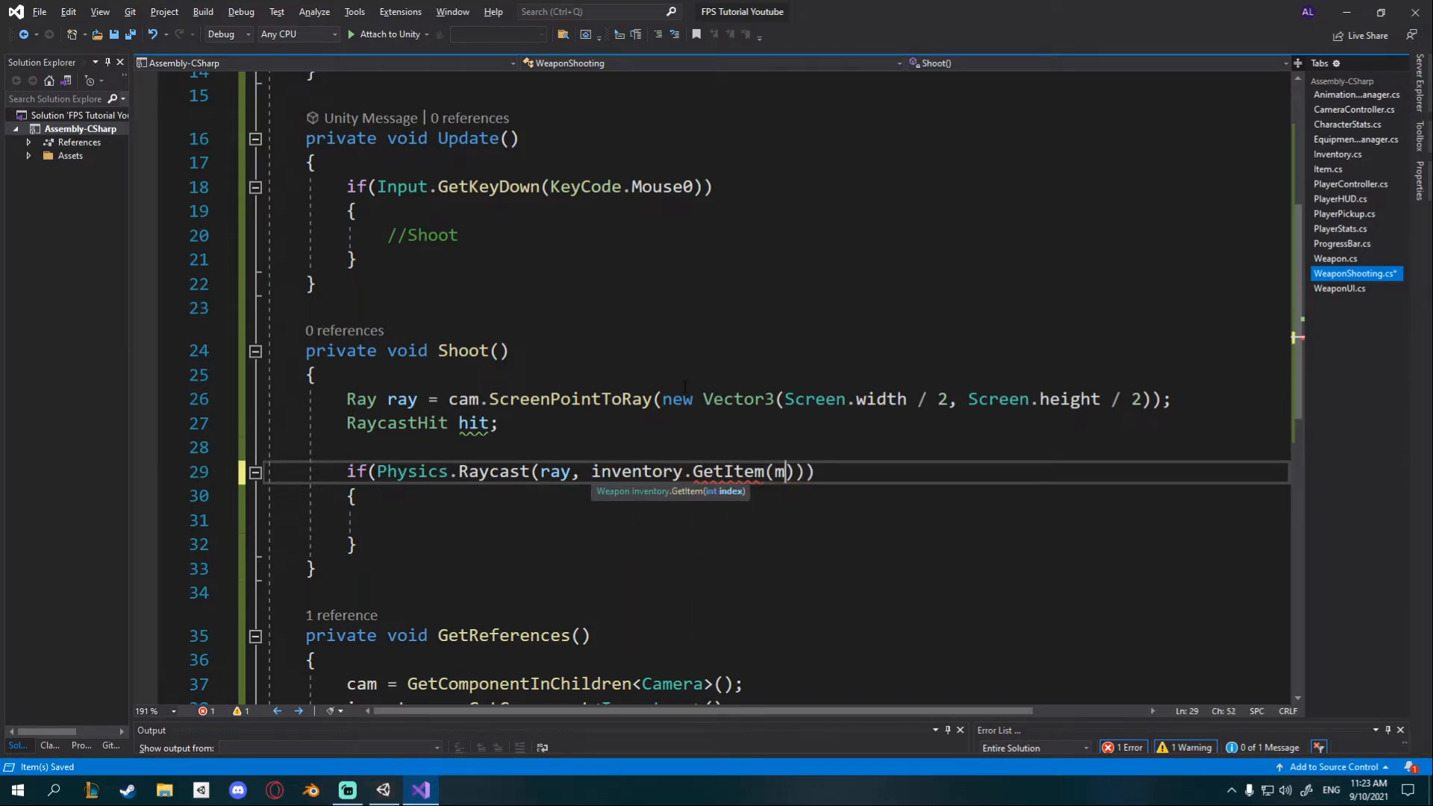
{"action": "type", "text": "anager."}
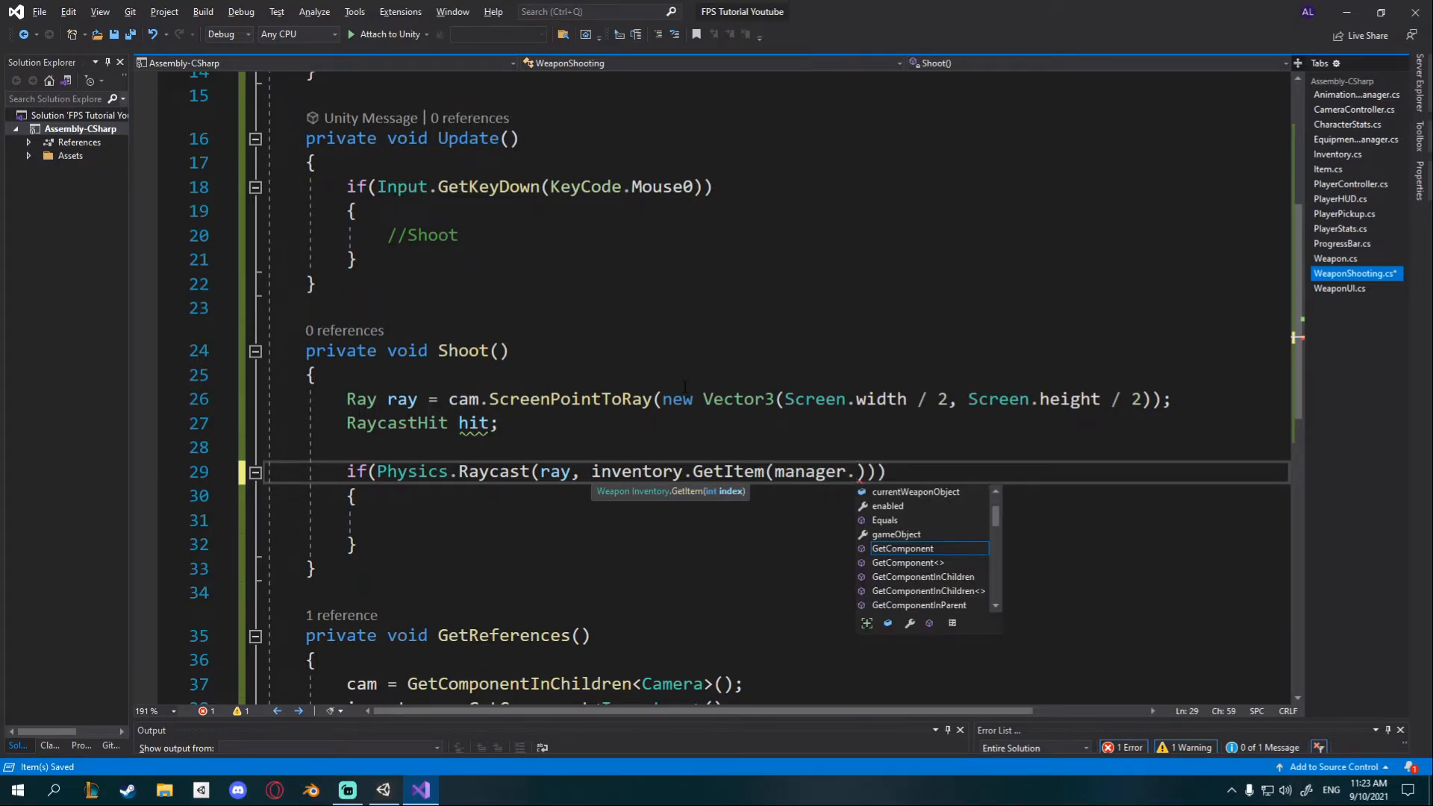
{"action": "type", "text": "currentlyEquippedWeapon"}
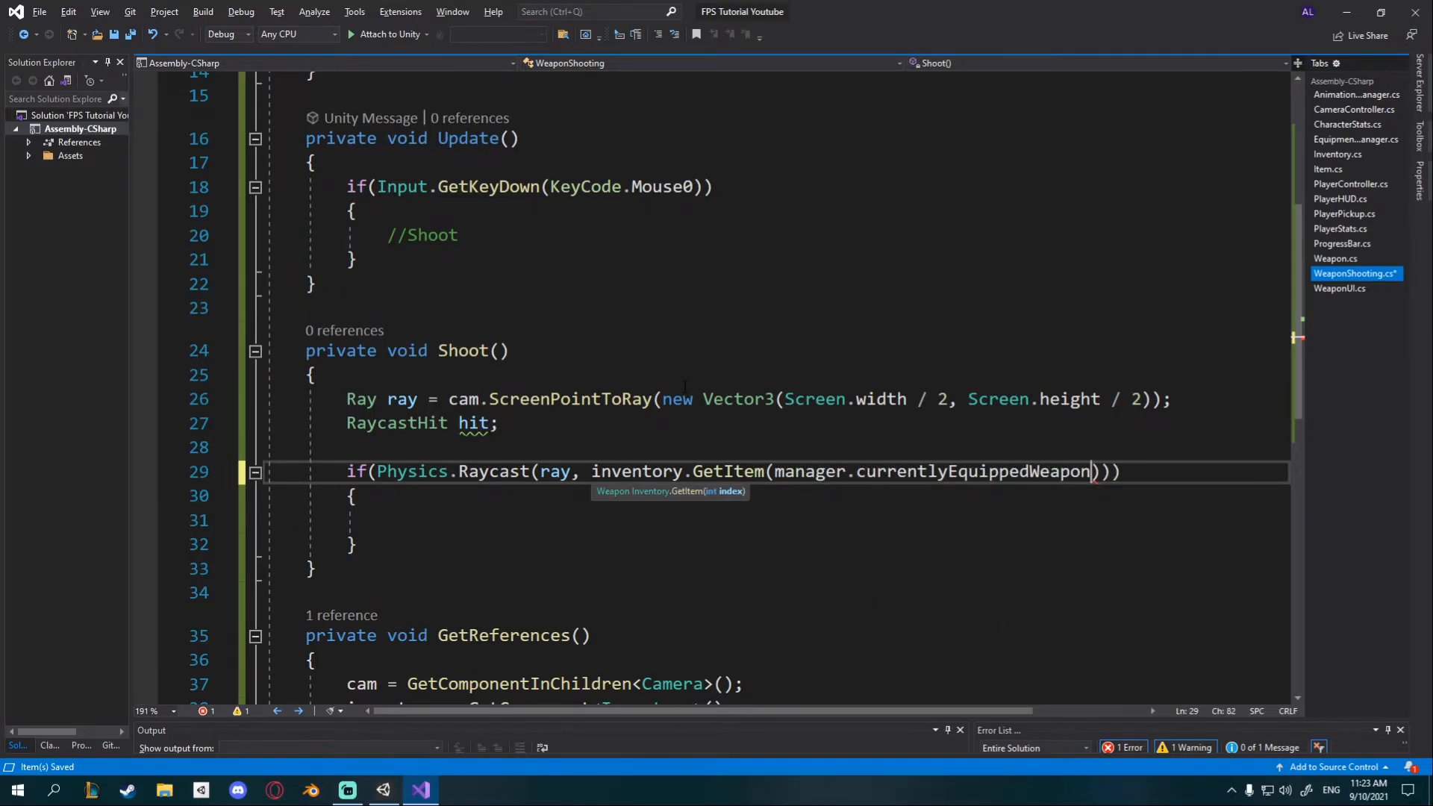
{"action": "type", "text": ")"}
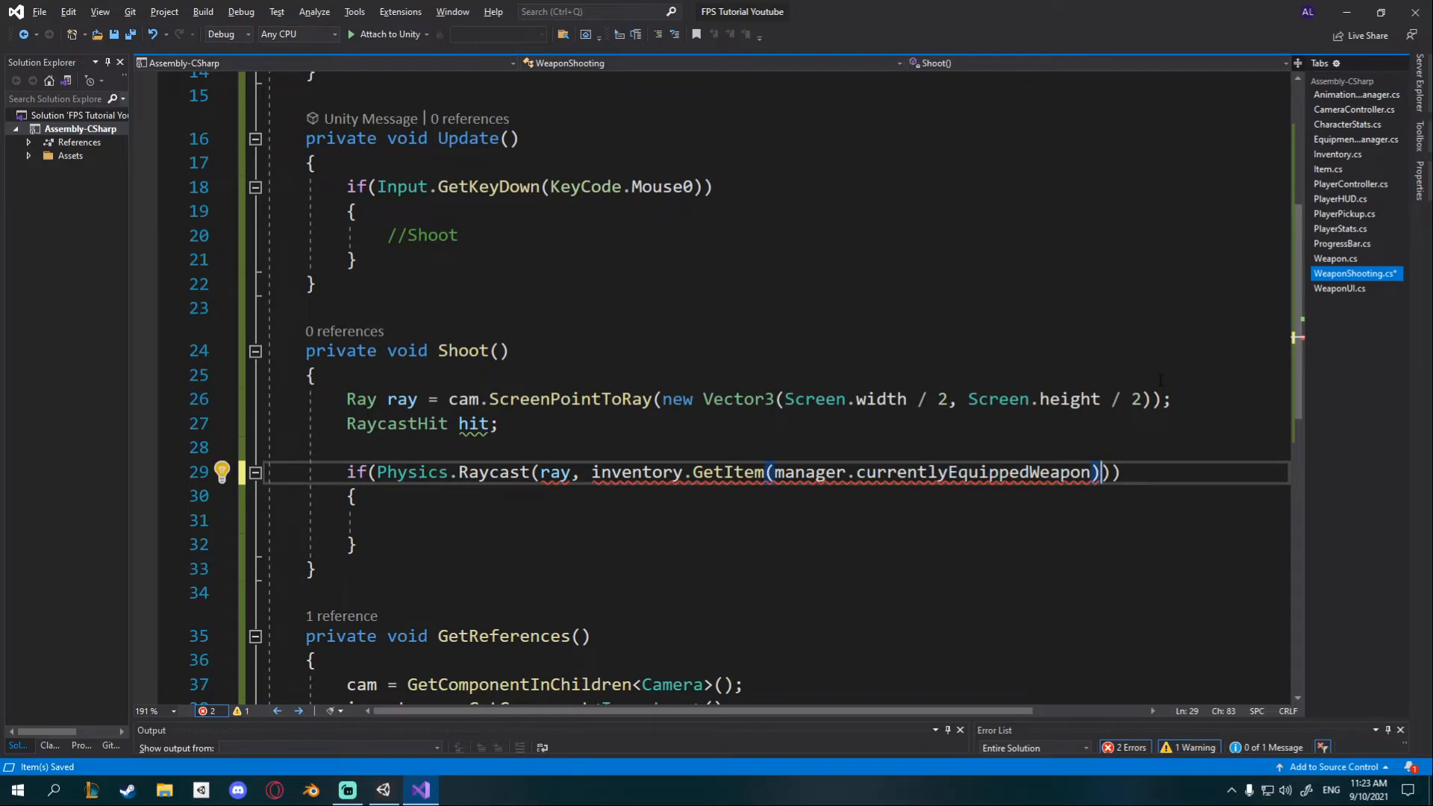
{"action": "type", "text": ".rang"}
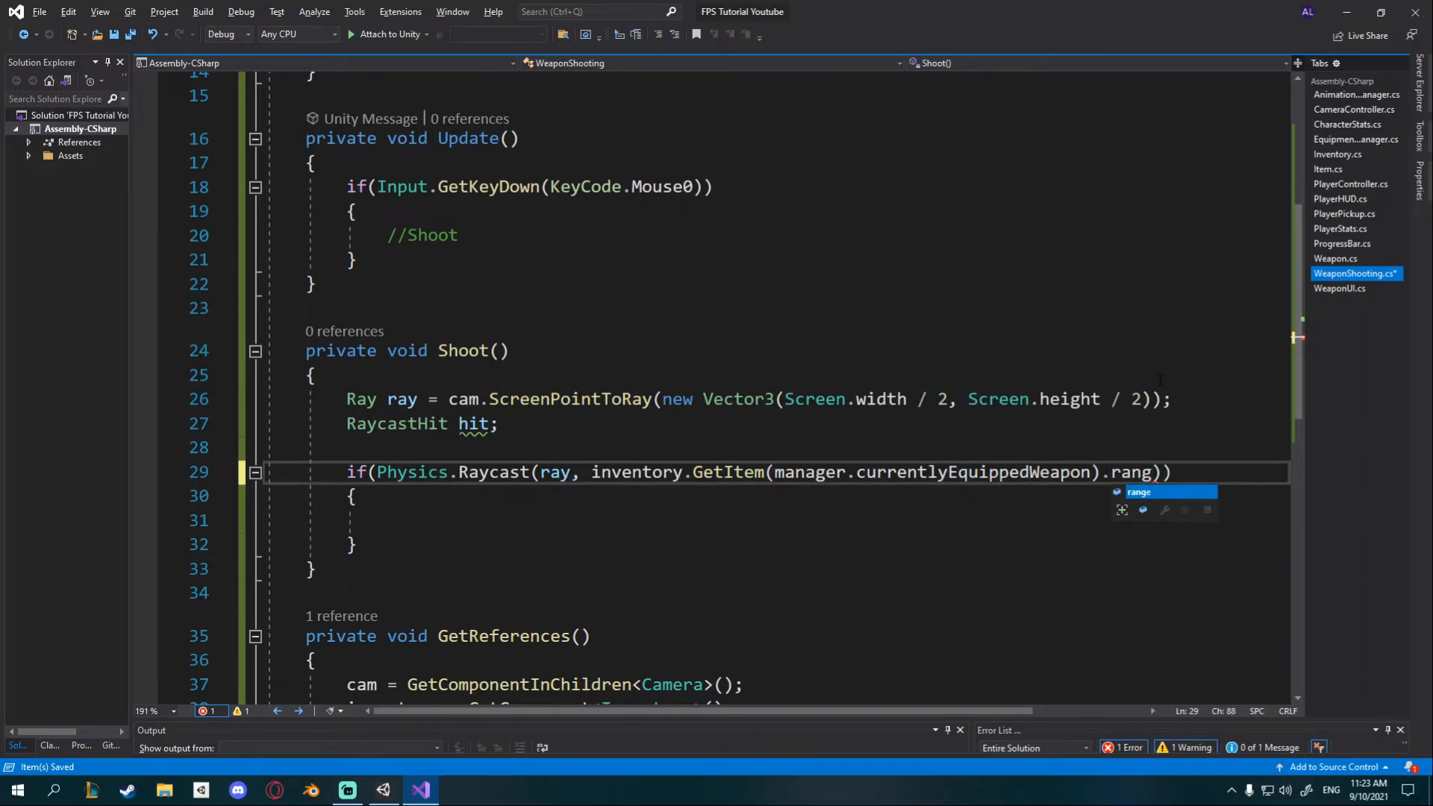
{"action": "key", "text": "Tab"}
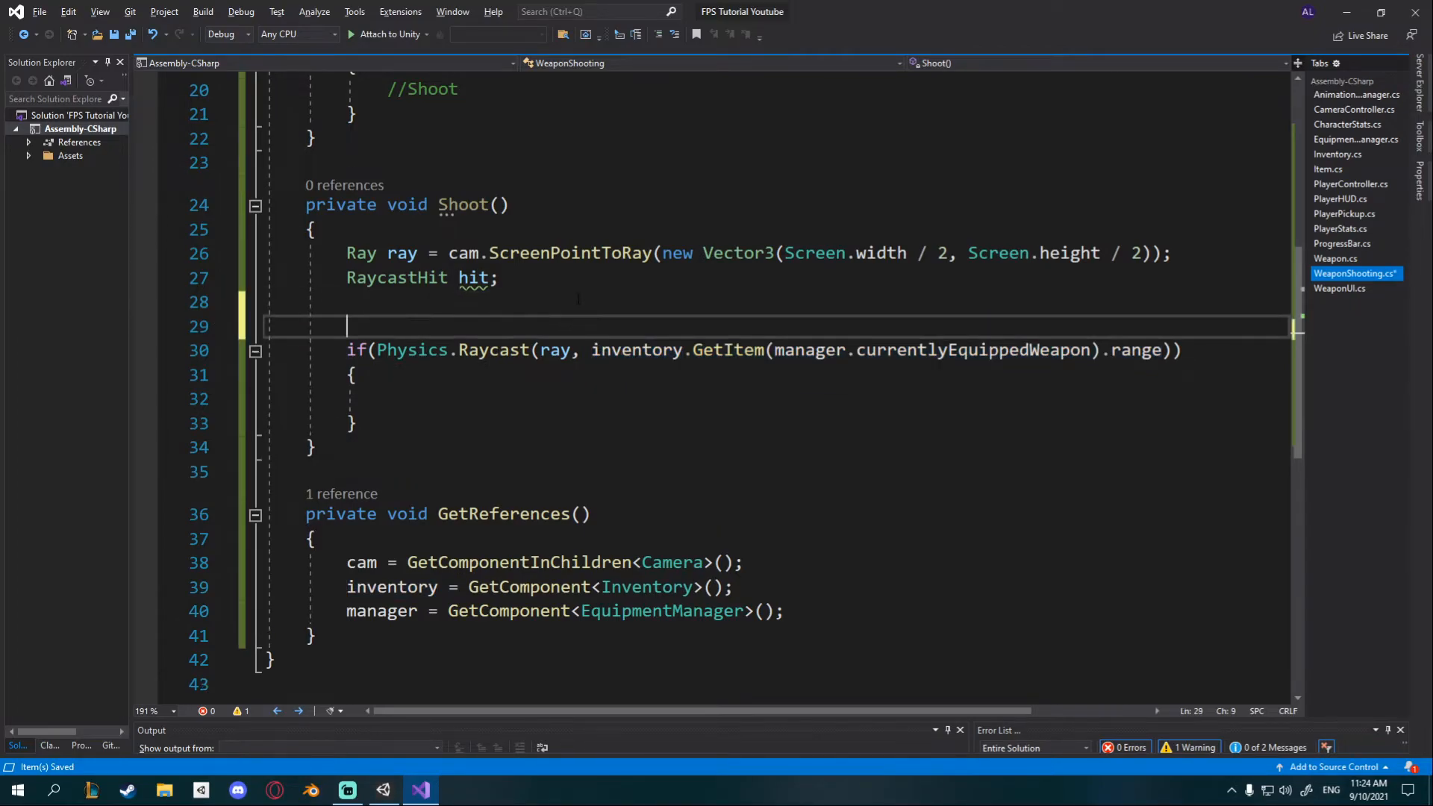
Step: Store the equipped weapon's range in float currentWeaponRange and use it as the Raycast distance
{"action": "type", "text": "in"}
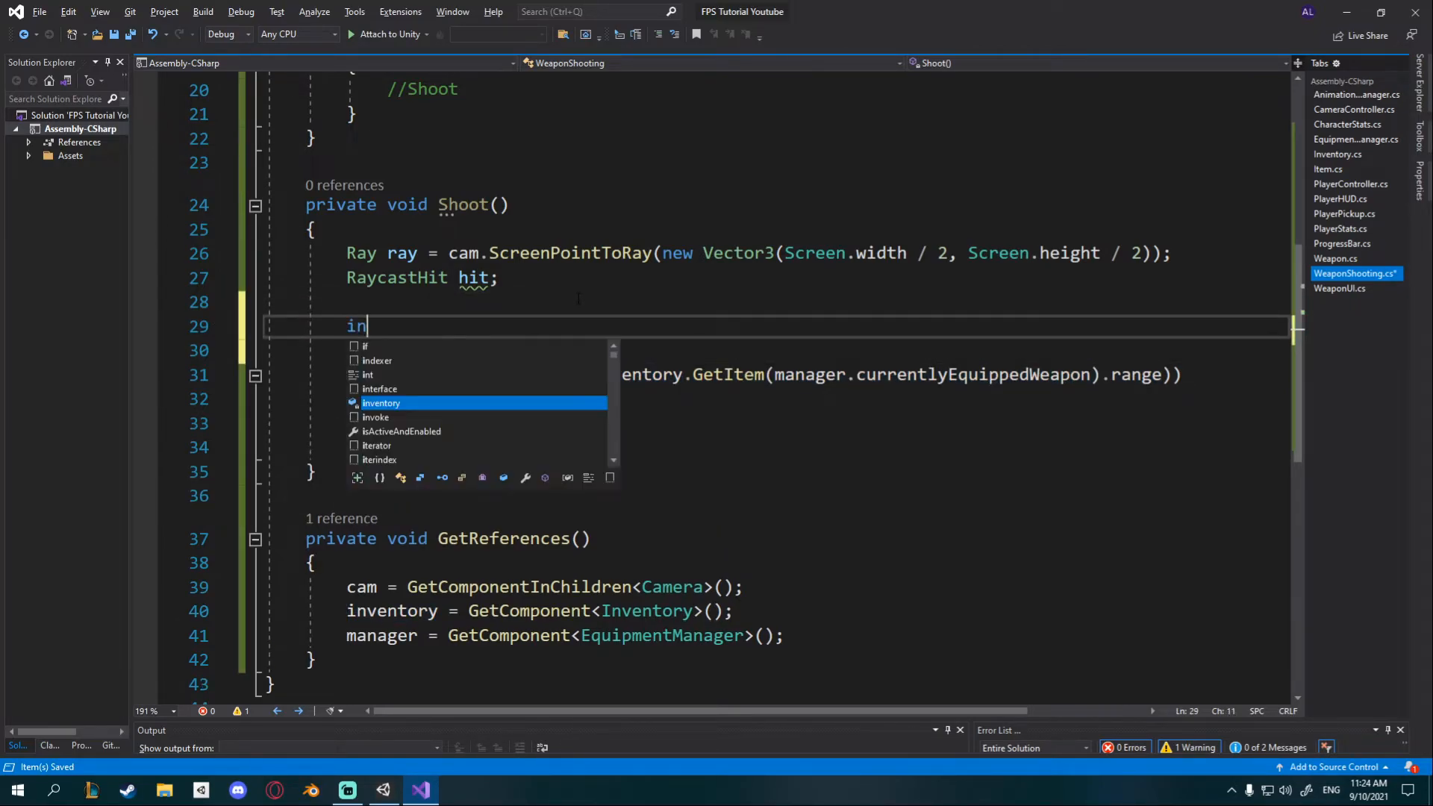
{"action": "type", "text": "flaot currentWeapon"}
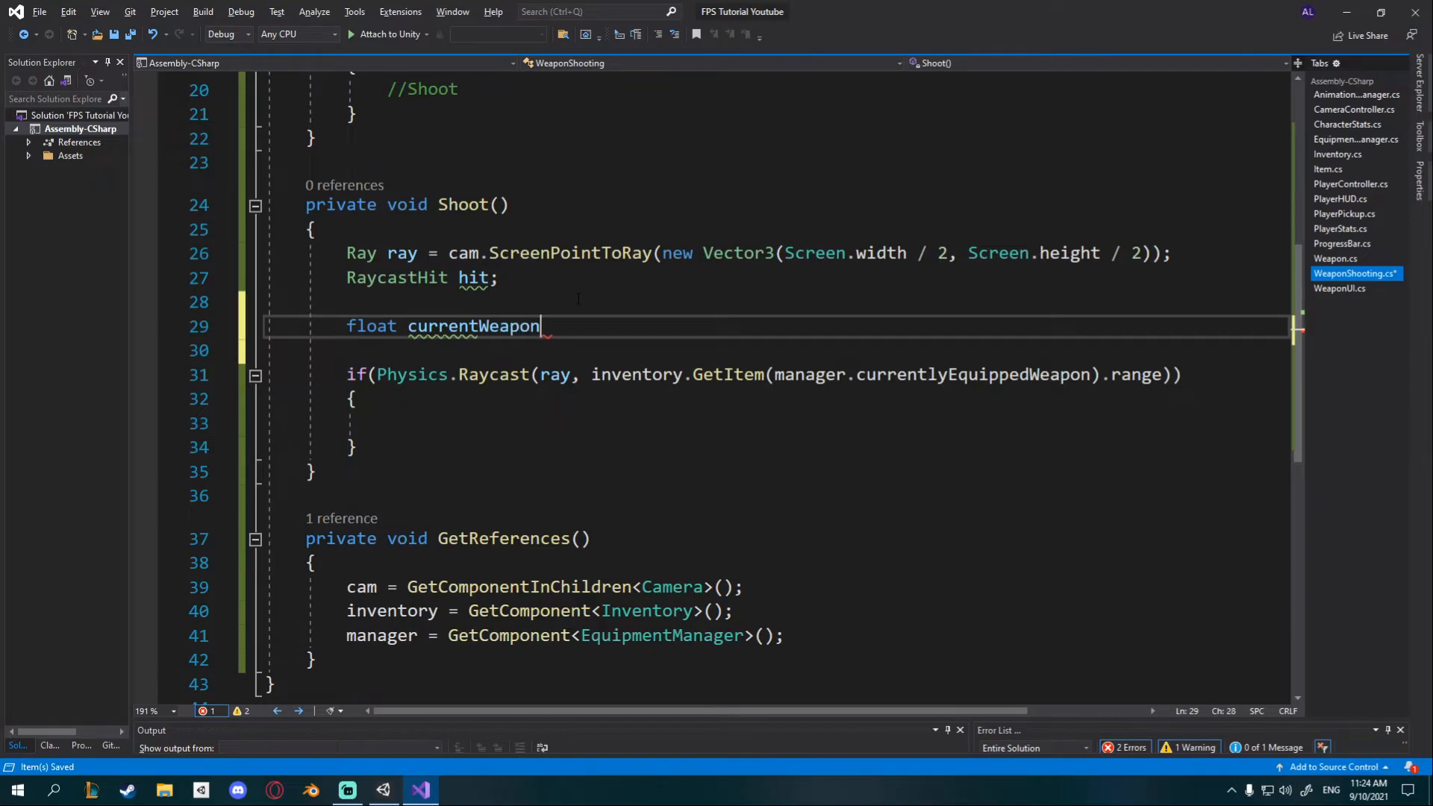
{"action": "type", "text": "Range = cam = GetComponentInChildren<Camera>();"}
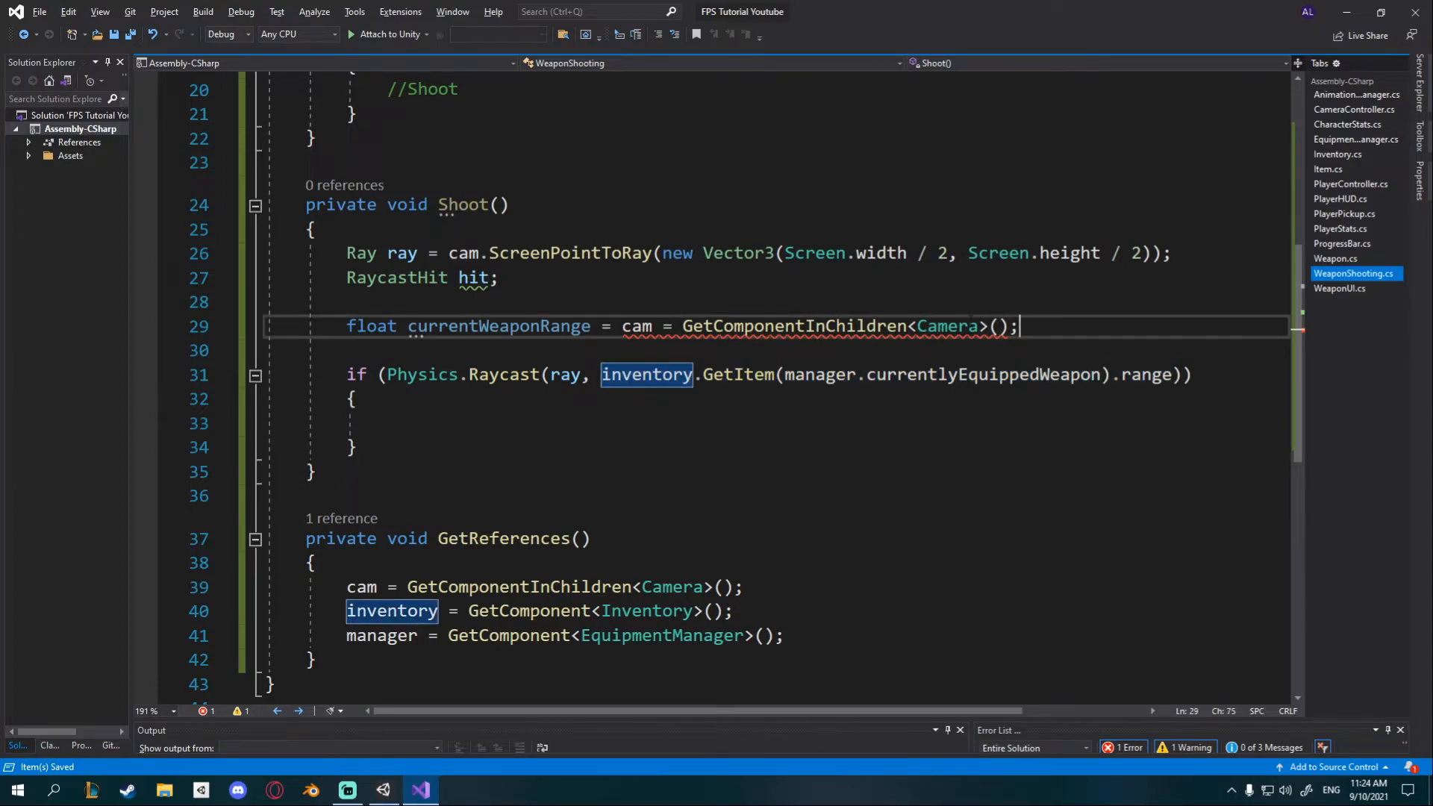
{"action": "type", "text": "inventory.GetItem(manager.currentlyEquippedWeapon).range"}
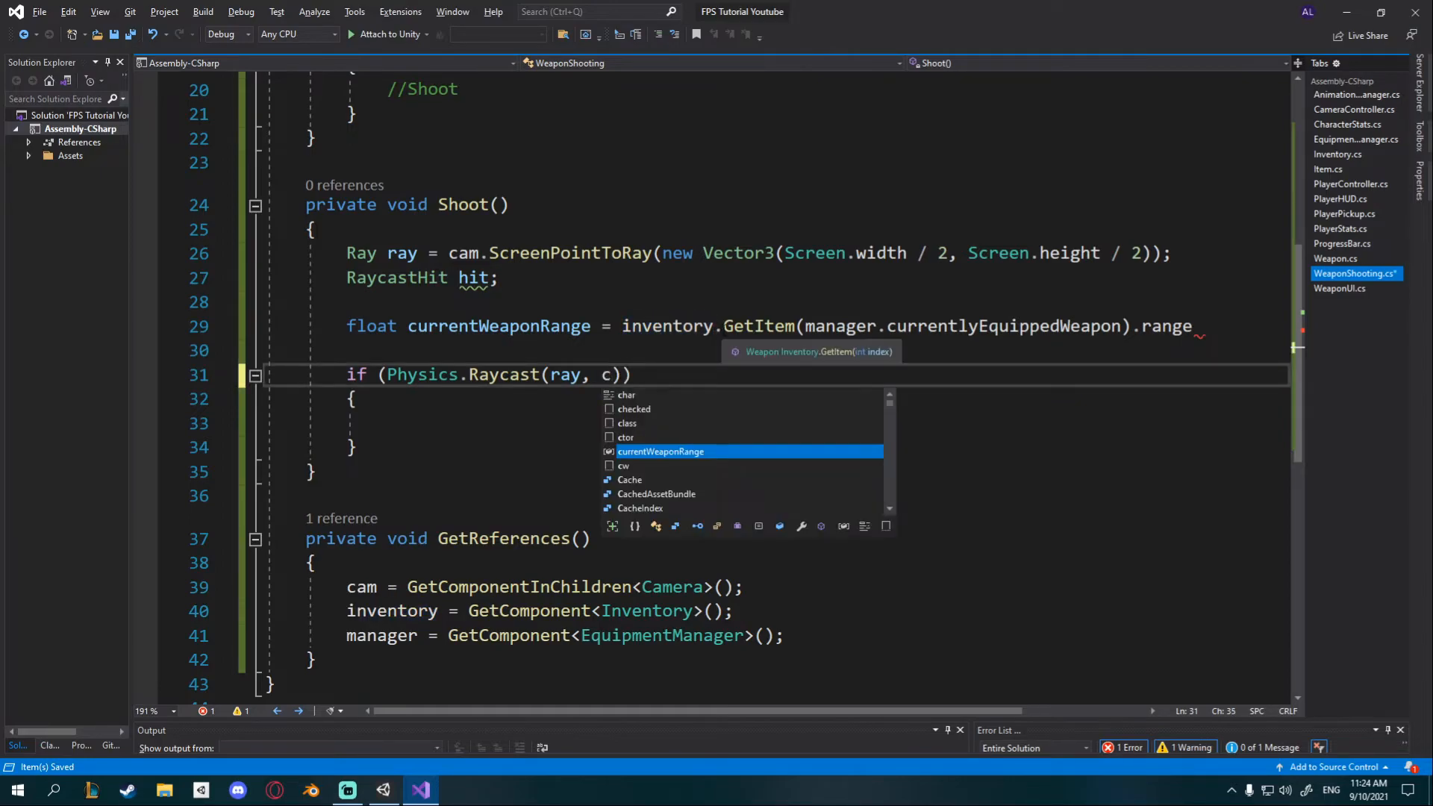
{"action": "key", "text": "Tab"}
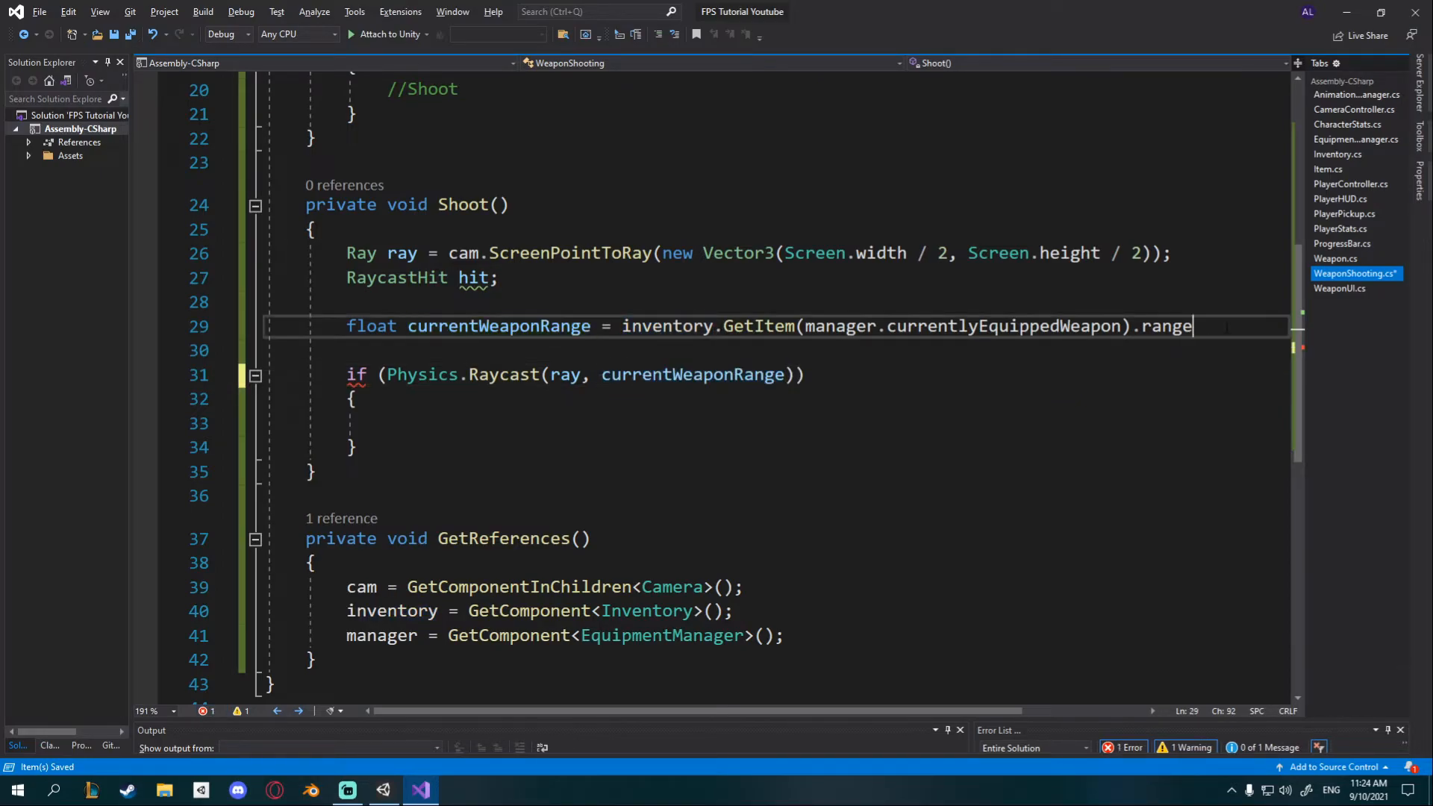
{"action": "type", "text": ";"}
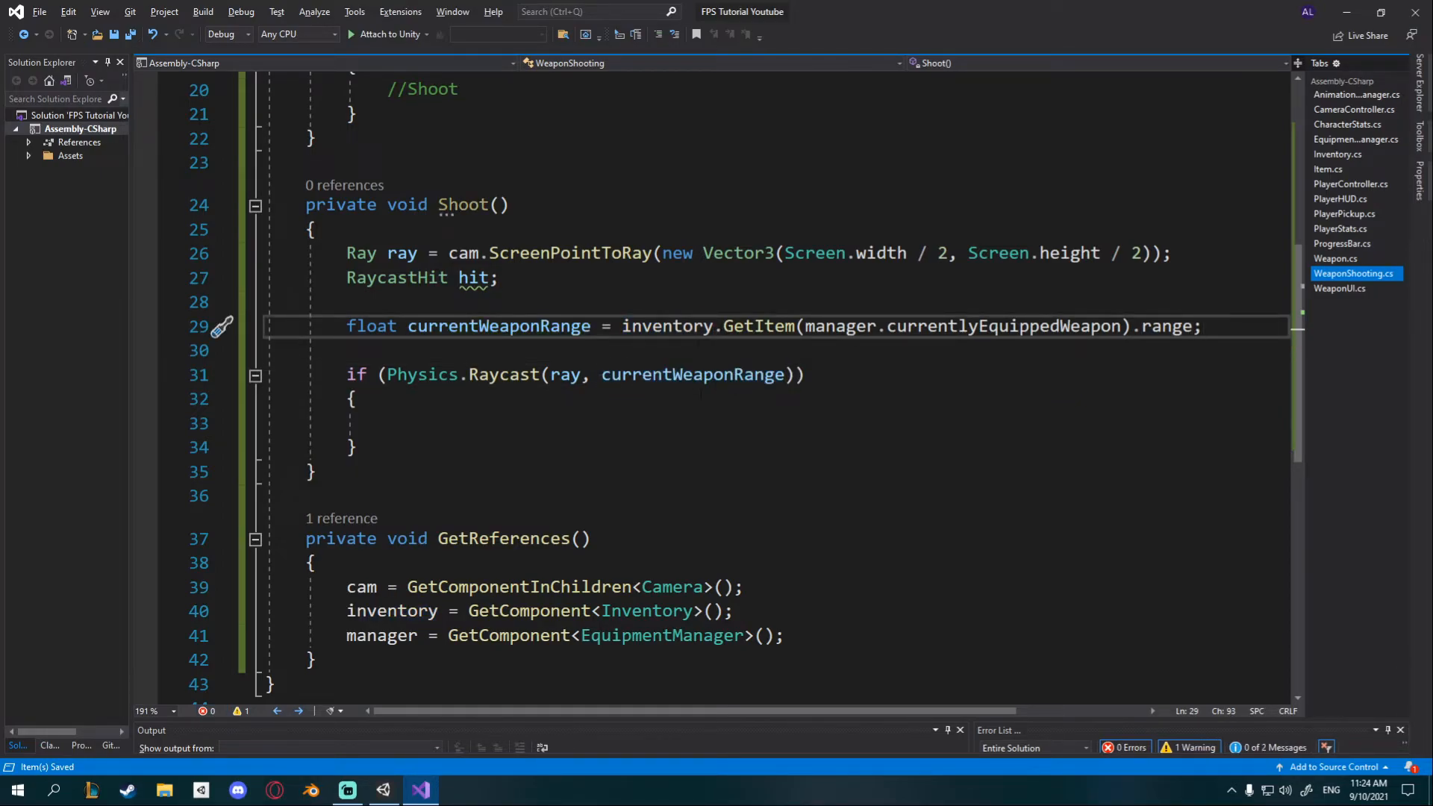
{"action": "double_click", "coordinate": [1167, 327]}
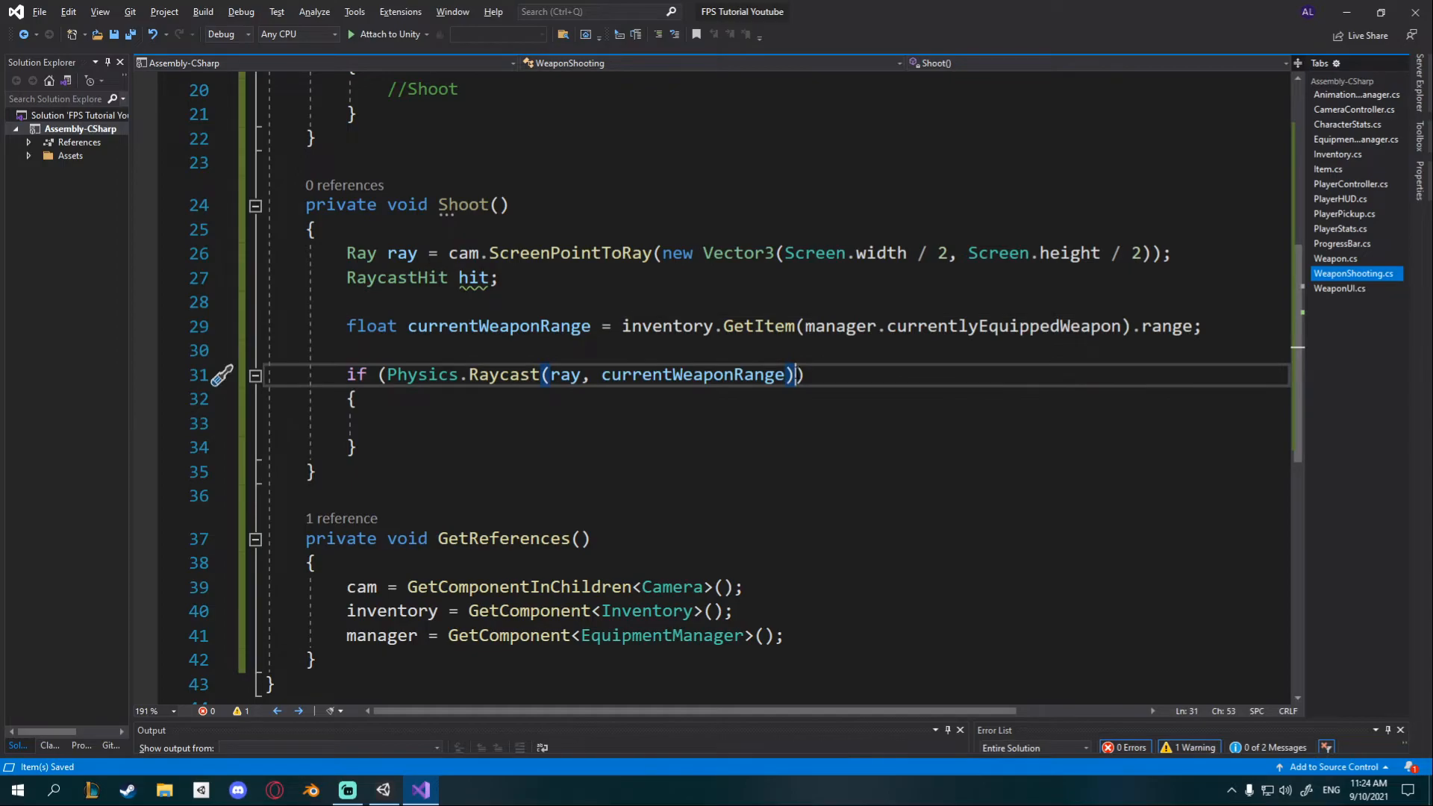
Step: Add out hit between ray and currentWeaponRange in the Physics.Raycast call
{"action": "type", "text": ","}
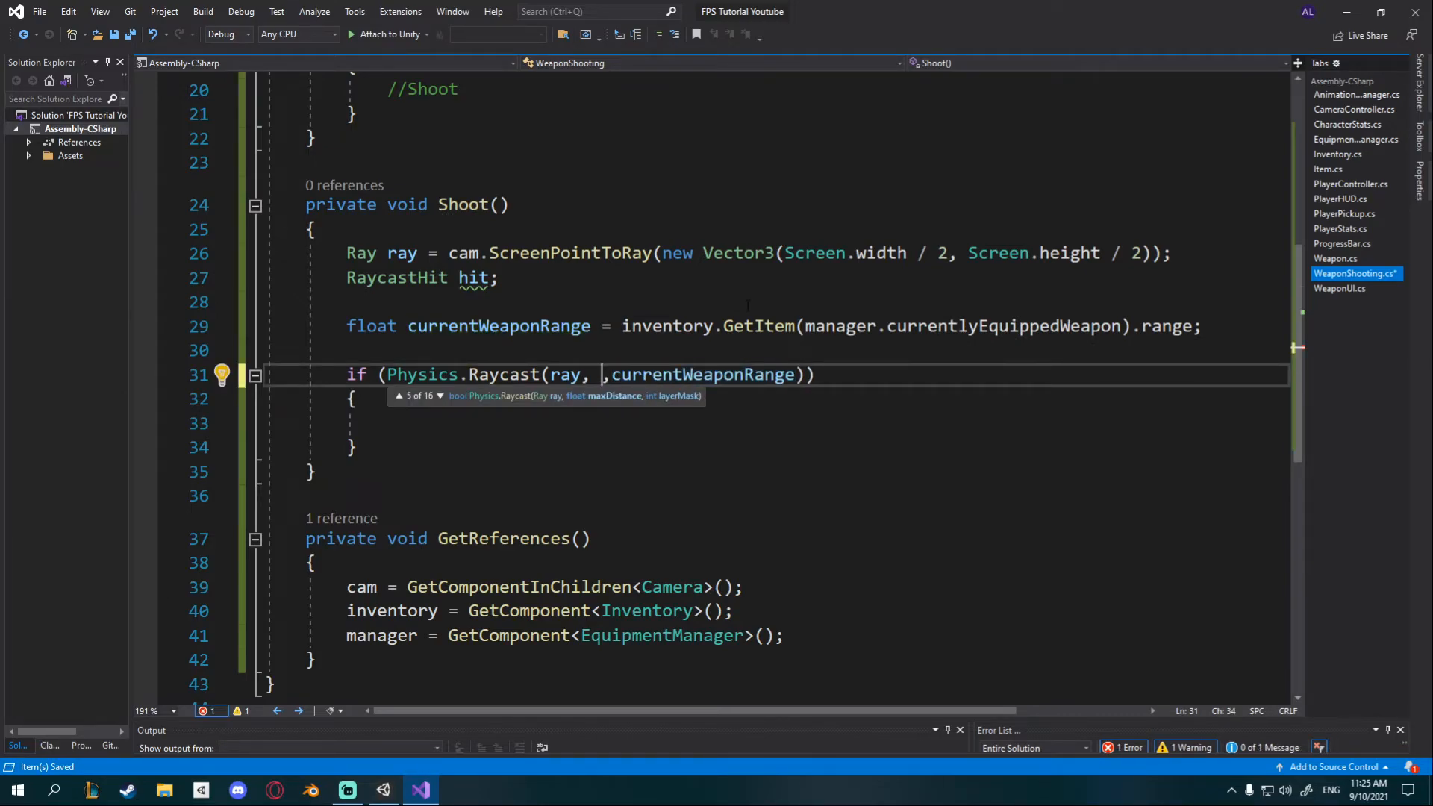
{"action": "type", "text": "out"}
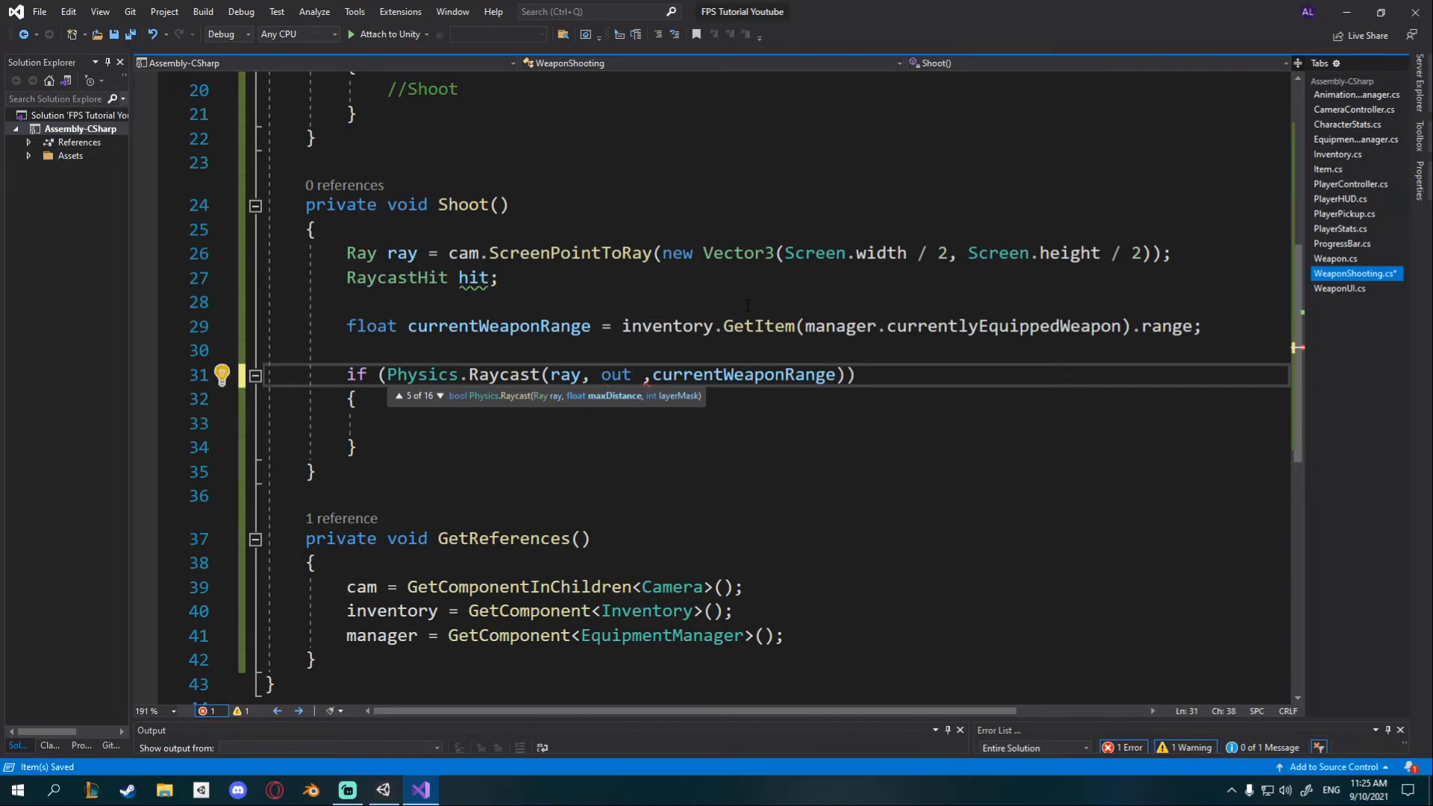
{"action": "type", "text": "hit"}
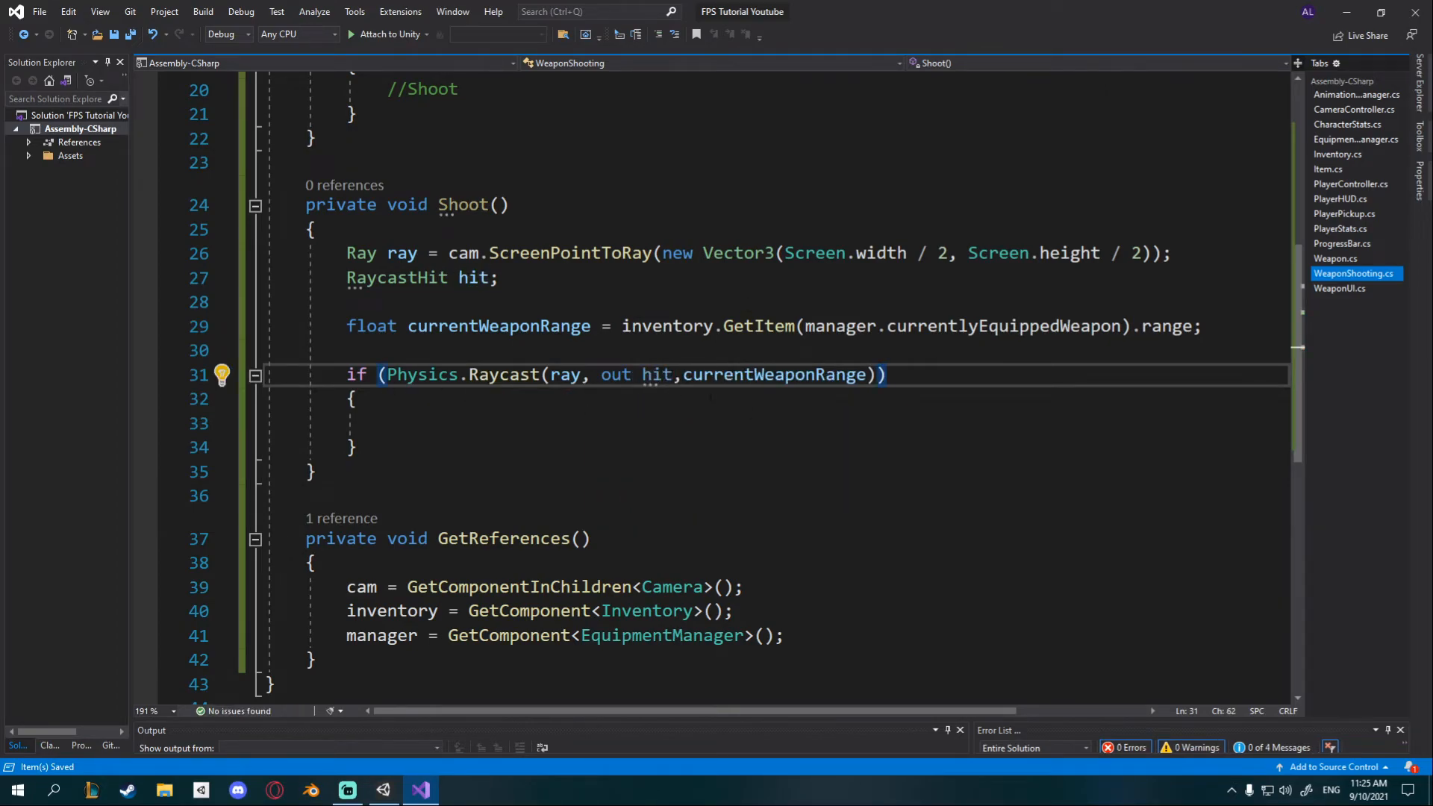
Step: Write Debug.Log(hit.transform.name); inside the raycast if-block
{"action": "left_click", "coordinate": [389, 422]}
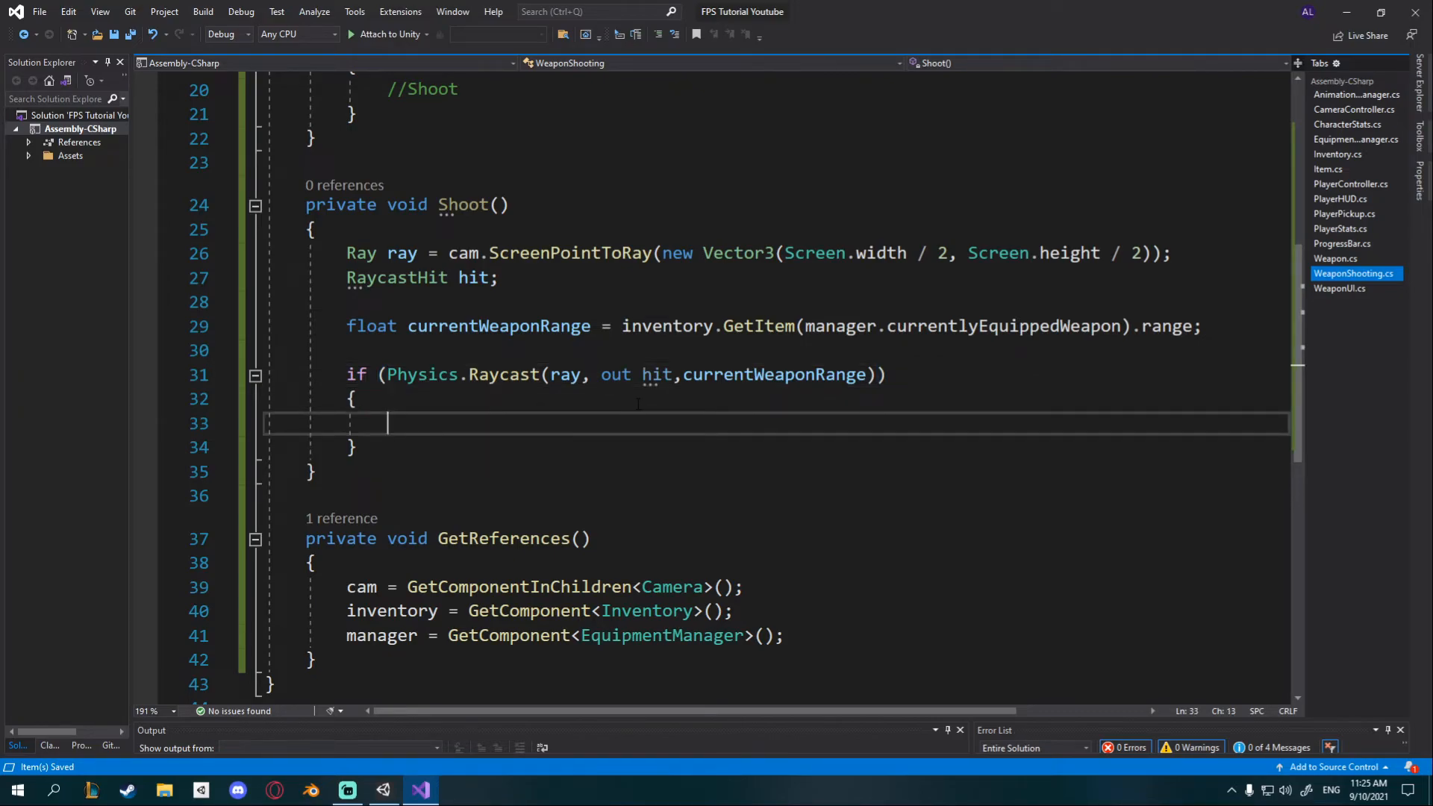
{"action": "type", "text": "Debug"}
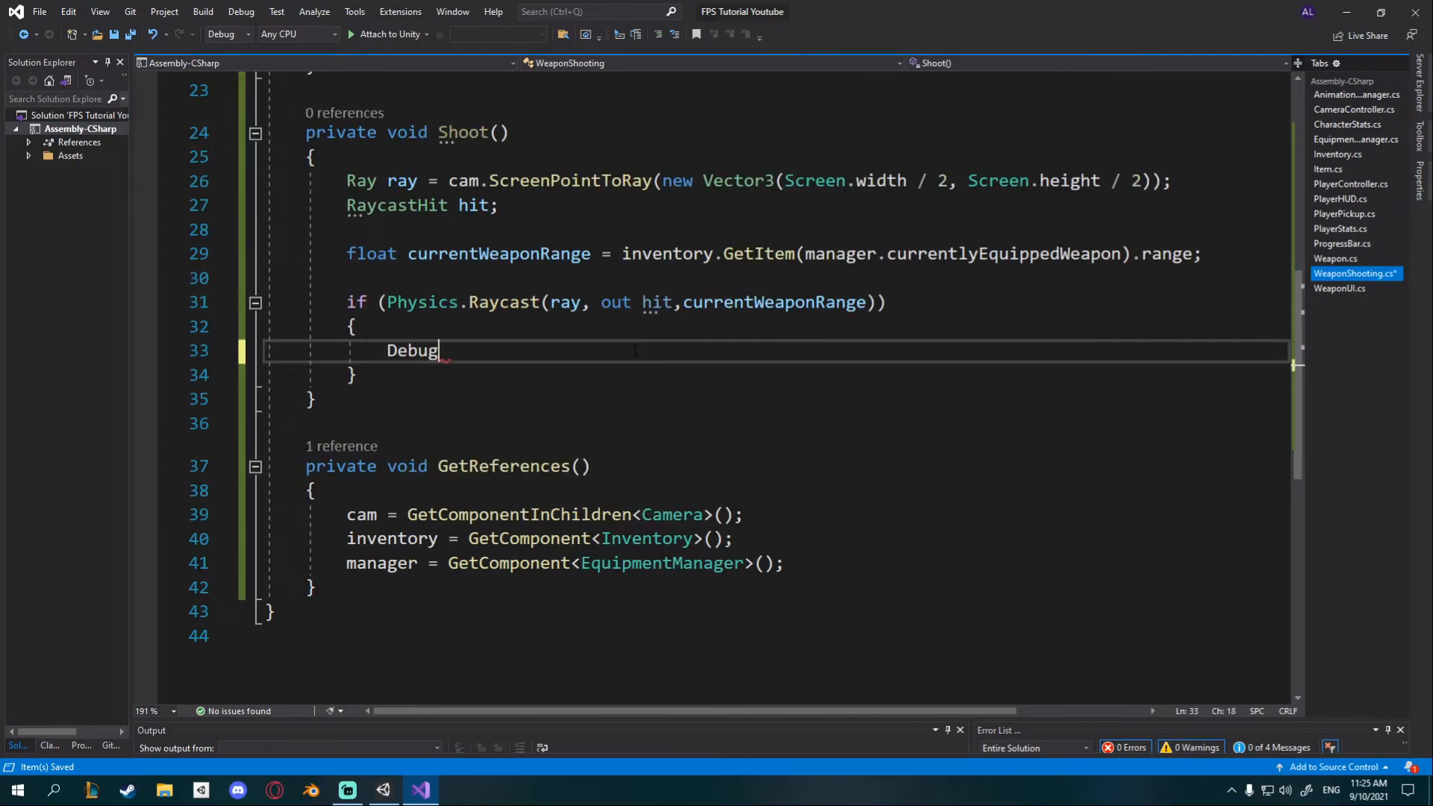
{"action": "type", "text": ".Log"}
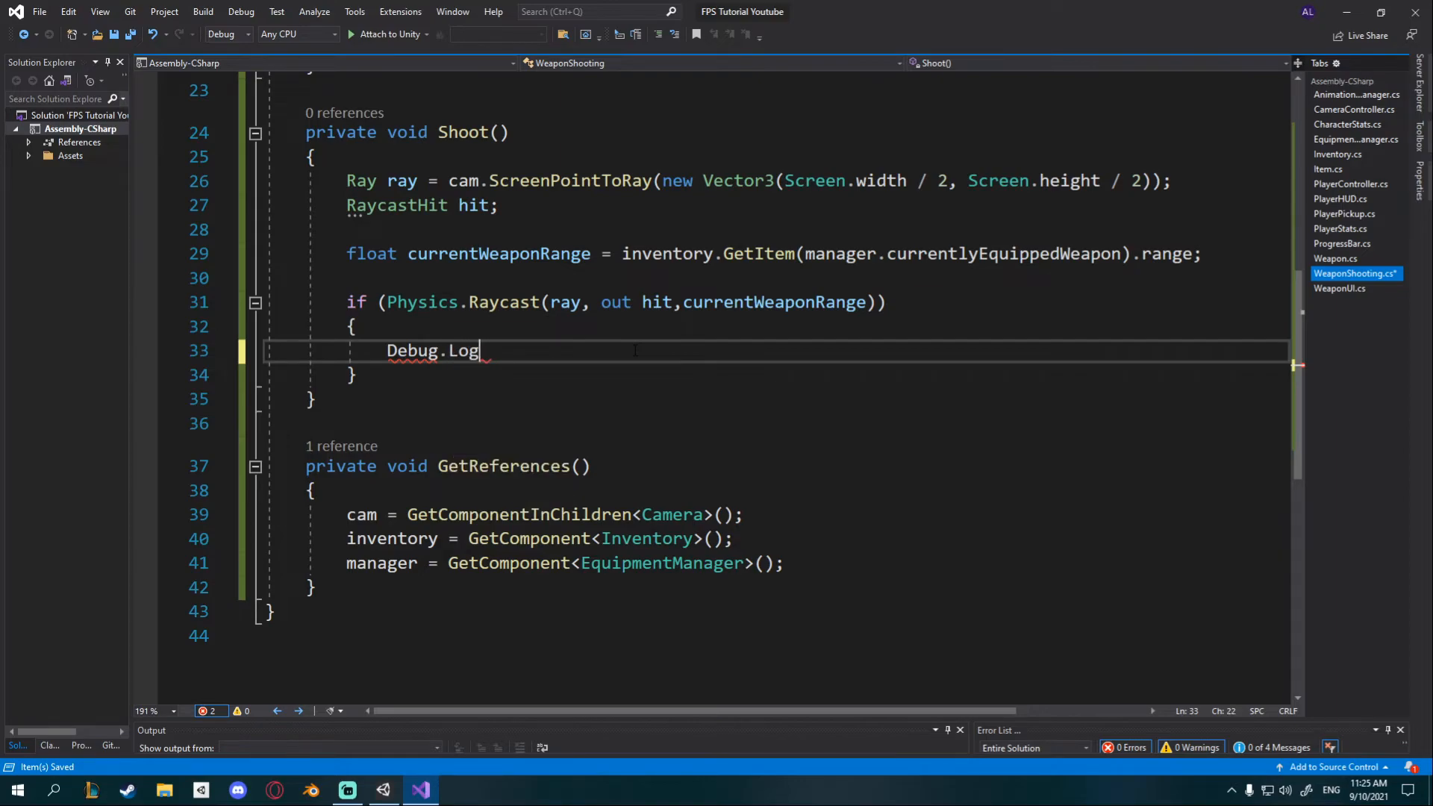
{"action": "type", "text": "(hit."}
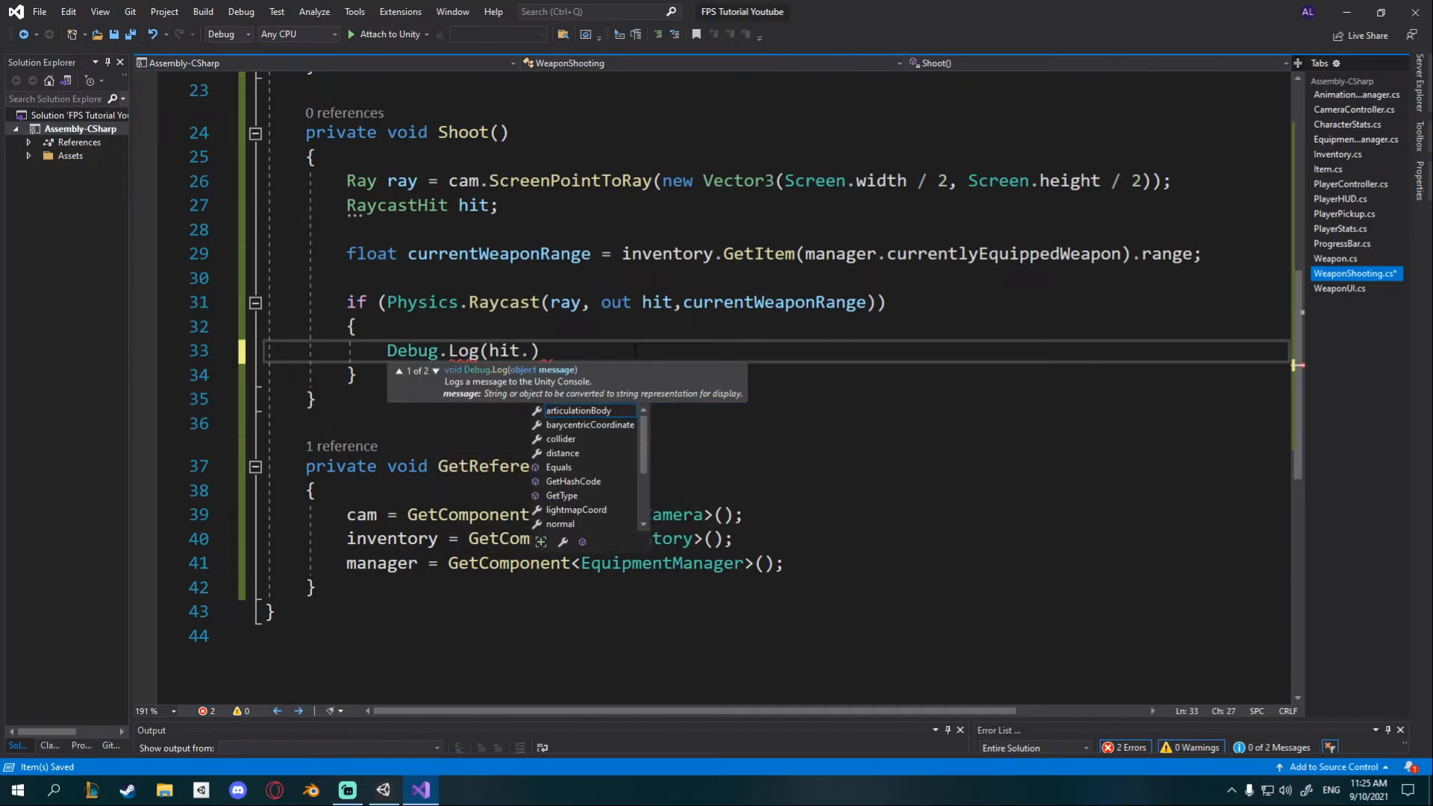
{"action": "type", "text": "transform."}
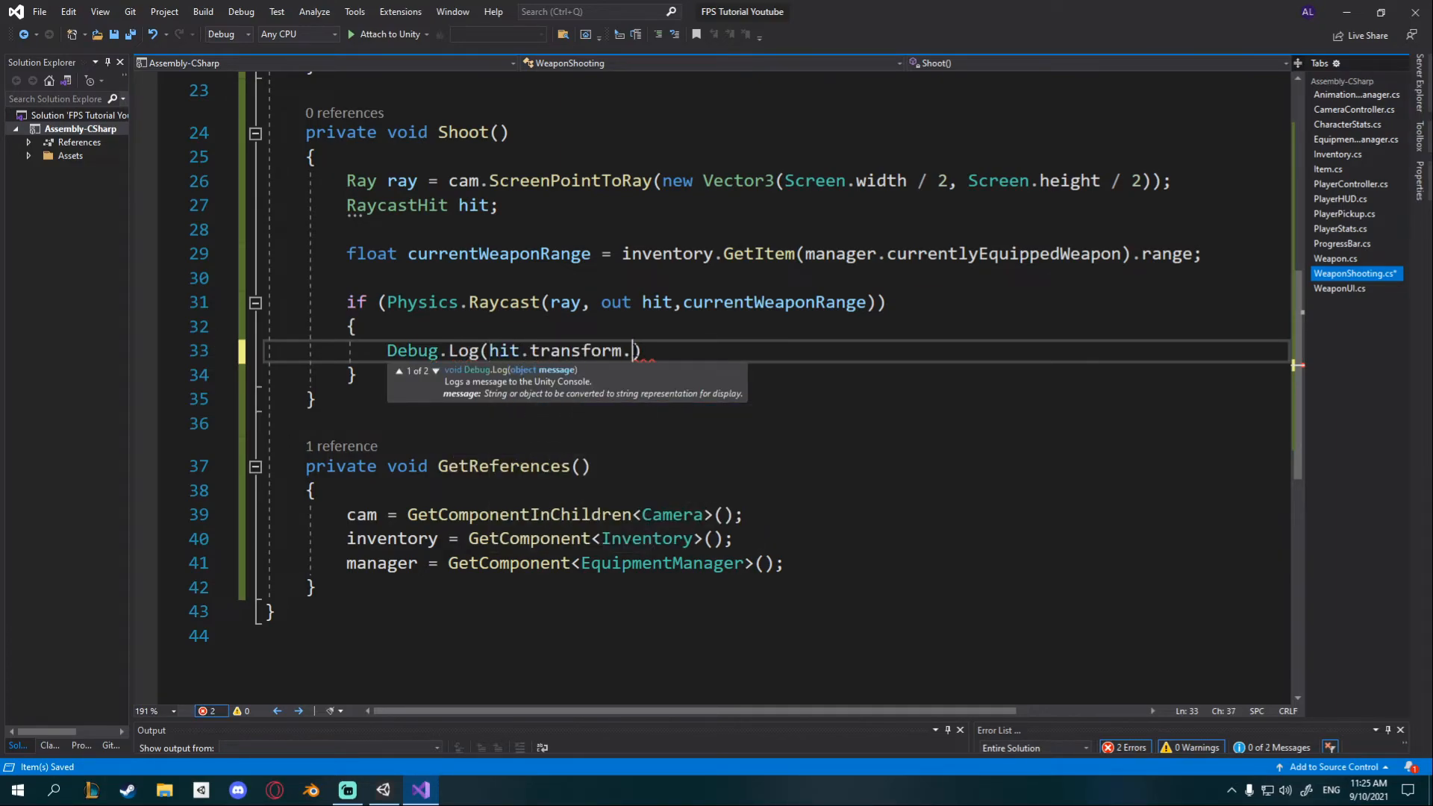
{"action": "type", "text": "name);"}
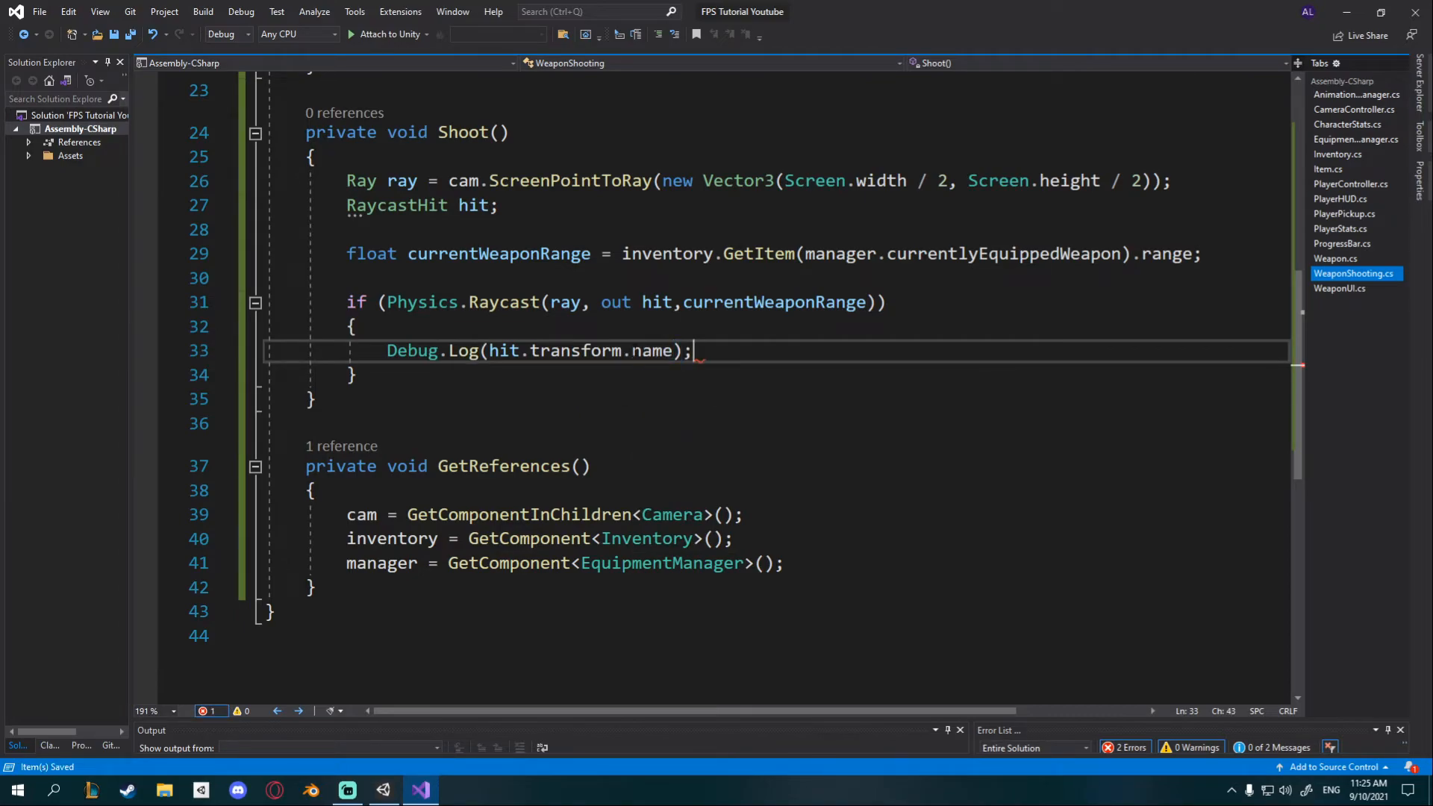
{"action": "scroll", "scroll_direction": "up", "scroll_amount": 3}
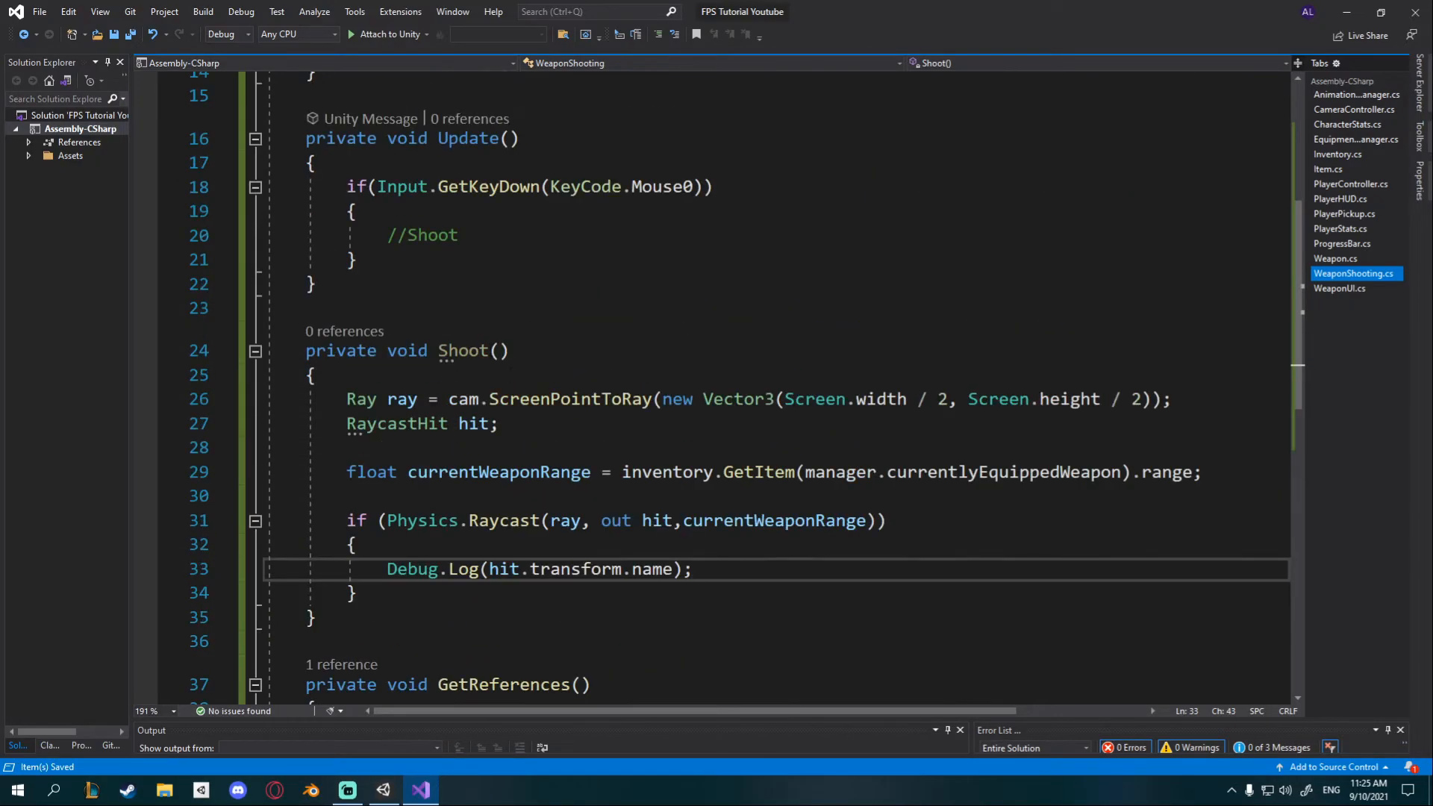
Step: Replace the //Shoot placeholder in Update's left-click check with Shoot();
{"action": "type", "text": "Sho"}
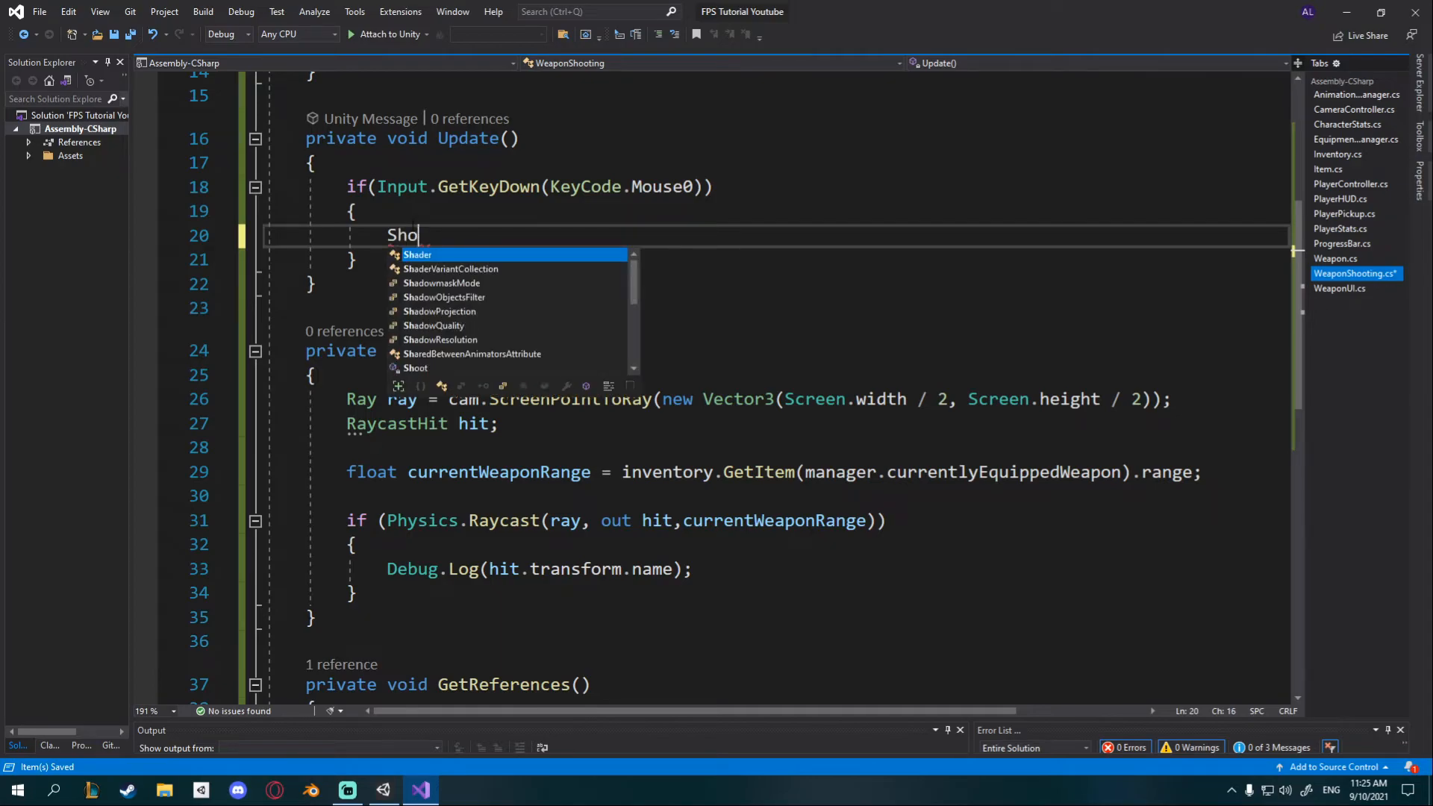
{"action": "type", "text": "ot();"}
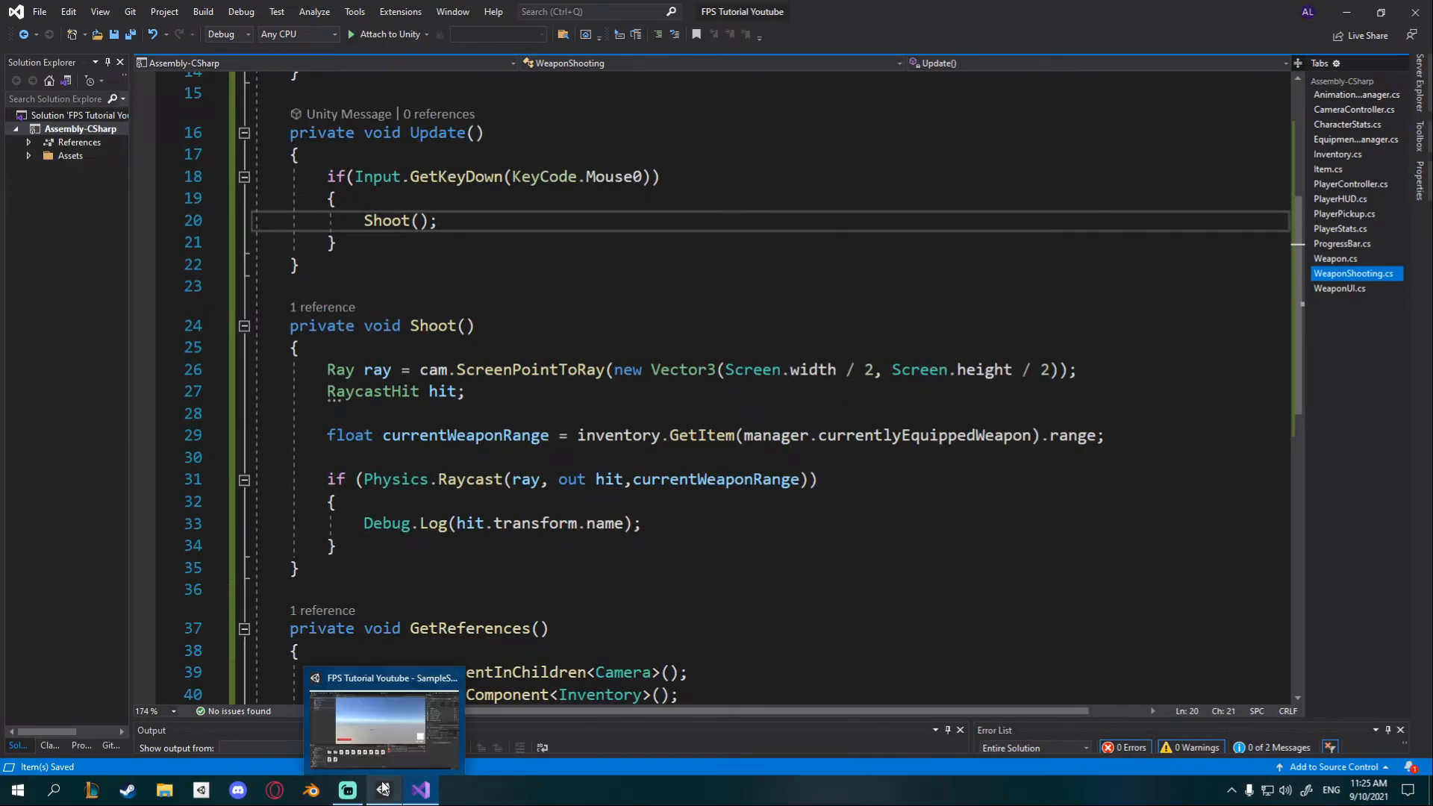
Step: Check the Knife asset's Range in Unity, then enter Play mode to test shooting
{"action": "left_click", "coordinate": [384, 790]}
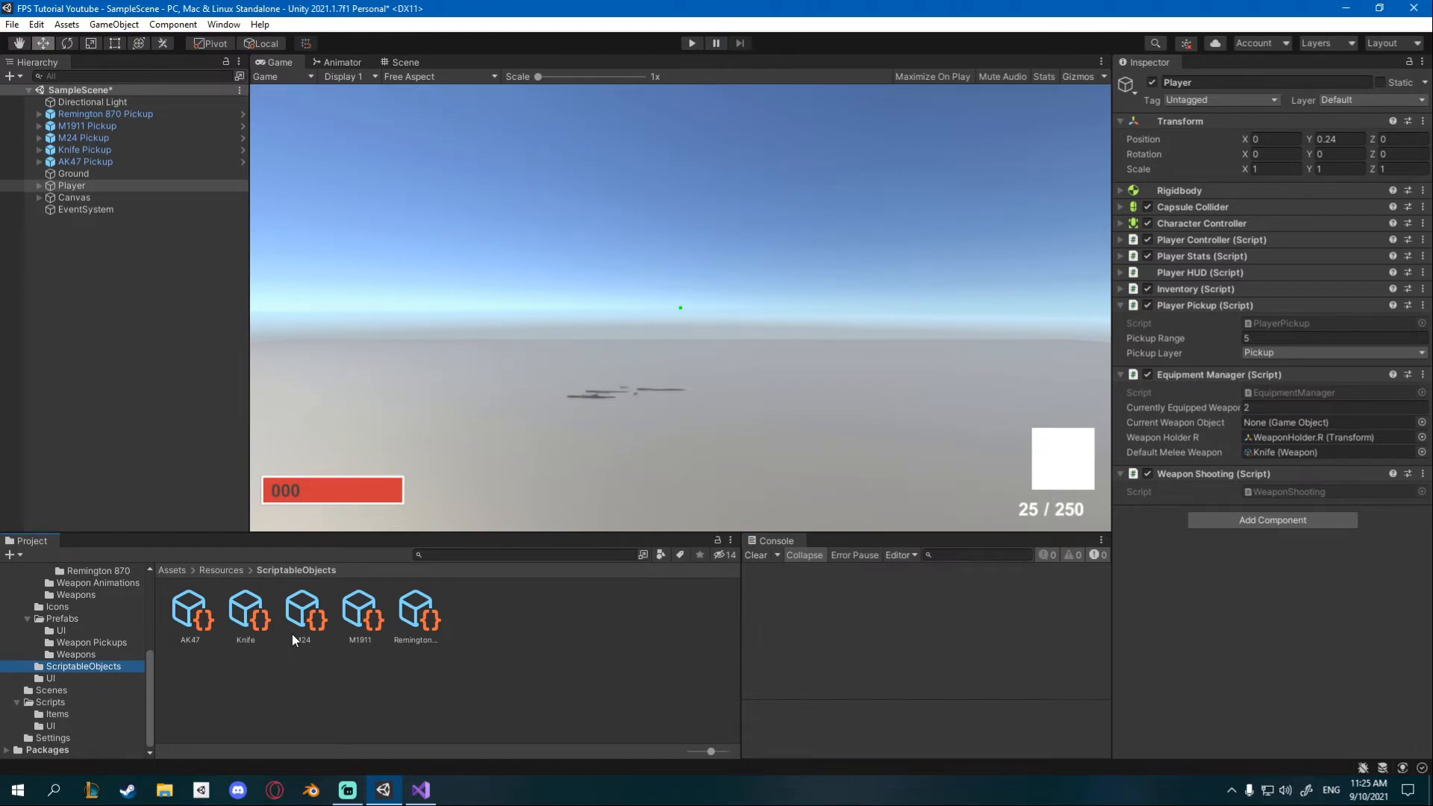
{"action": "left_click", "coordinate": [245, 611]}
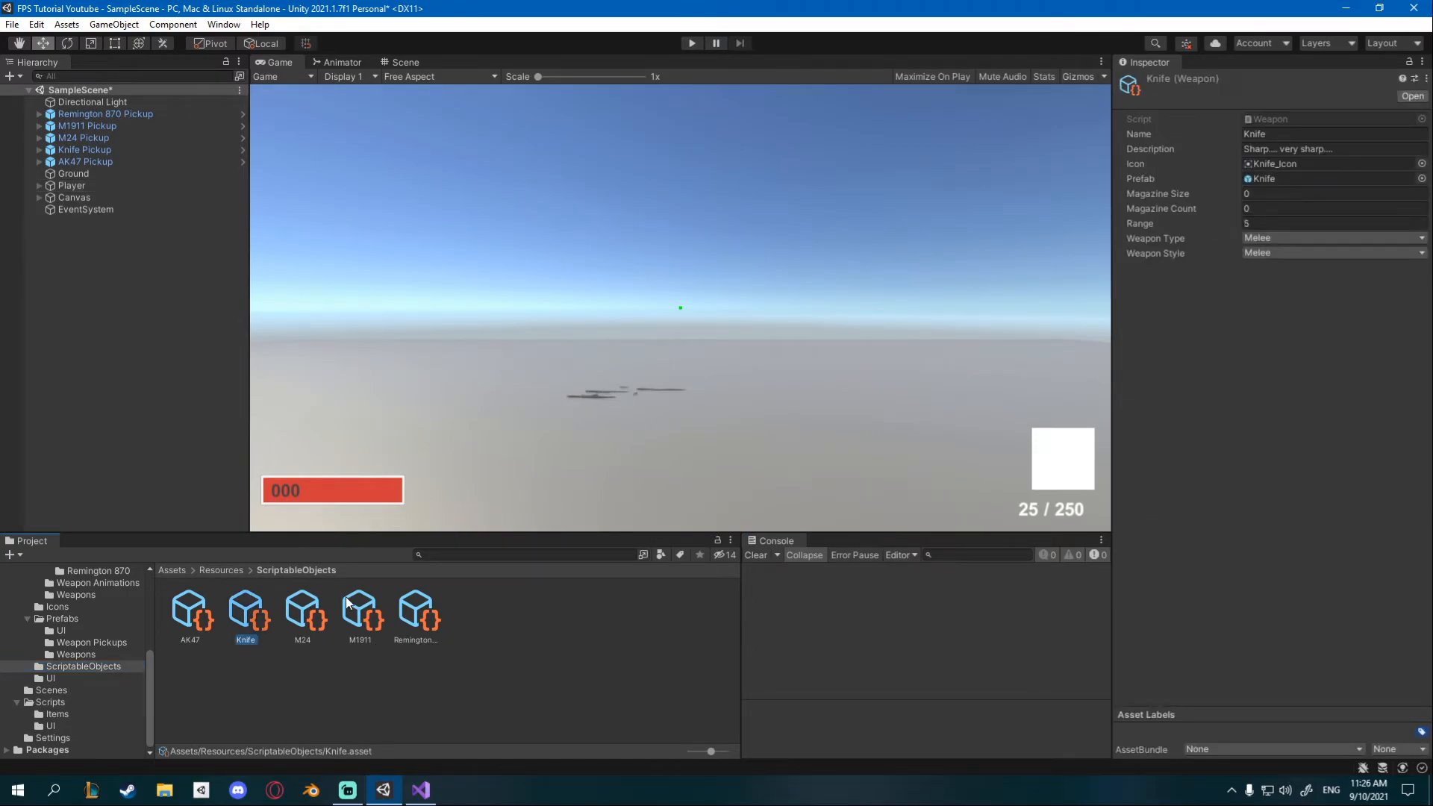
{"action": "left_click", "coordinate": [302, 609]}
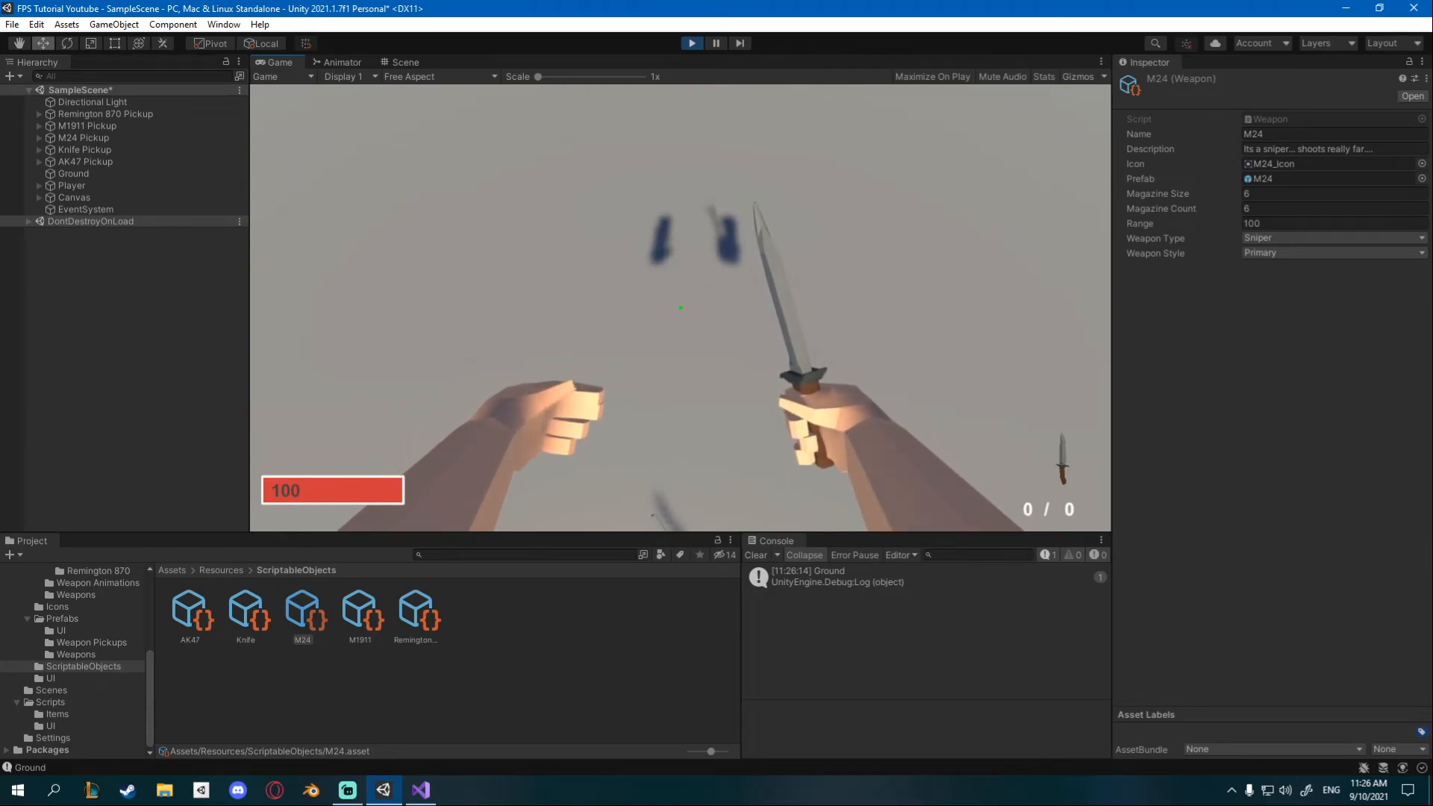
Step: Exit Play mode to return the scene to edit mode
{"action": "left_click", "coordinate": [245, 608]}
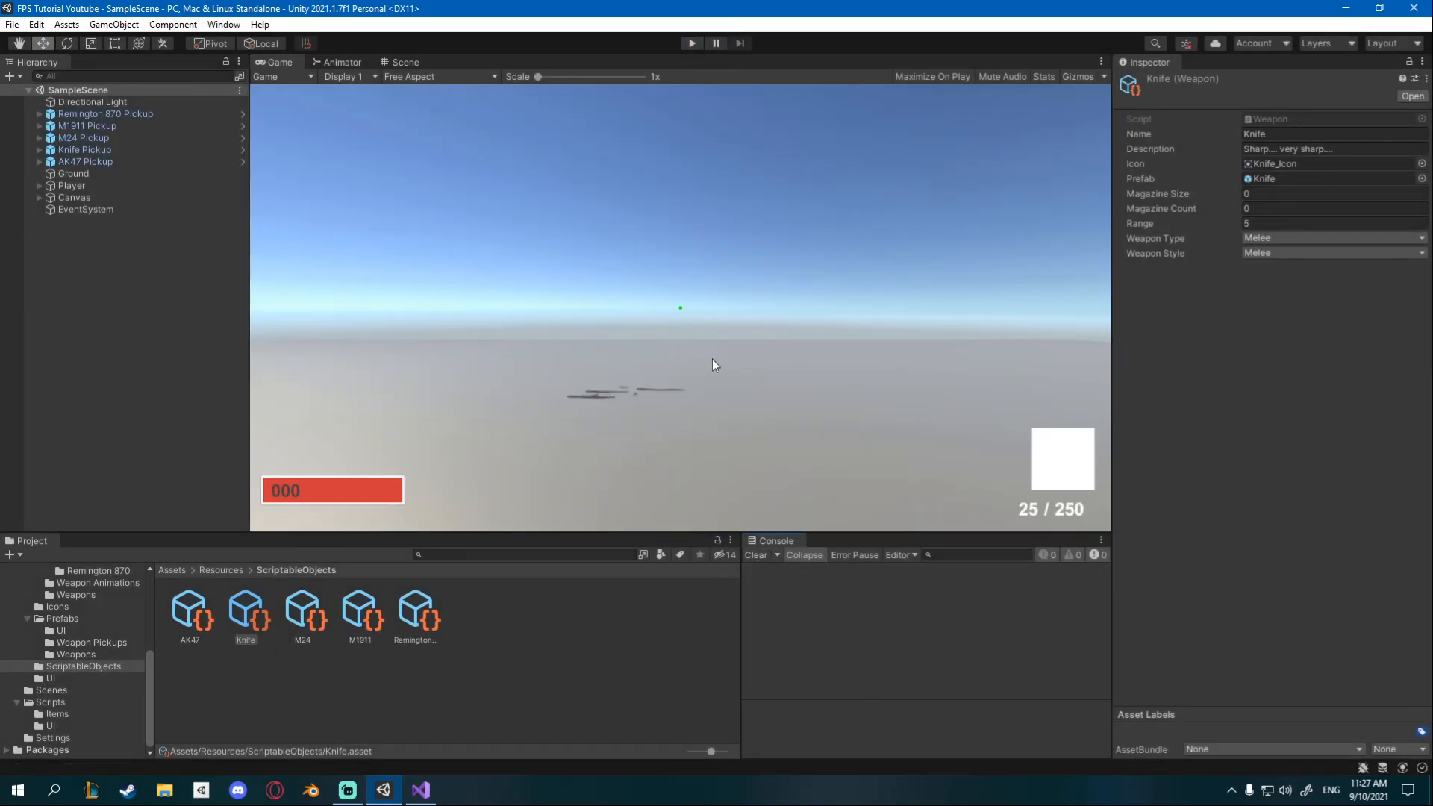
{"action": "mouse_move", "coordinate": [697, 345]}
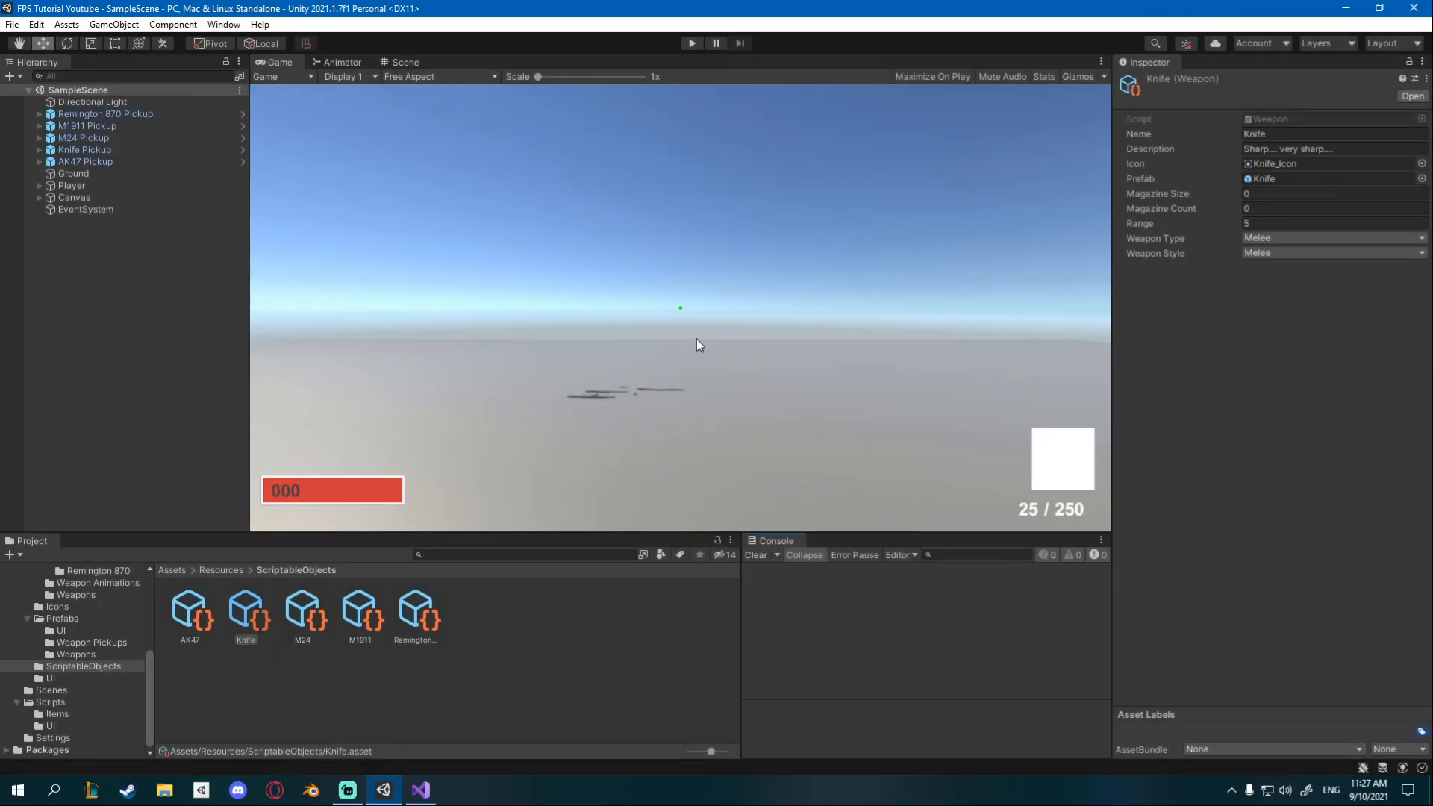